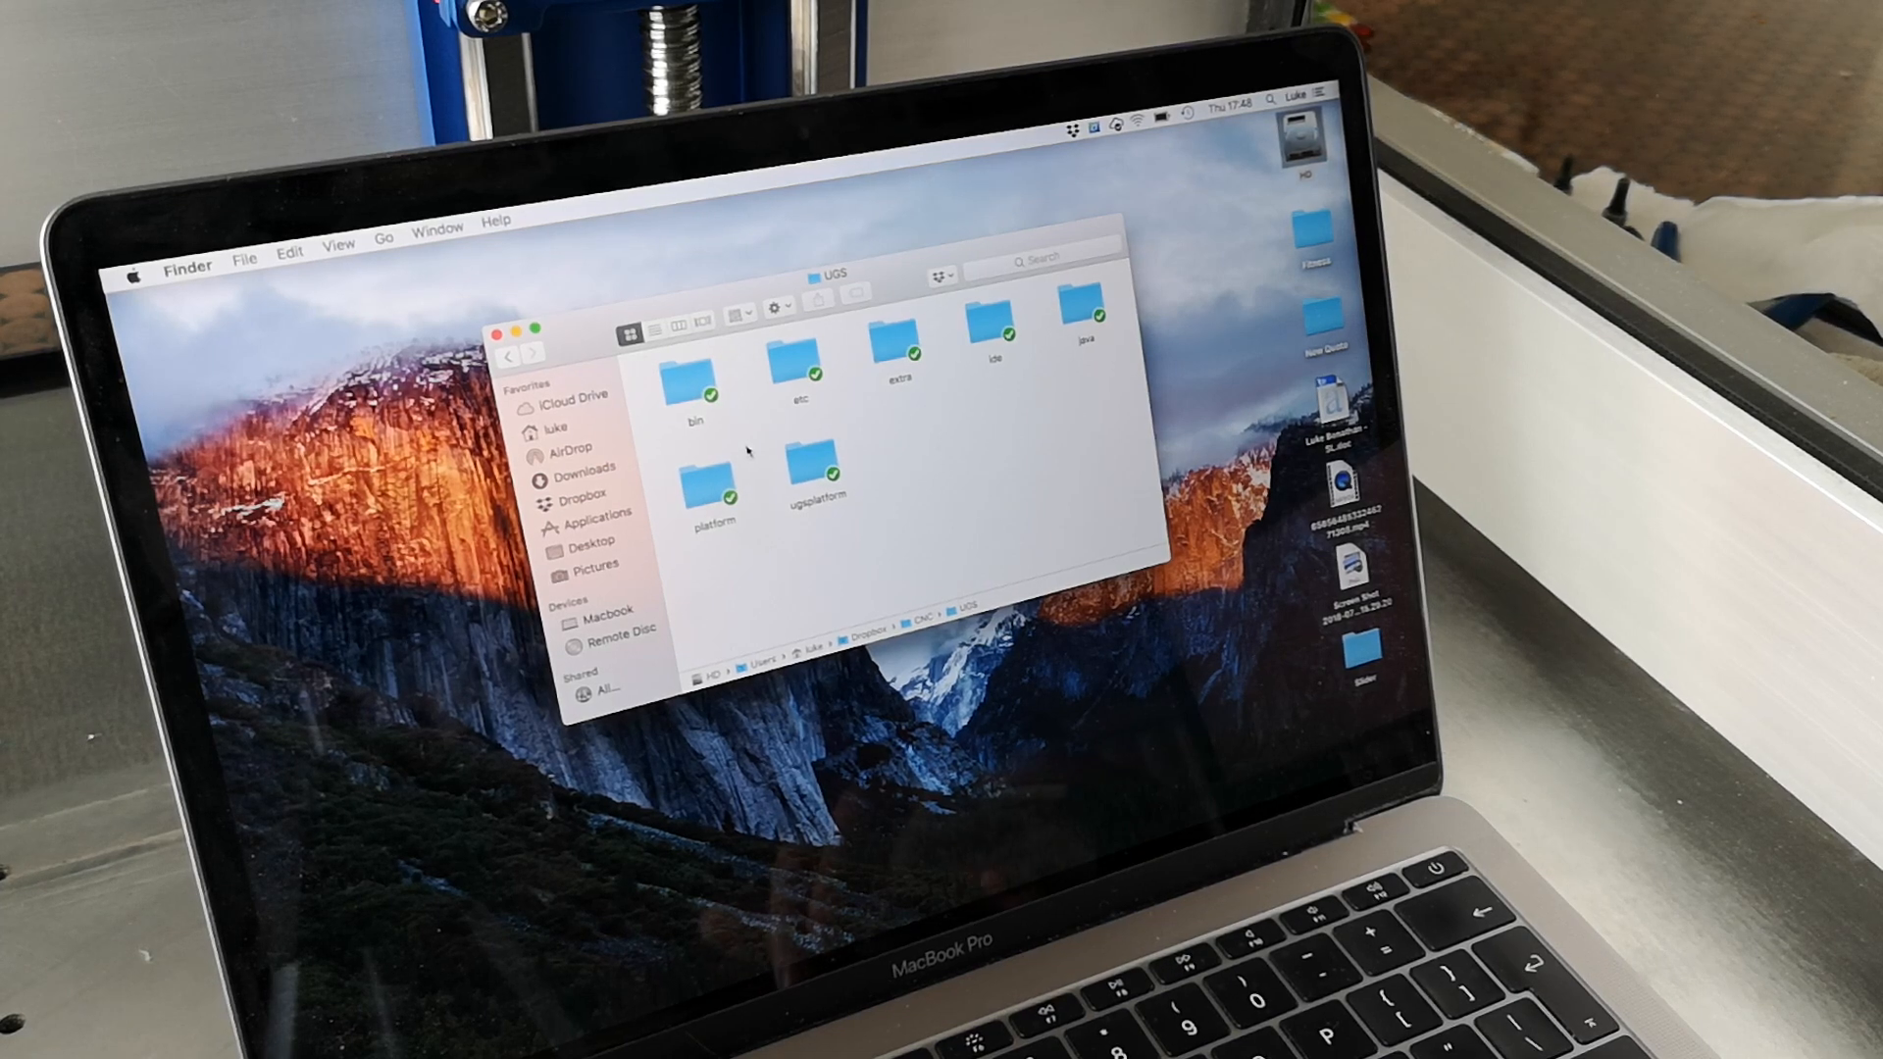
- Open the bin folder in Finder and launch the ugsplatform app
{"action": "left_click", "coordinate": [694, 382]}
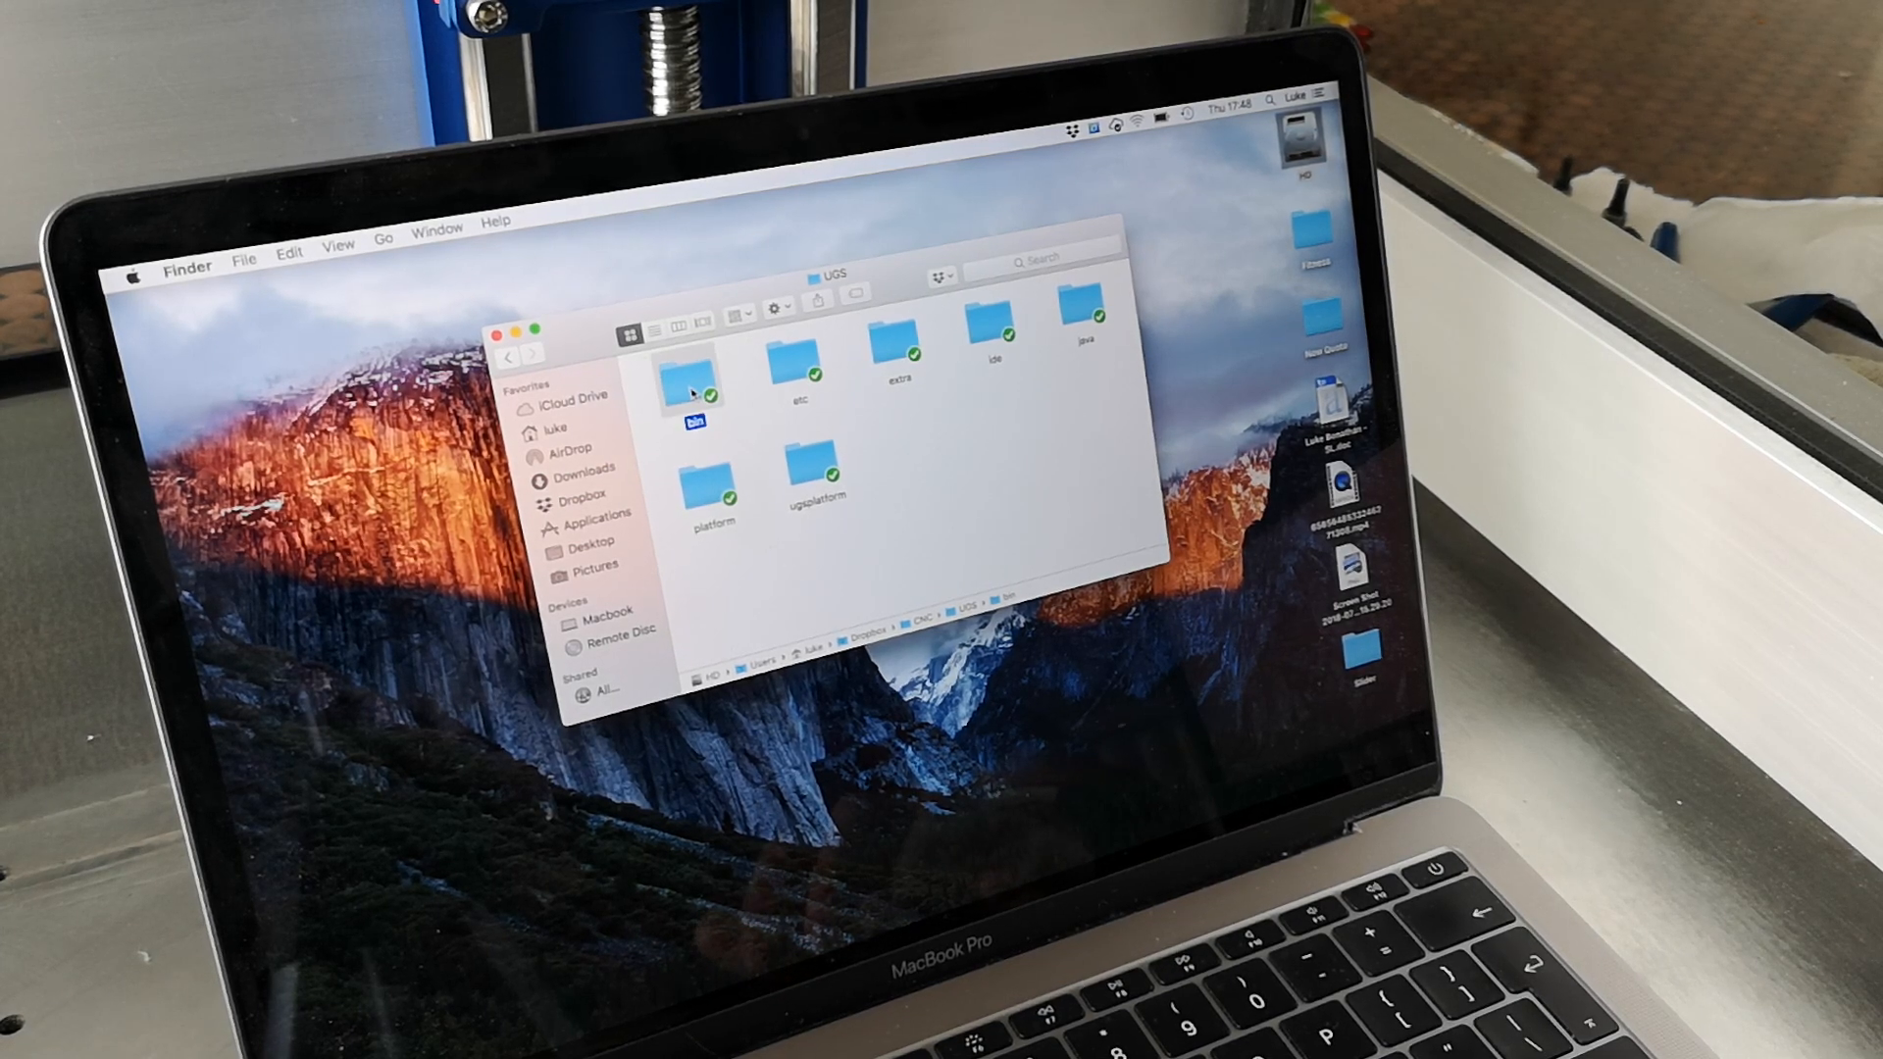
{"action": "double_click", "coordinate": [690, 379]}
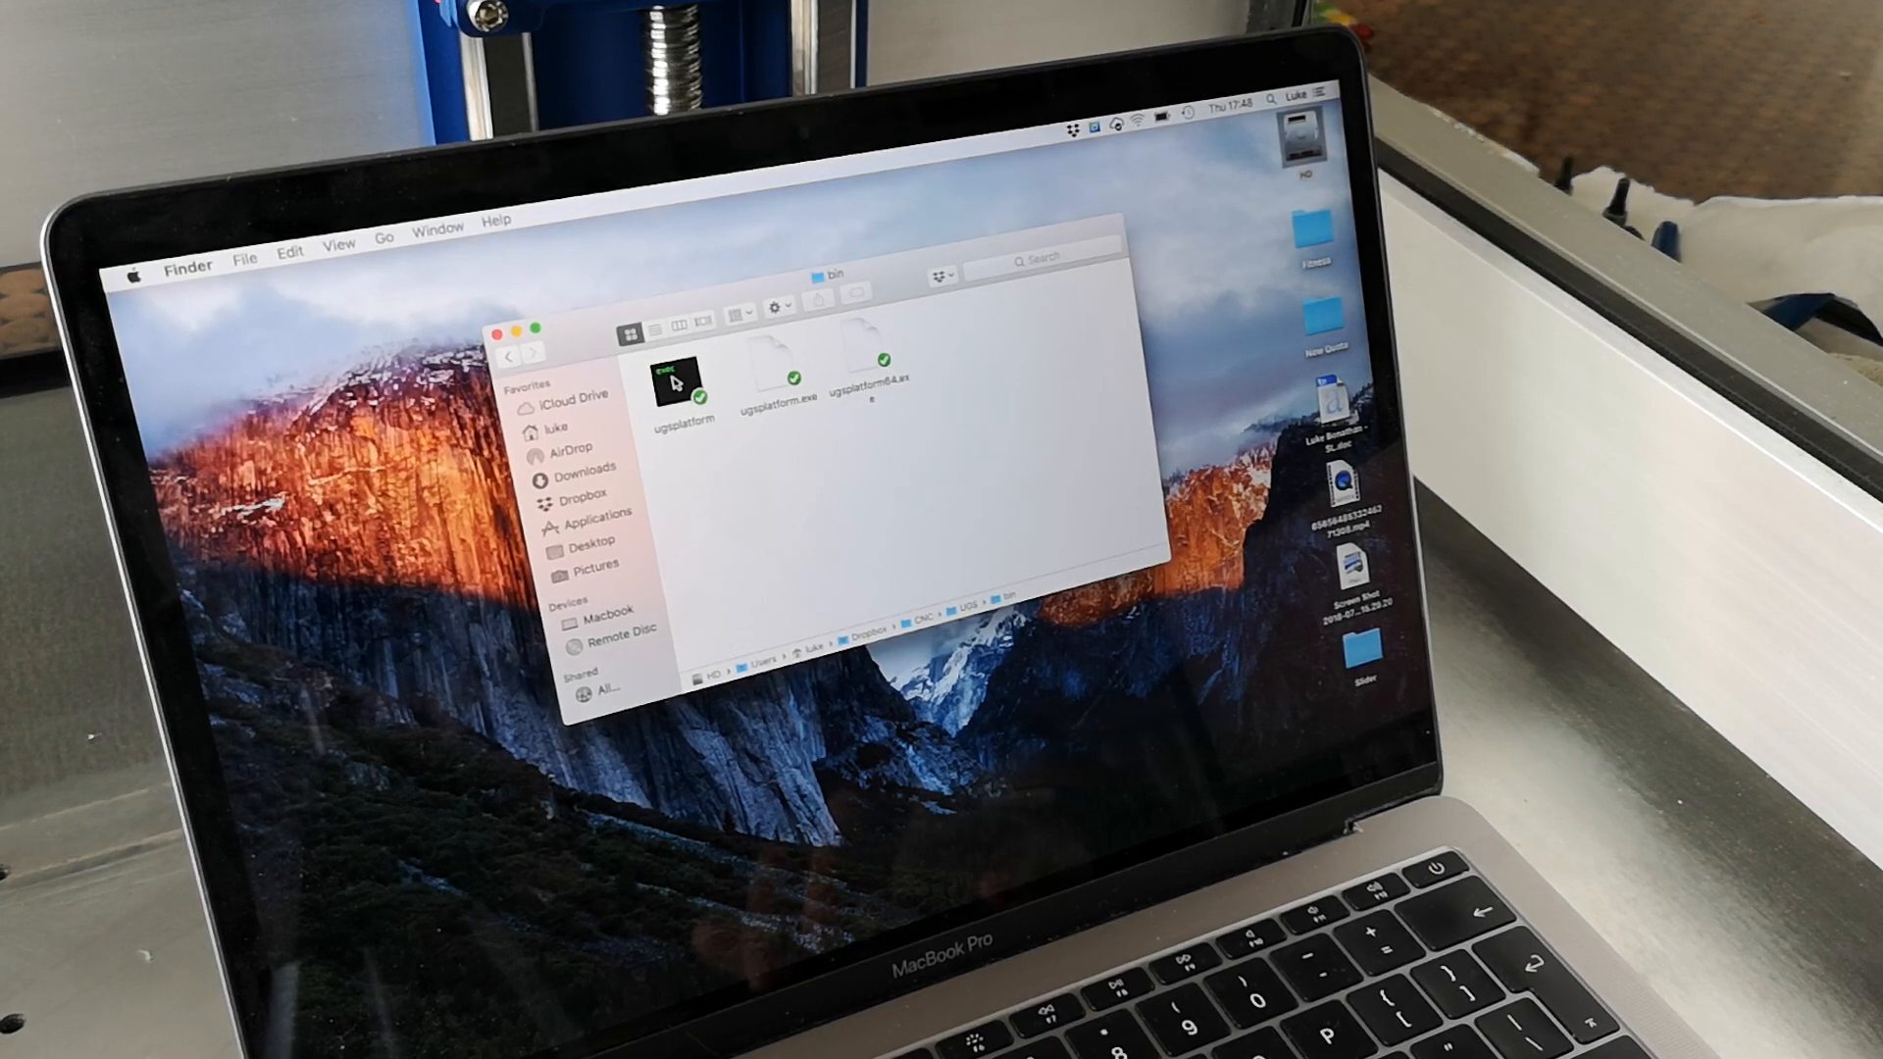
{"action": "double_click", "coordinate": [679, 381]}
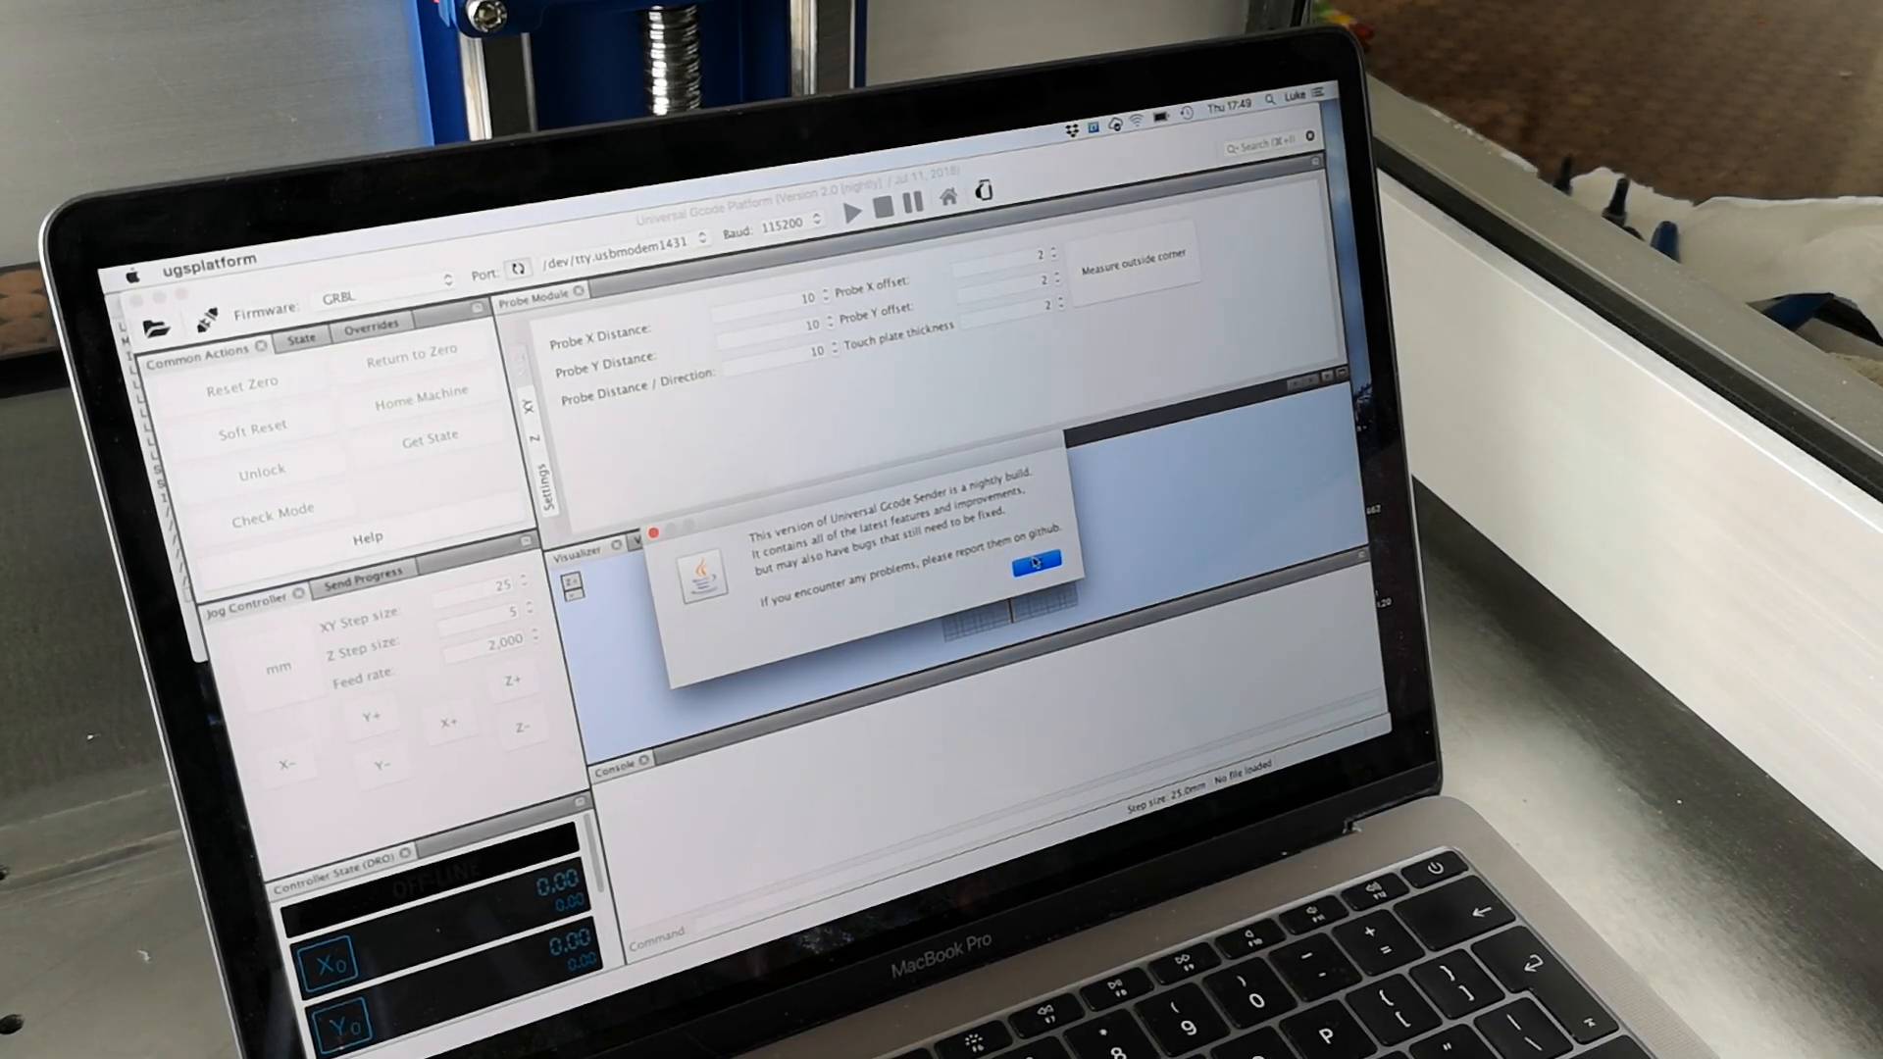
- Dismiss the nightly-build notice with OK to reach the connected GRBL controller
{"action": "left_click", "coordinate": [1036, 566]}
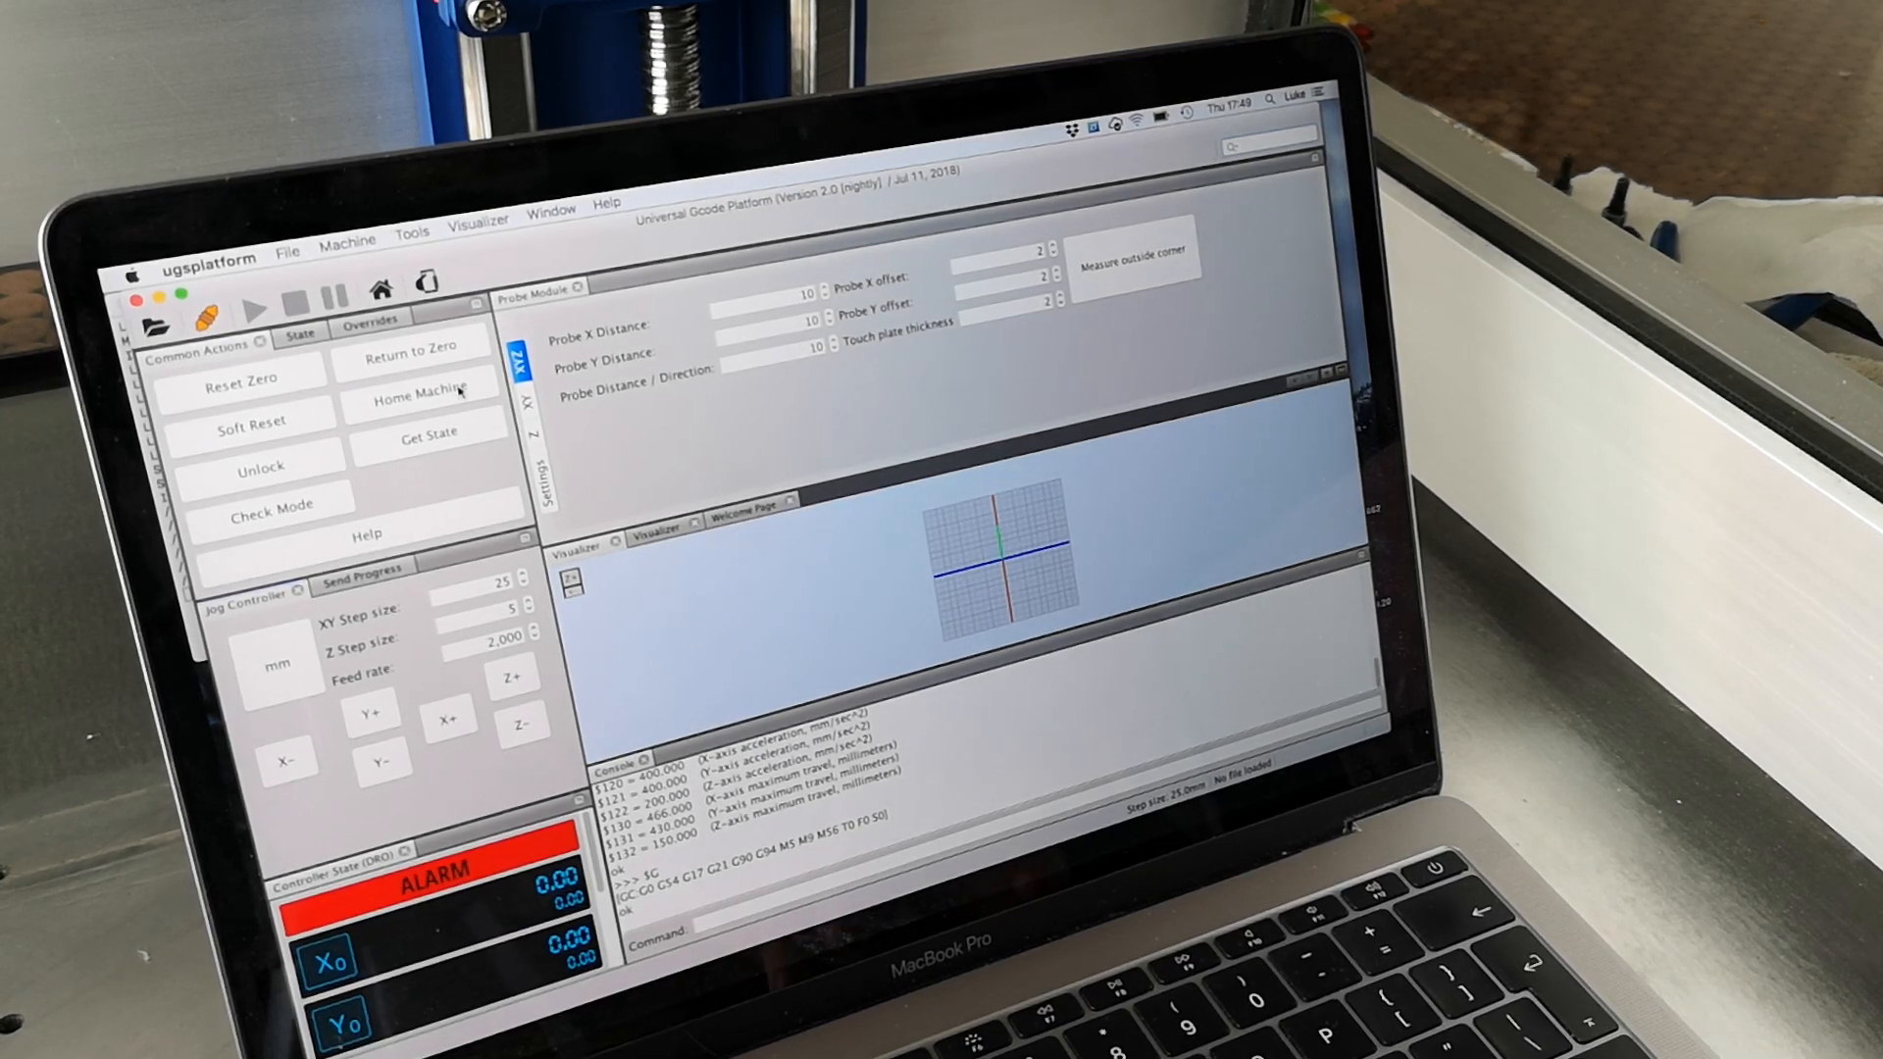
- Home the machine so the controller idles at -5.00 on each axis
{"action": "left_click", "coordinate": [418, 391]}
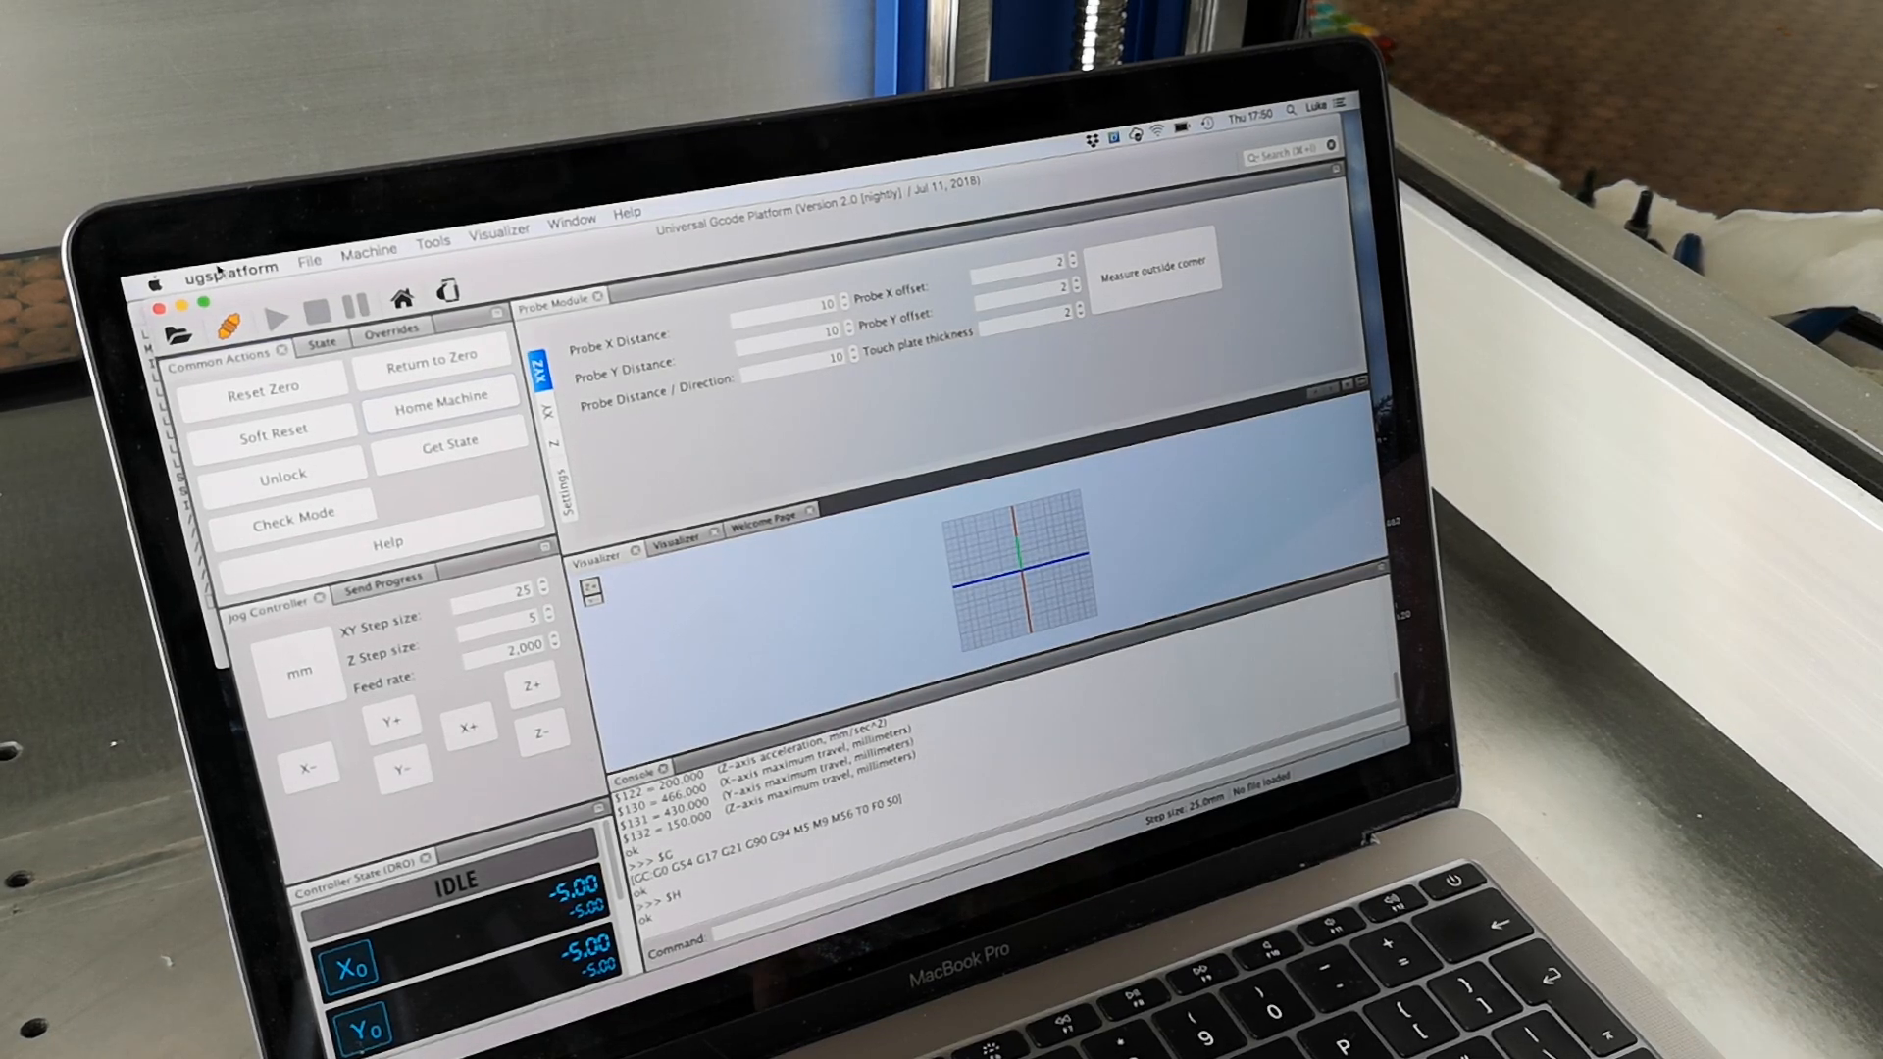
{"action": "left_click", "coordinate": [370, 240]}
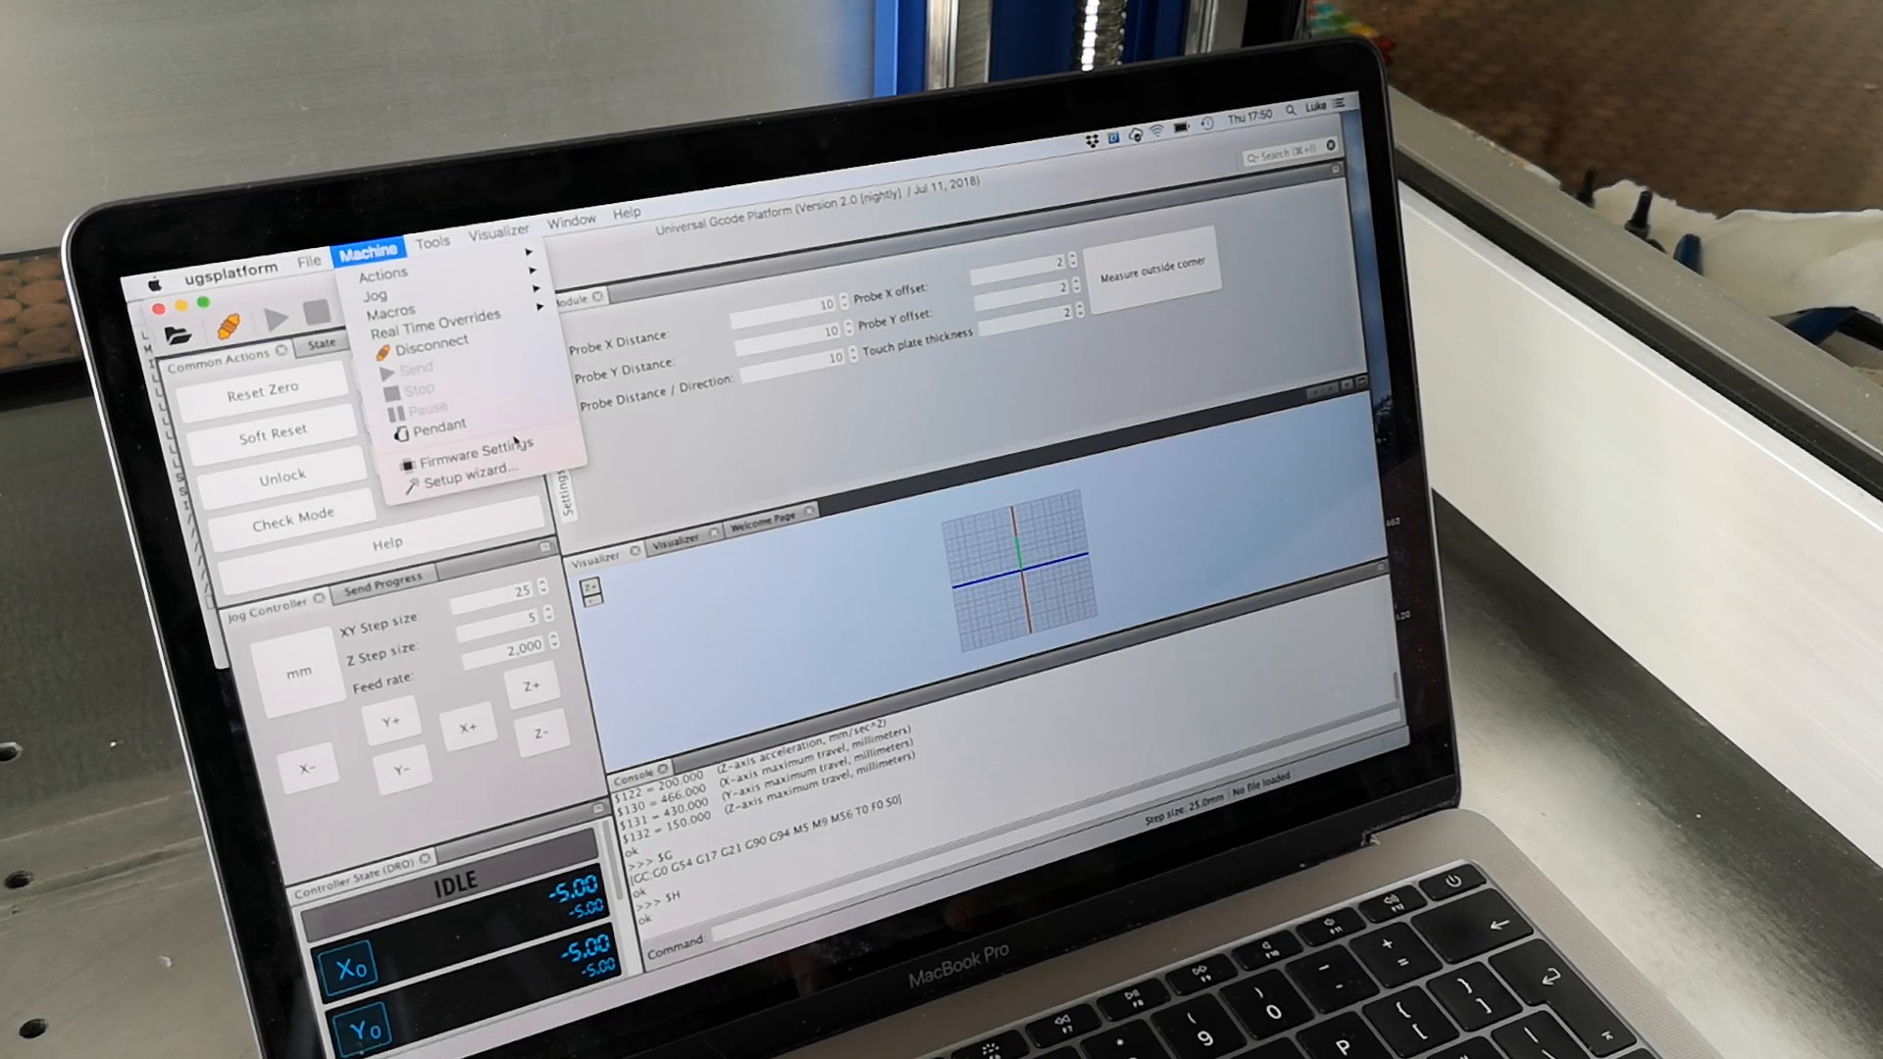
- Open Machine > Firmware Settings and scroll down through the homing settings
{"action": "left_click", "coordinate": [469, 451]}
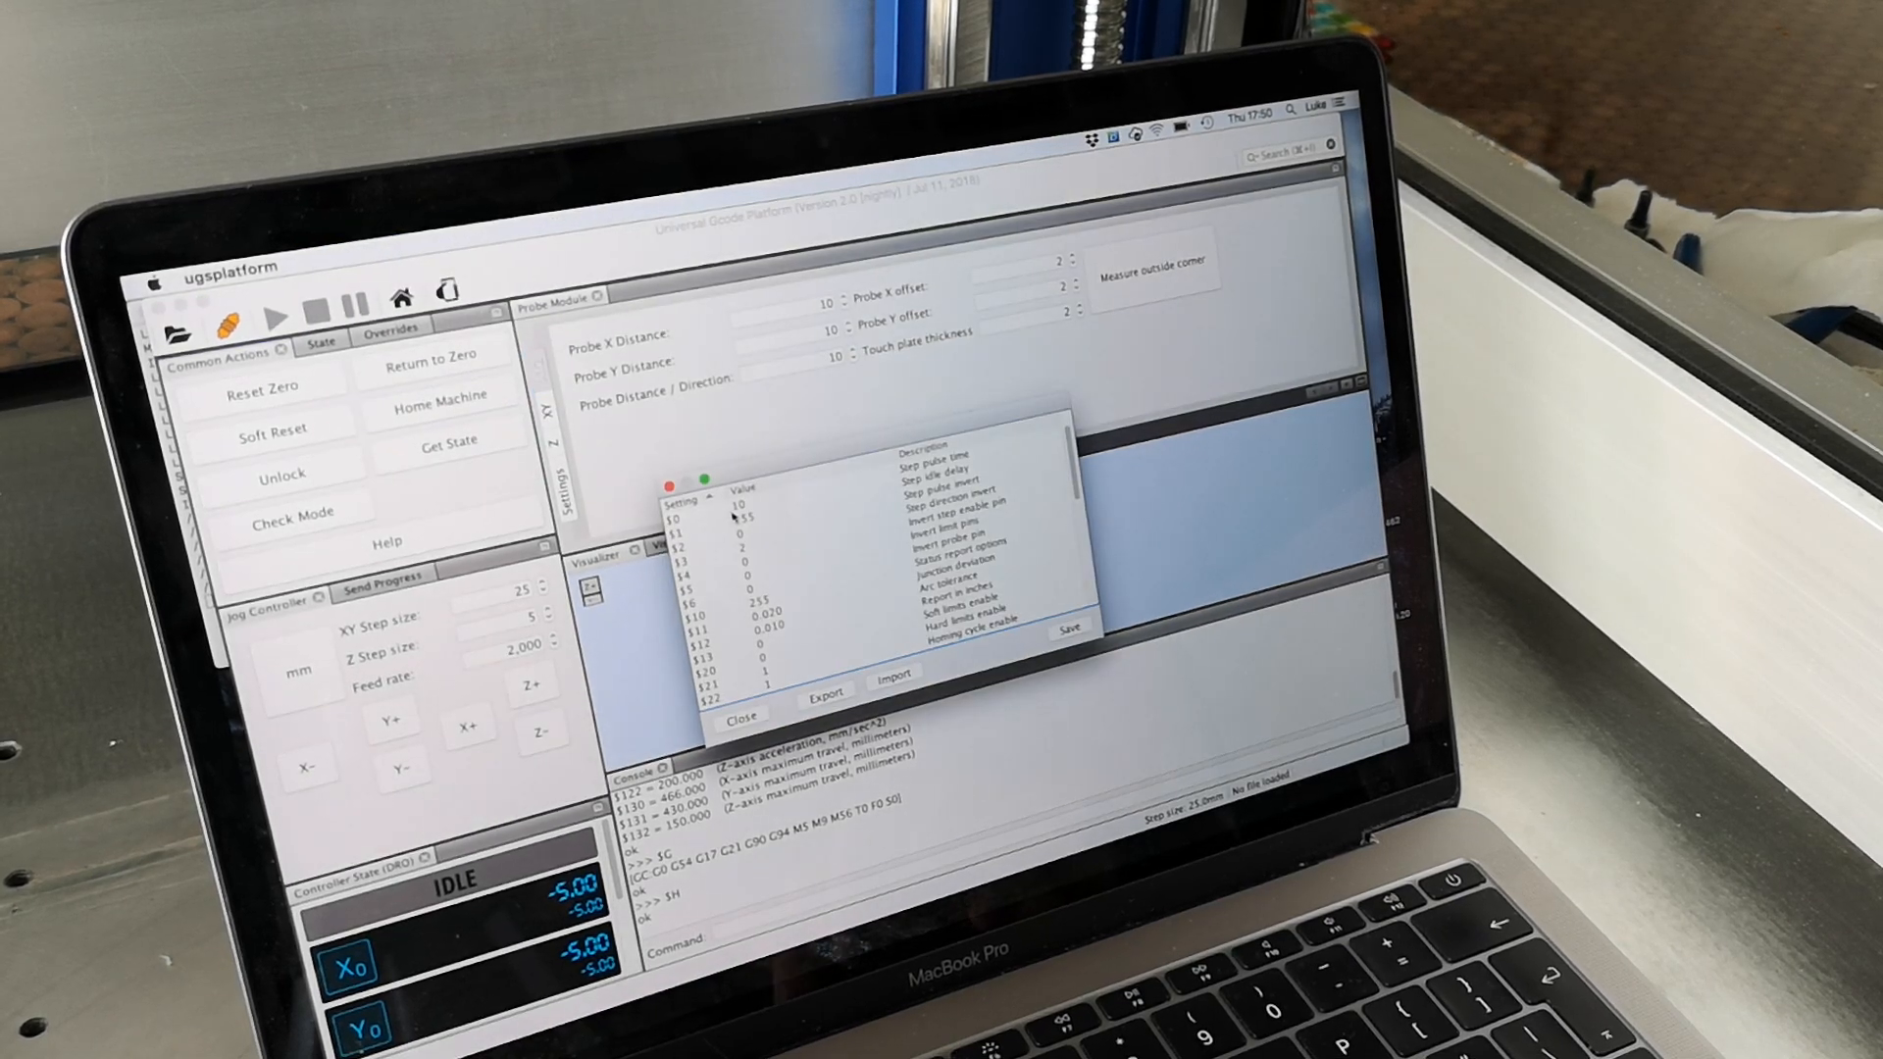
{"action": "scroll", "scroll_direction": "down", "scroll_amount": 3}
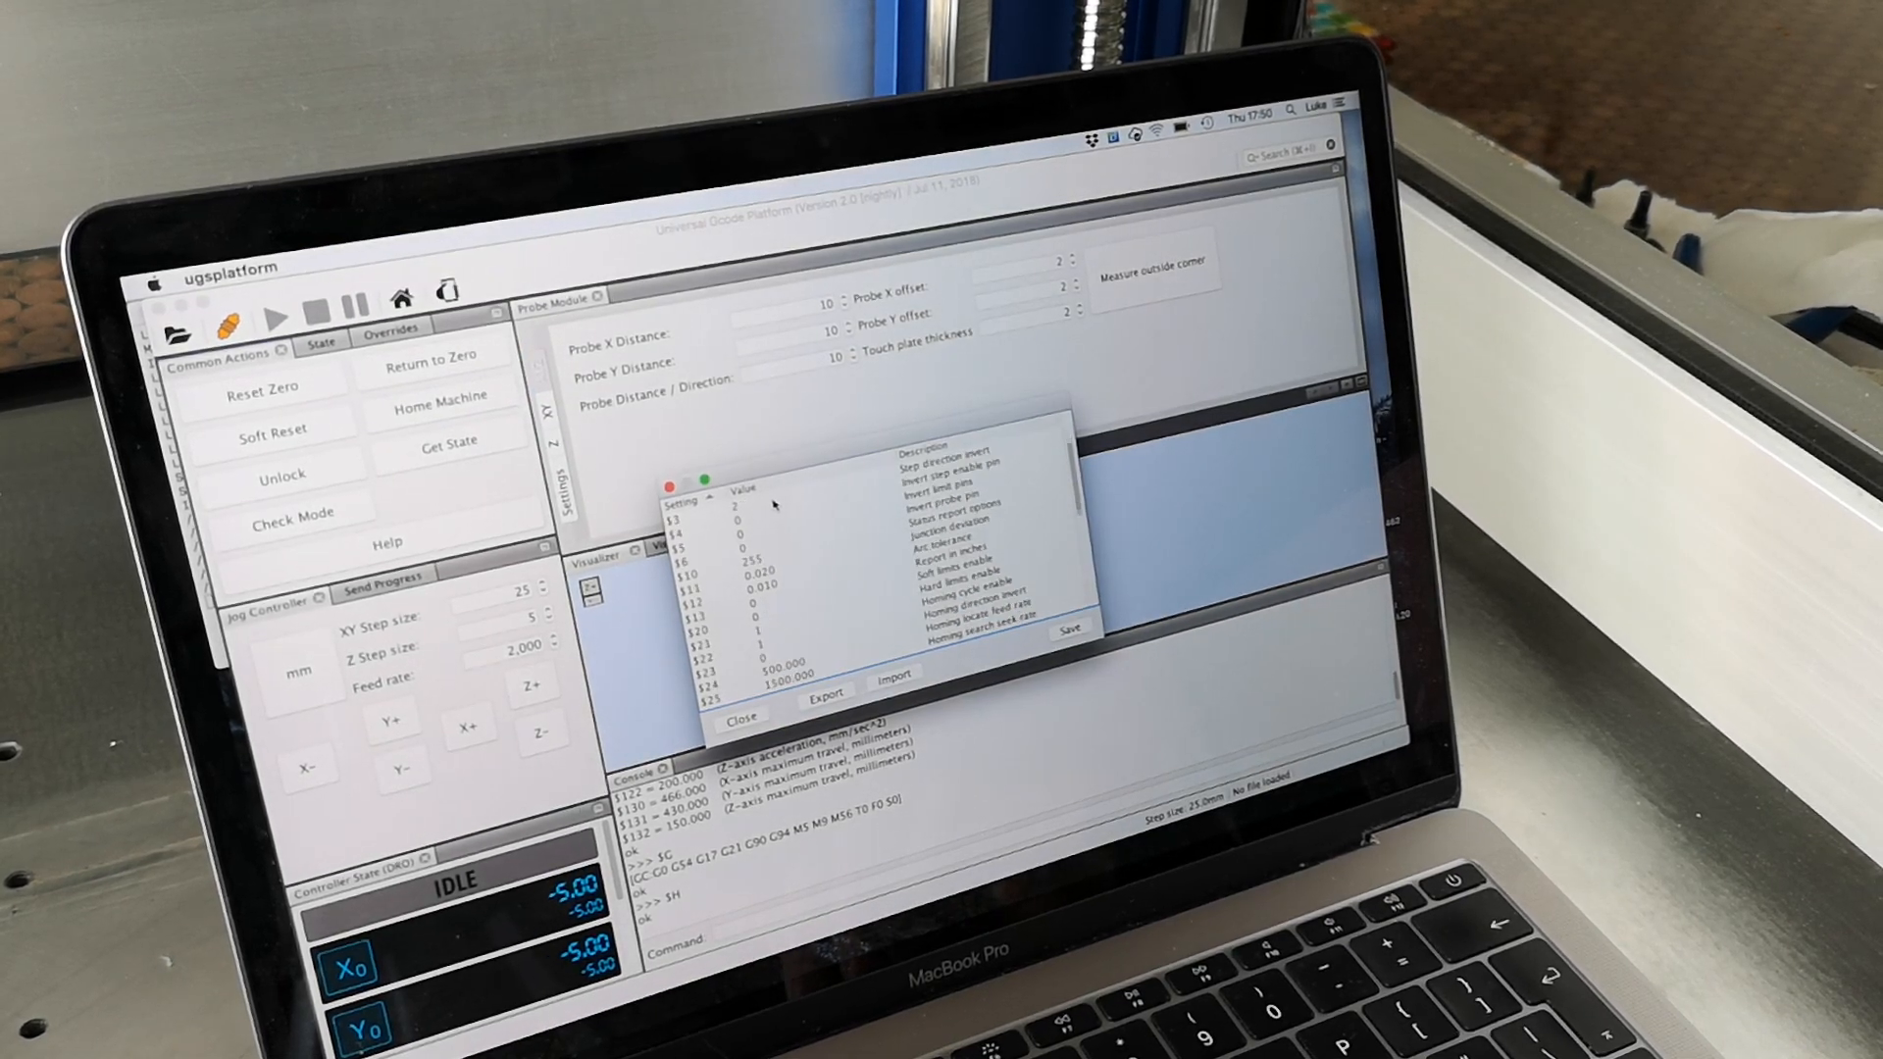
{"action": "scroll", "scroll_direction": "down", "scroll_amount": 3}
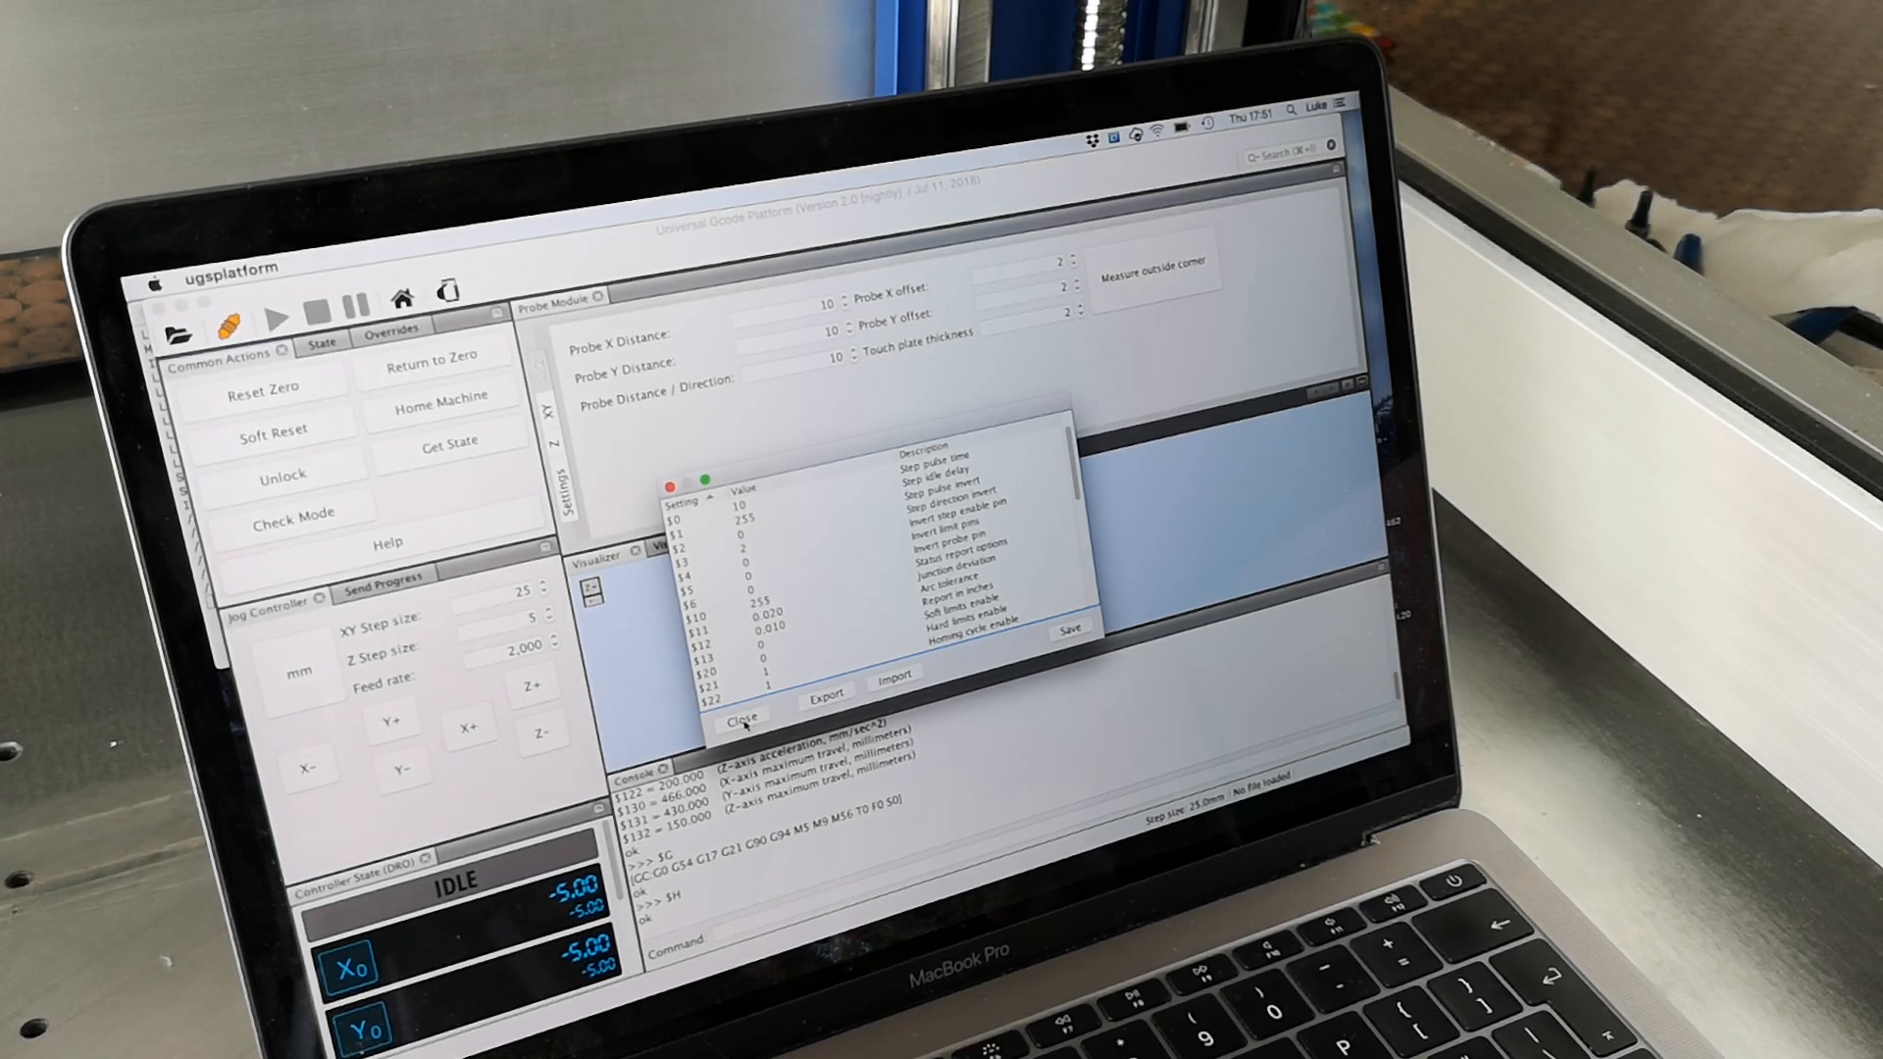
- Close Firmware Settings, then jog X to -29.99 and Z downward
{"action": "left_click", "coordinate": [735, 725]}
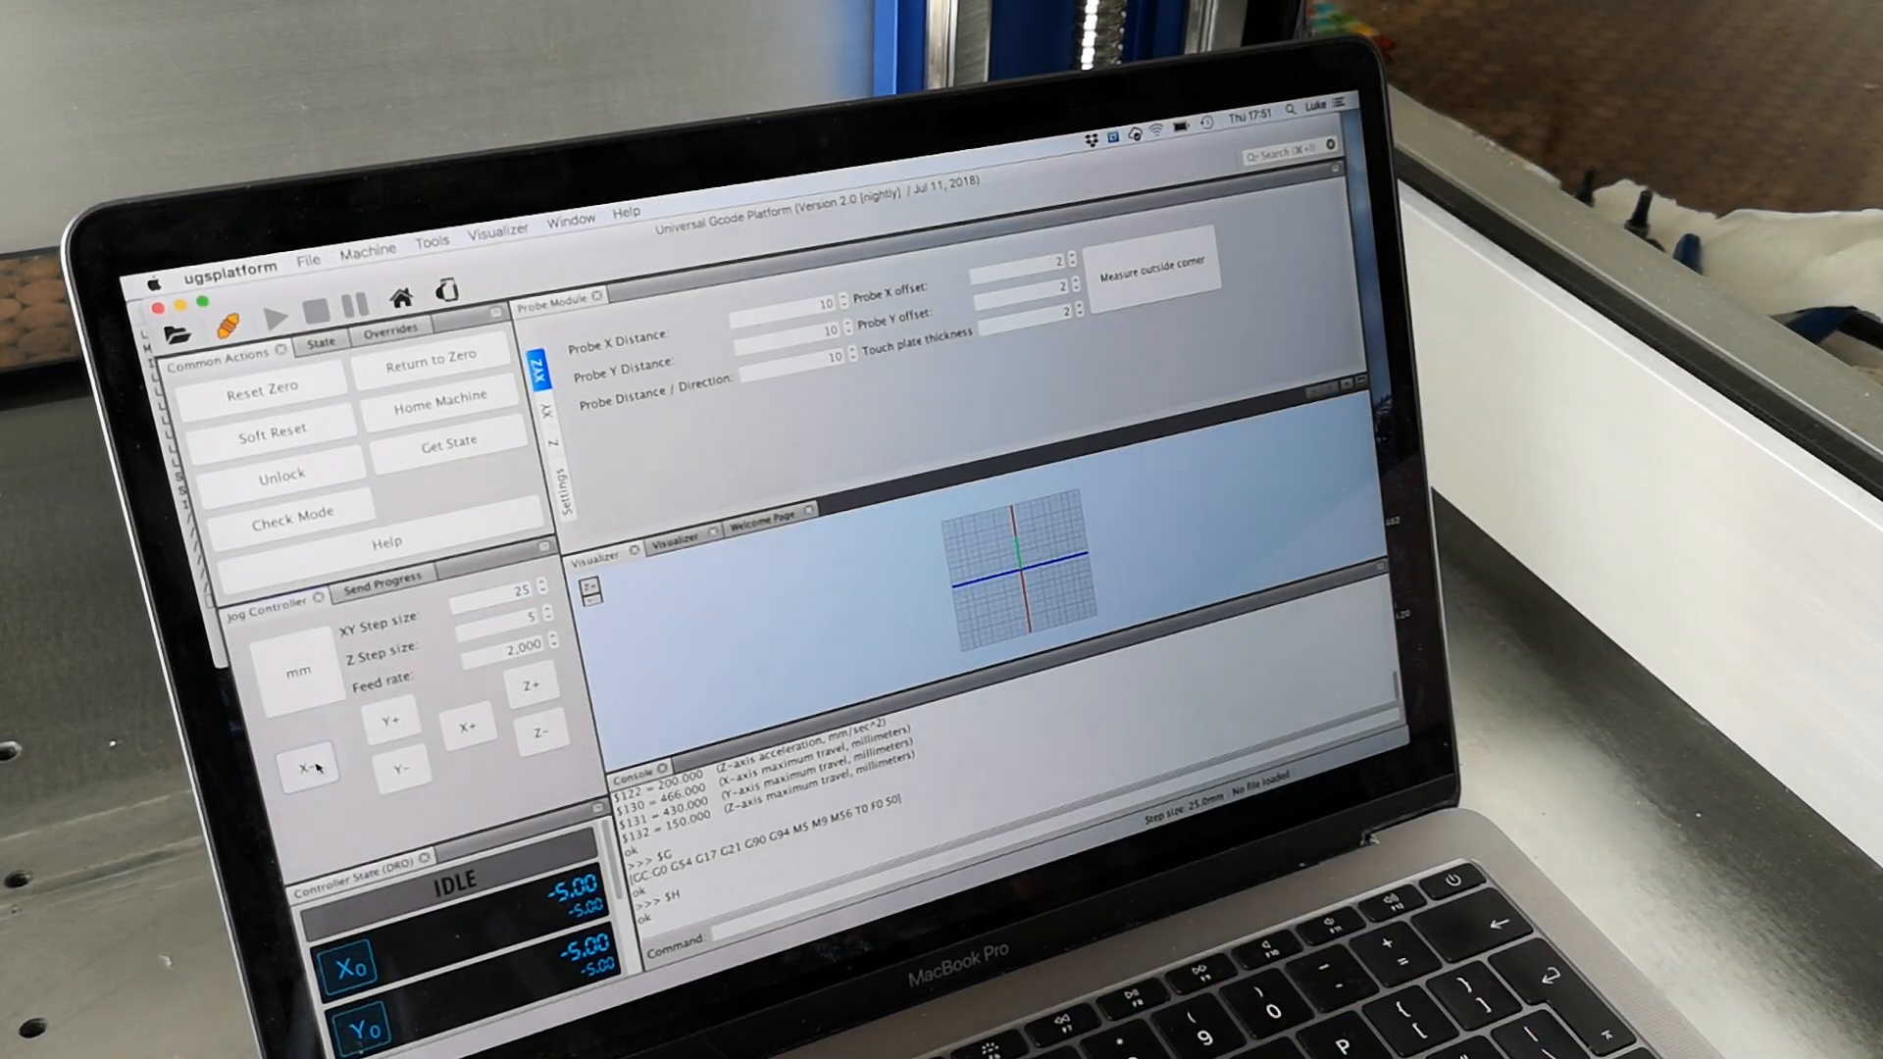
{"action": "left_click", "coordinate": [310, 766]}
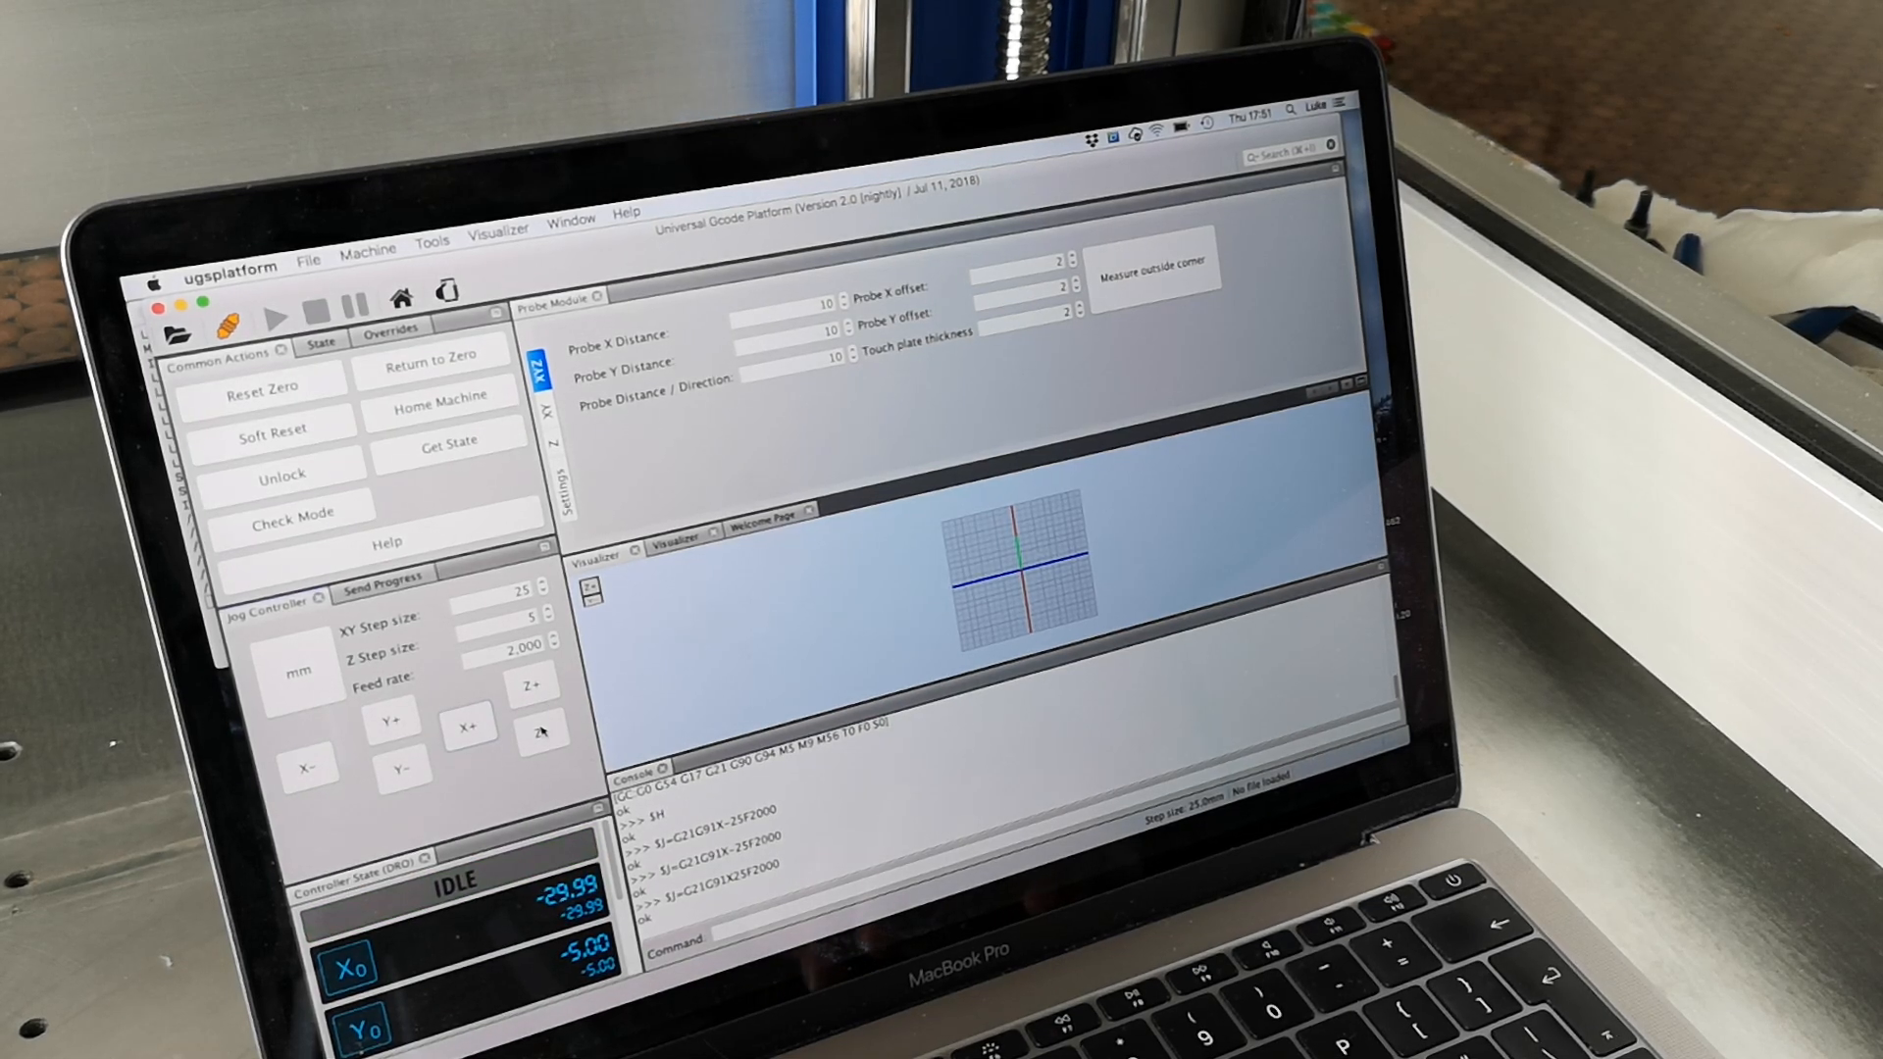
{"action": "left_click", "coordinate": [543, 734]}
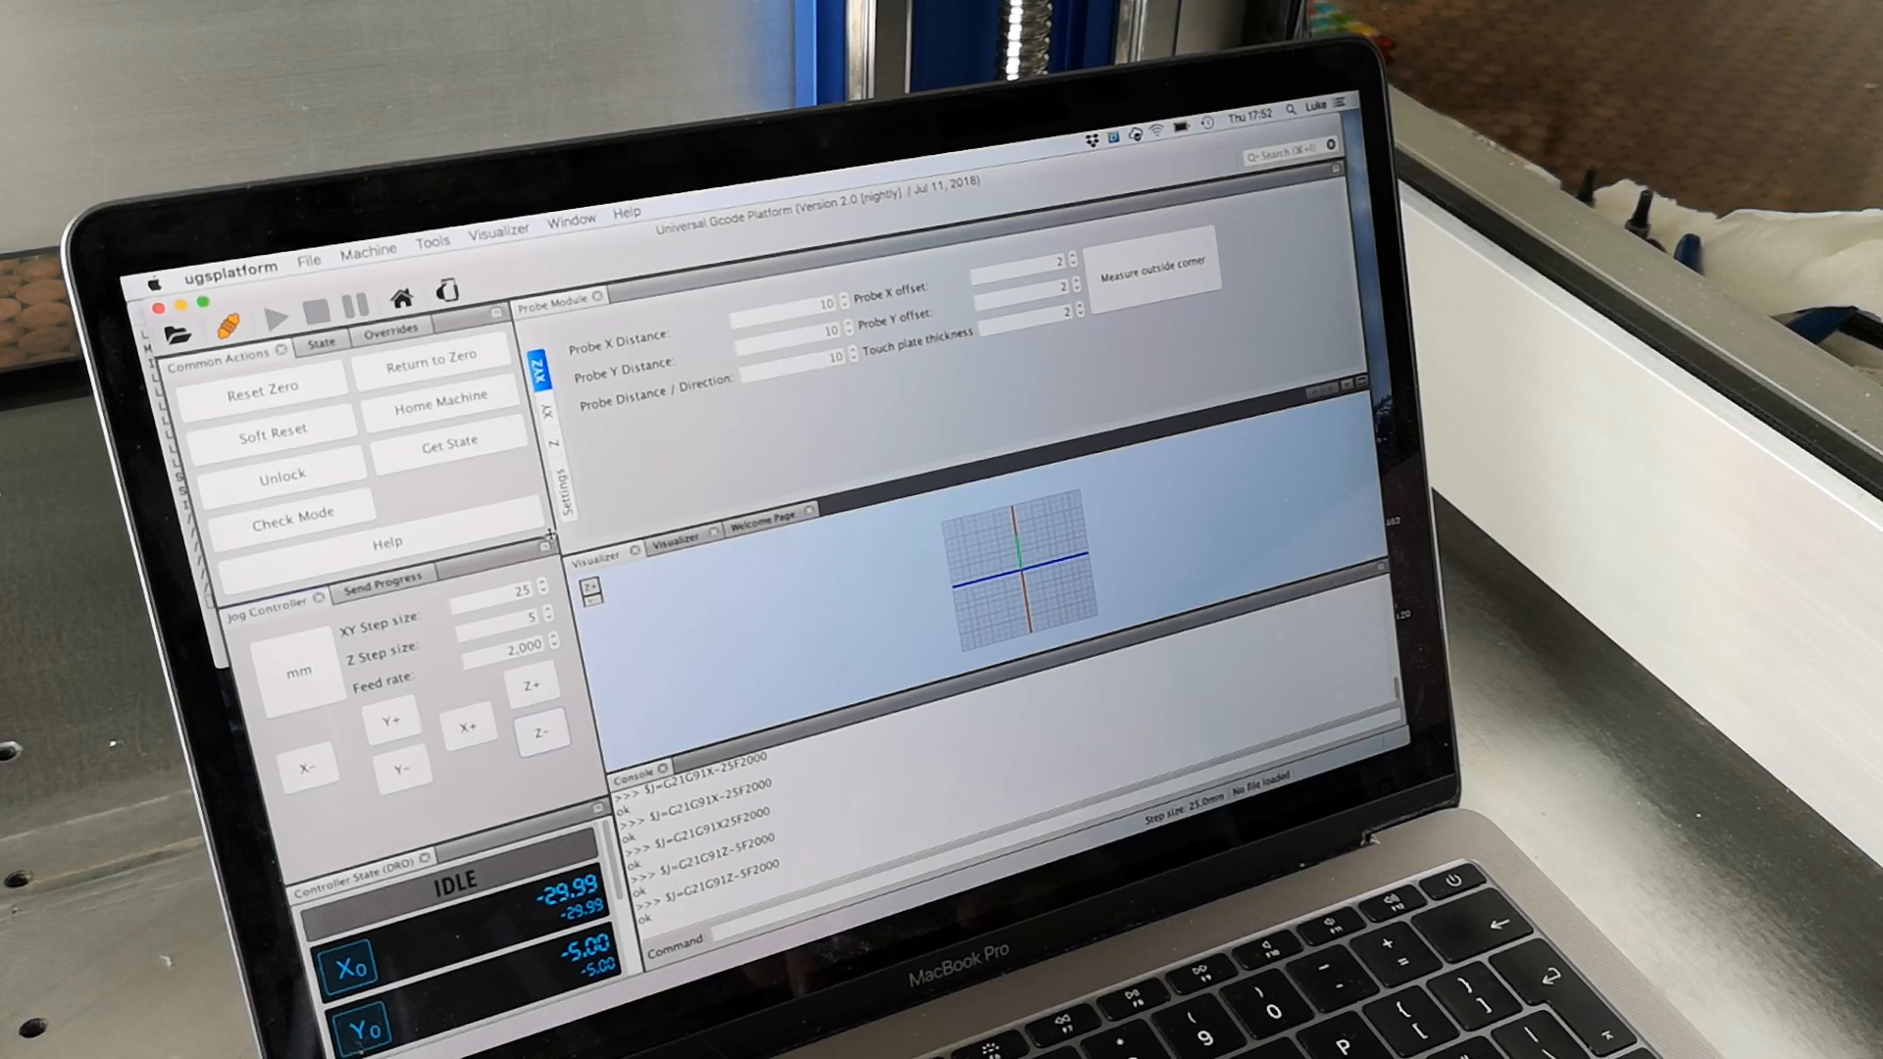
- Open ugsplatform Preferences on the Gcode Sender's Macros settings page
{"action": "left_click", "coordinate": [310, 250]}
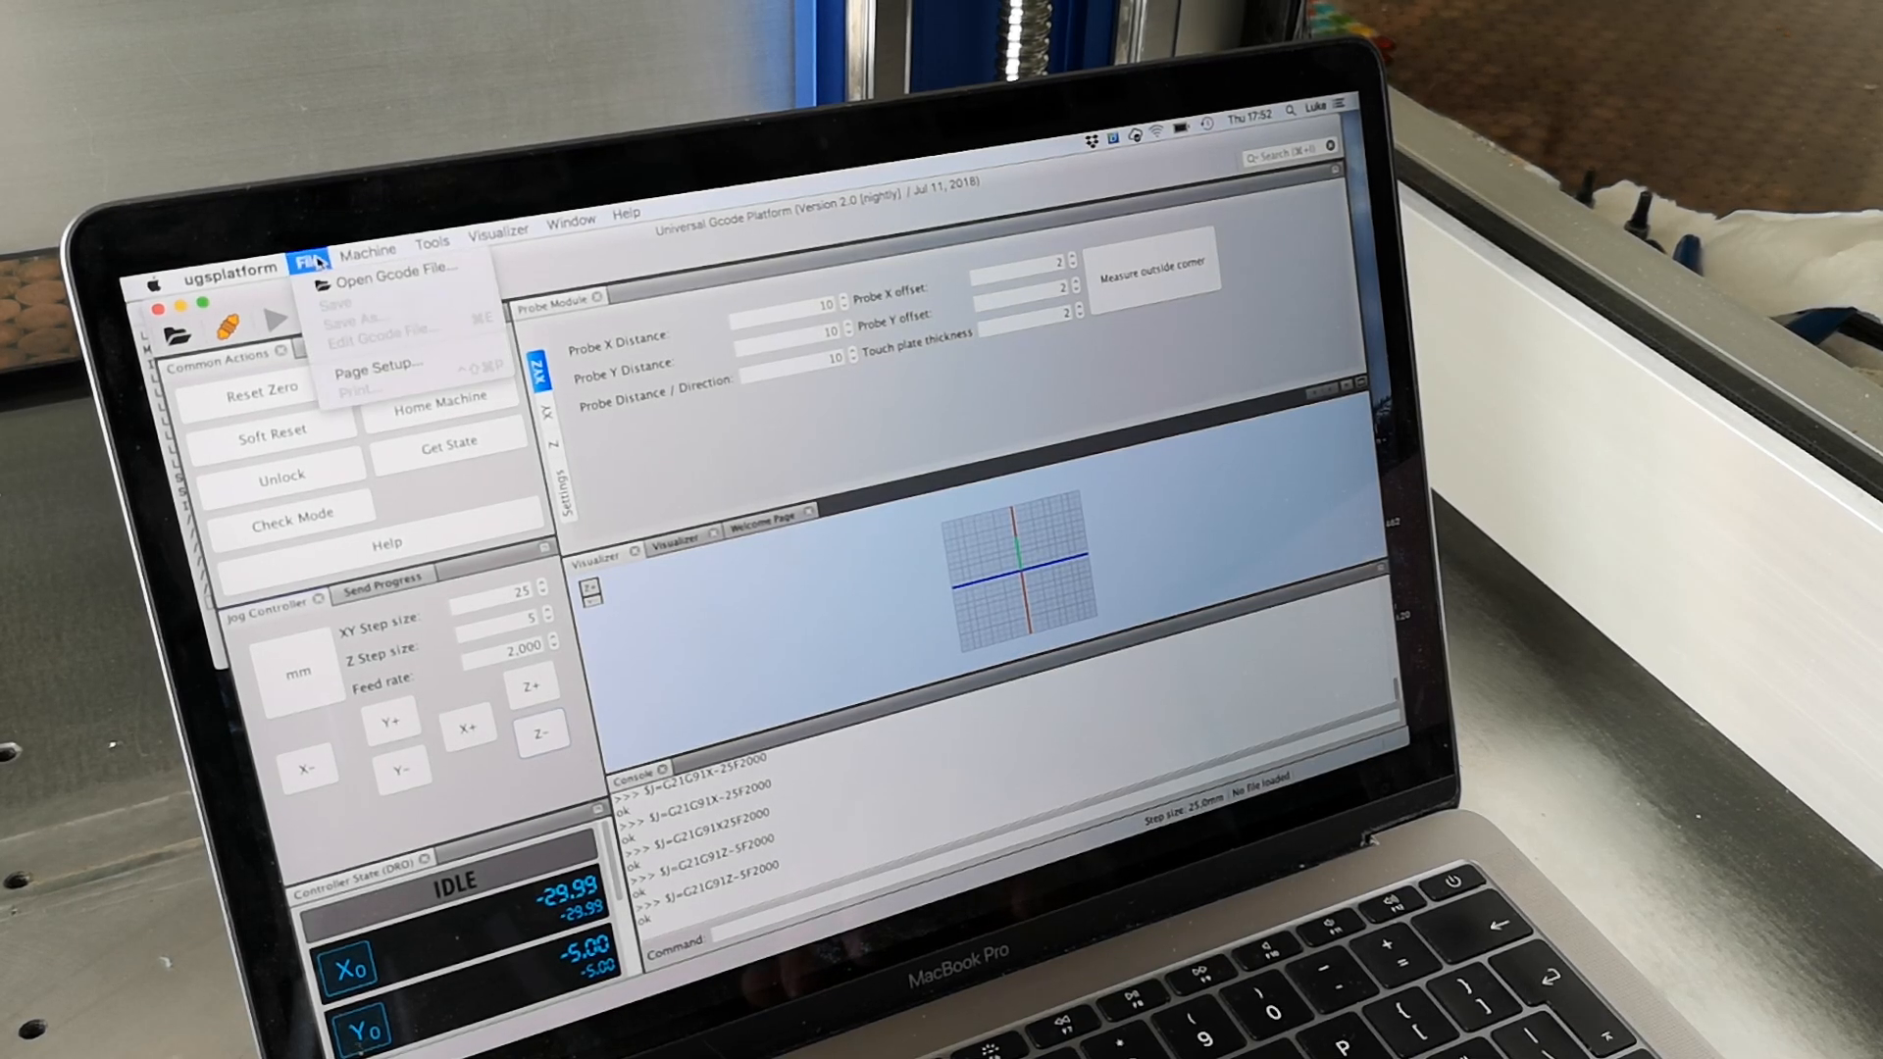
{"action": "left_click", "coordinate": [369, 247]}
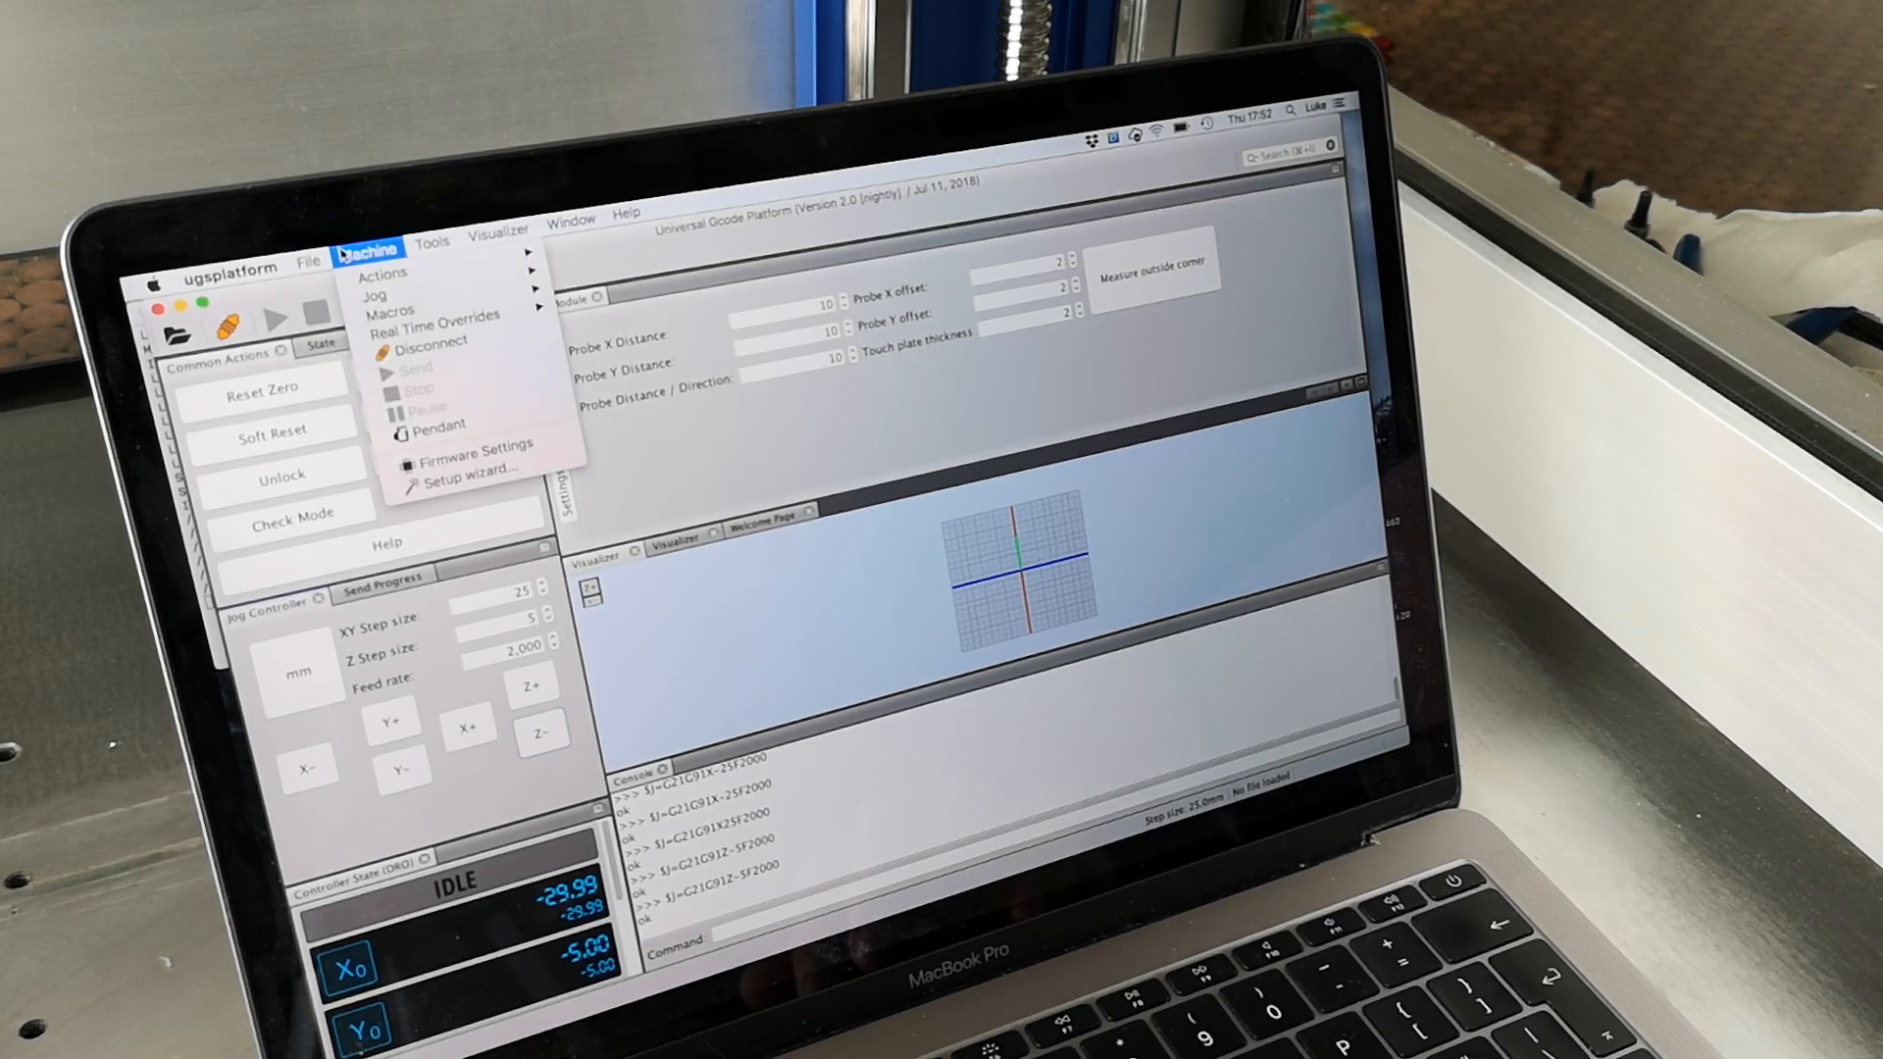
{"action": "left_click", "coordinate": [229, 266]}
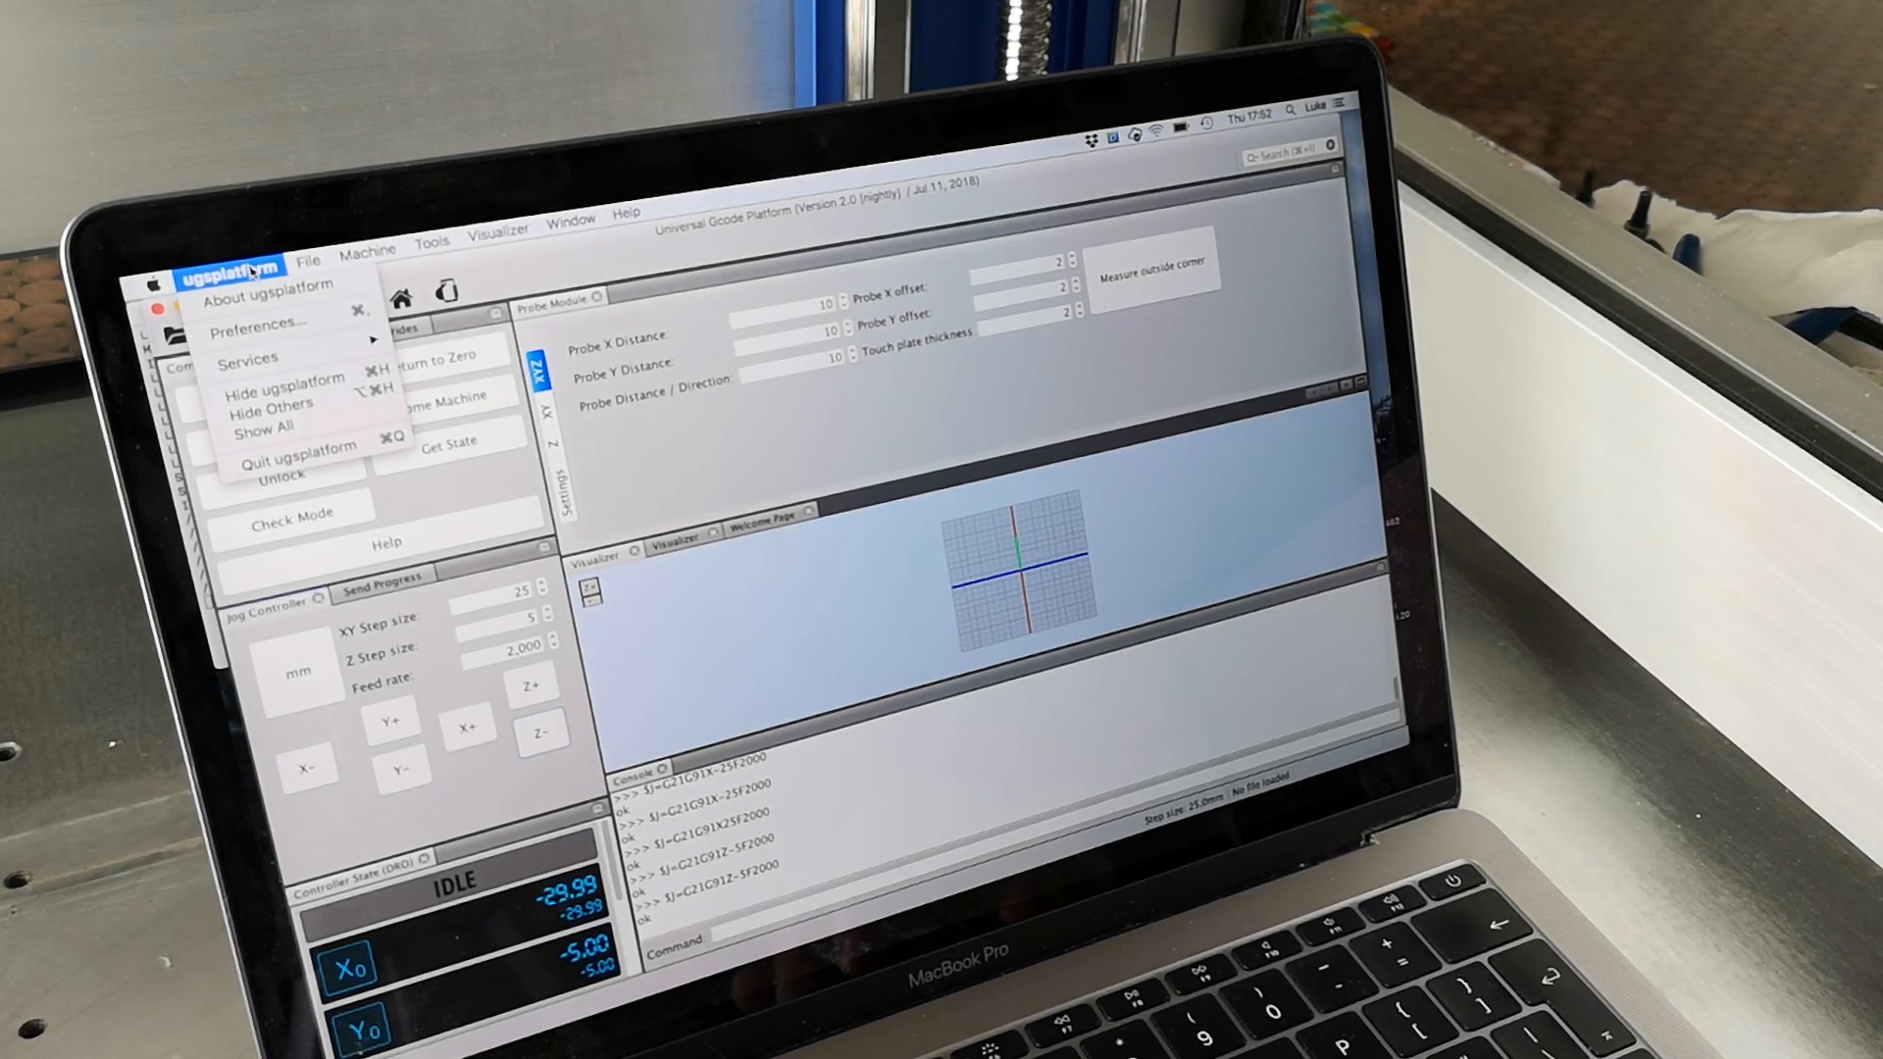
{"action": "left_click", "coordinate": [255, 323]}
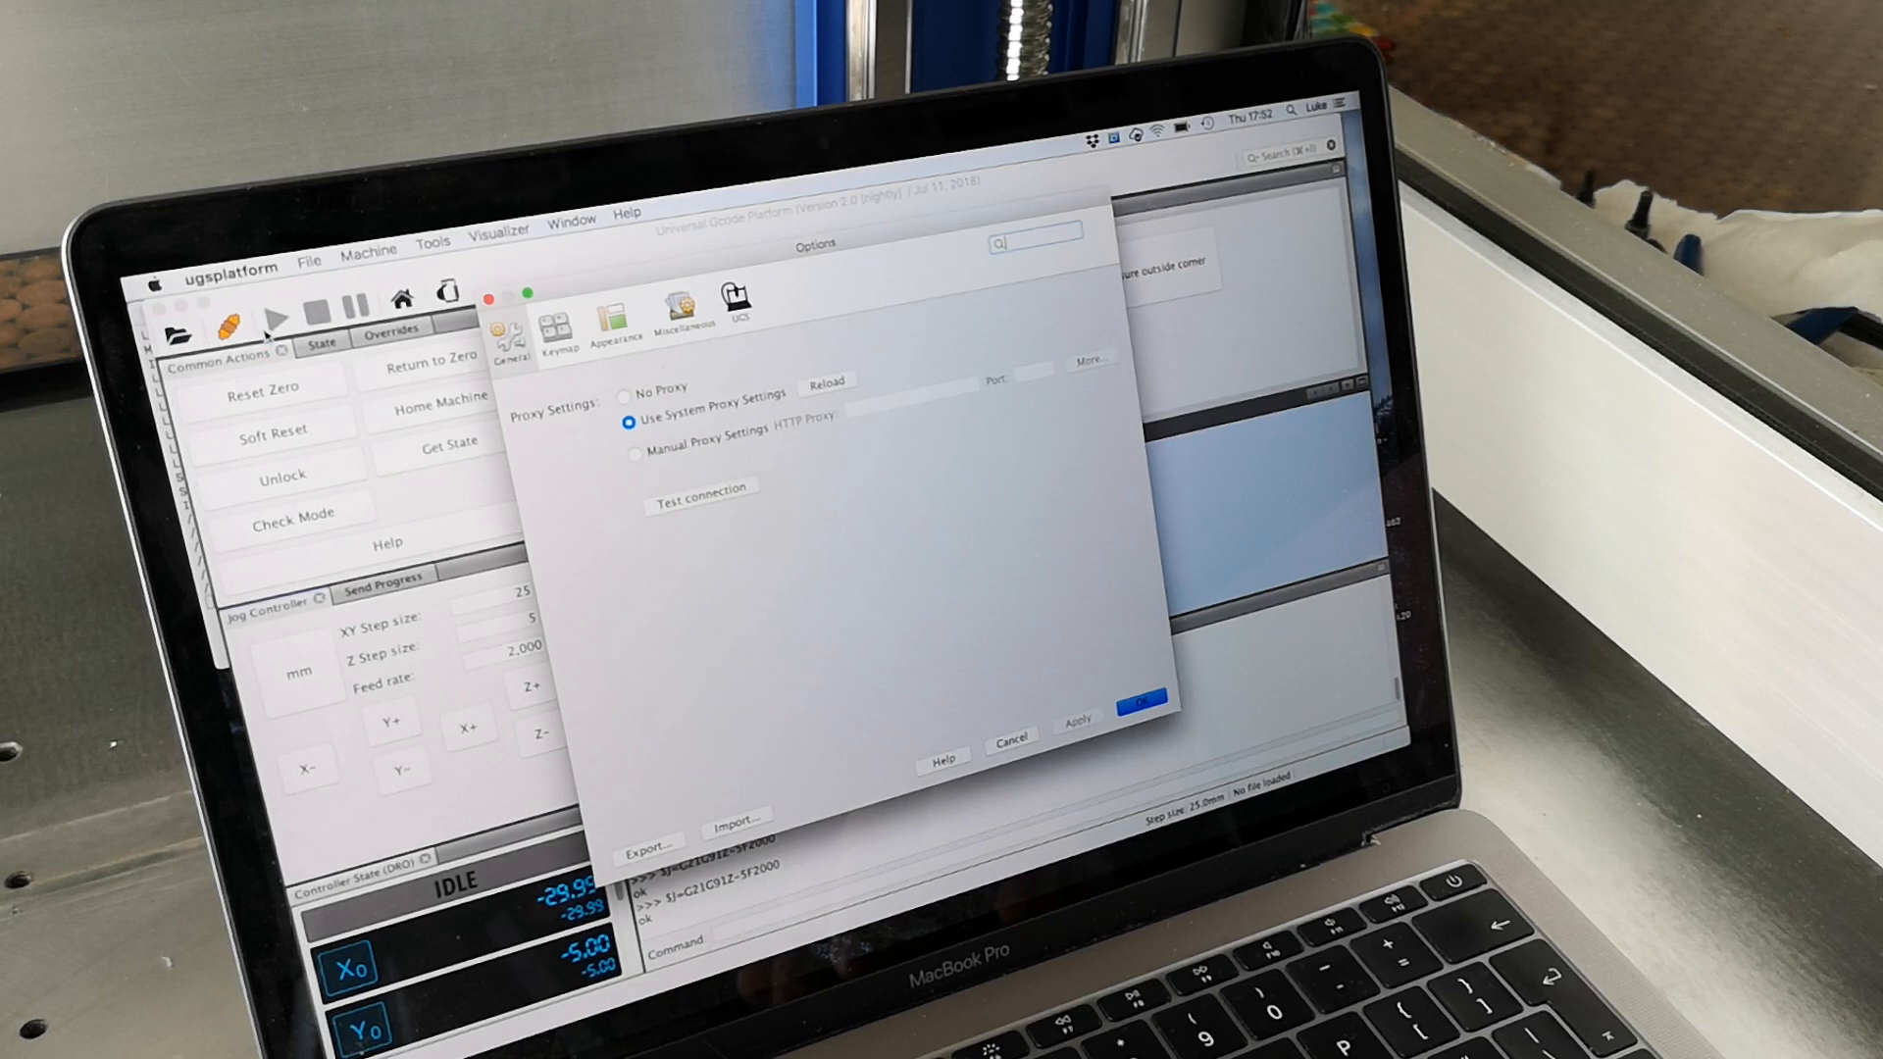
{"action": "left_click", "coordinate": [736, 300]}
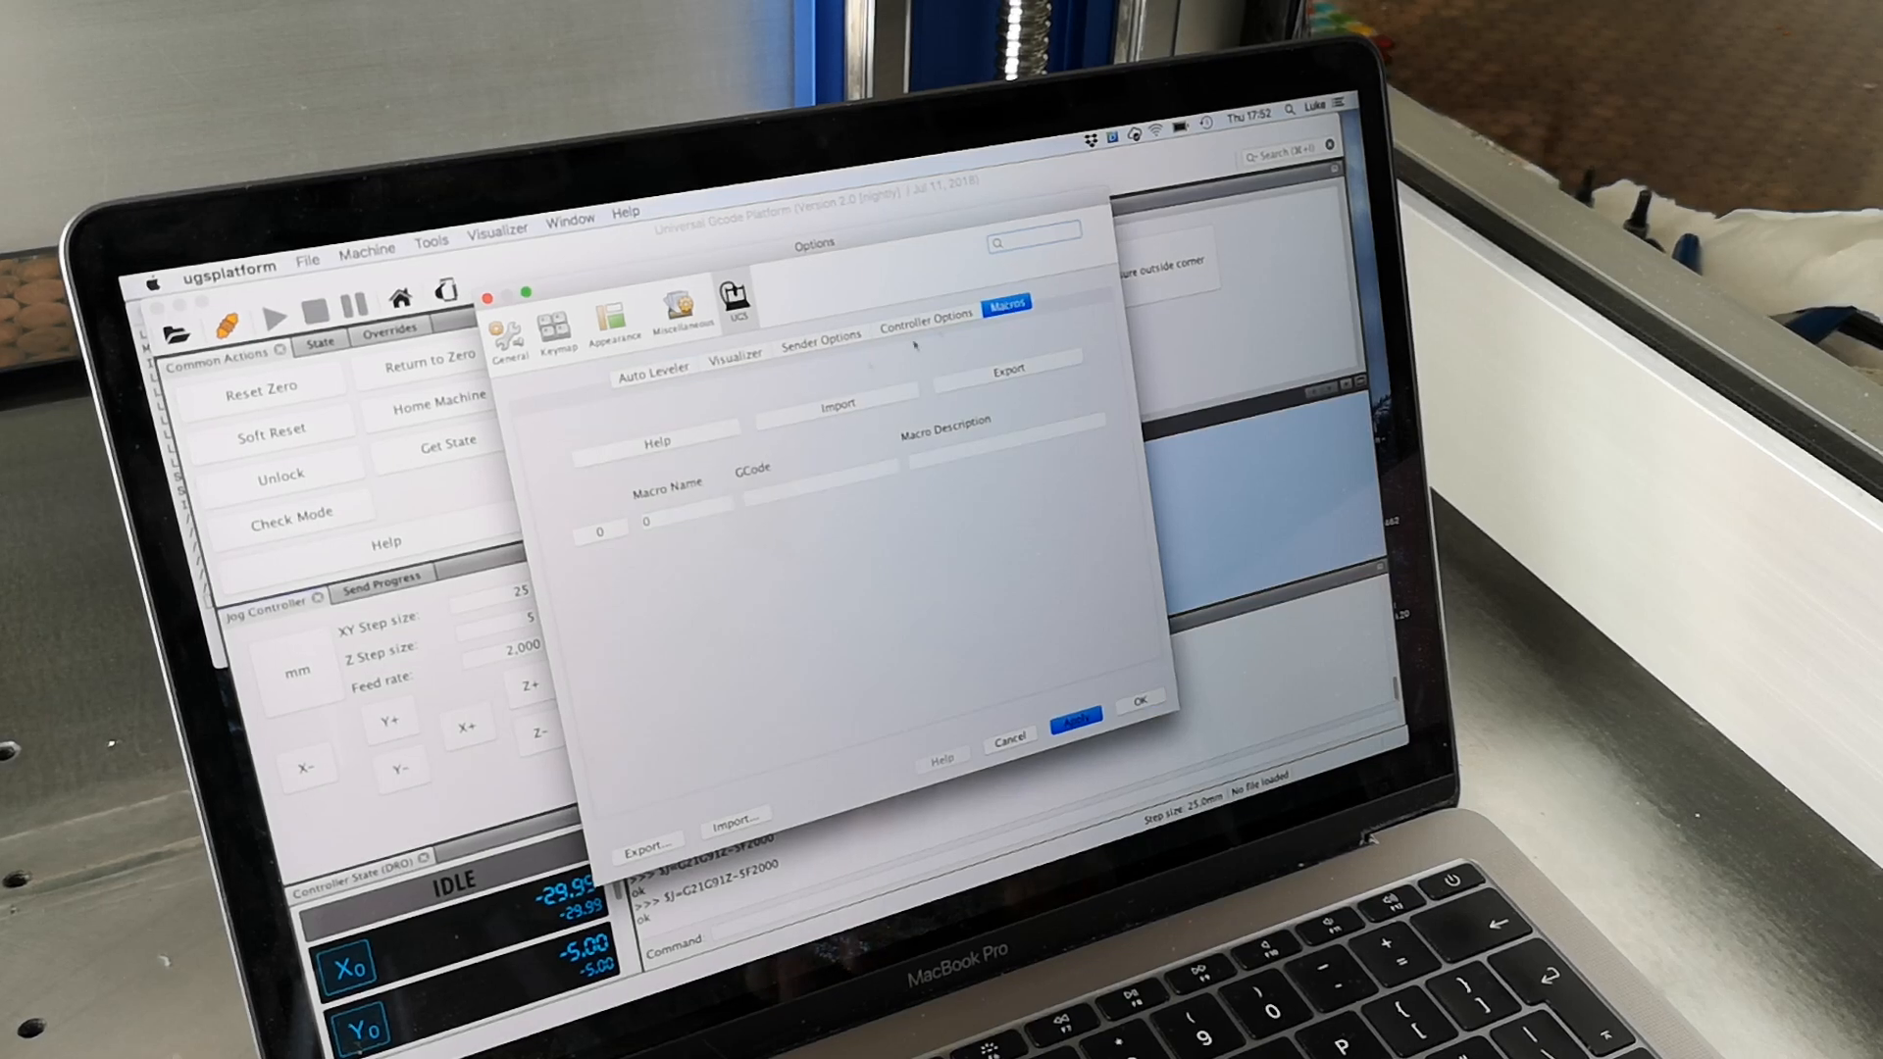
- Name the first macro 'machine middle'
{"action": "left_click", "coordinate": [684, 512]}
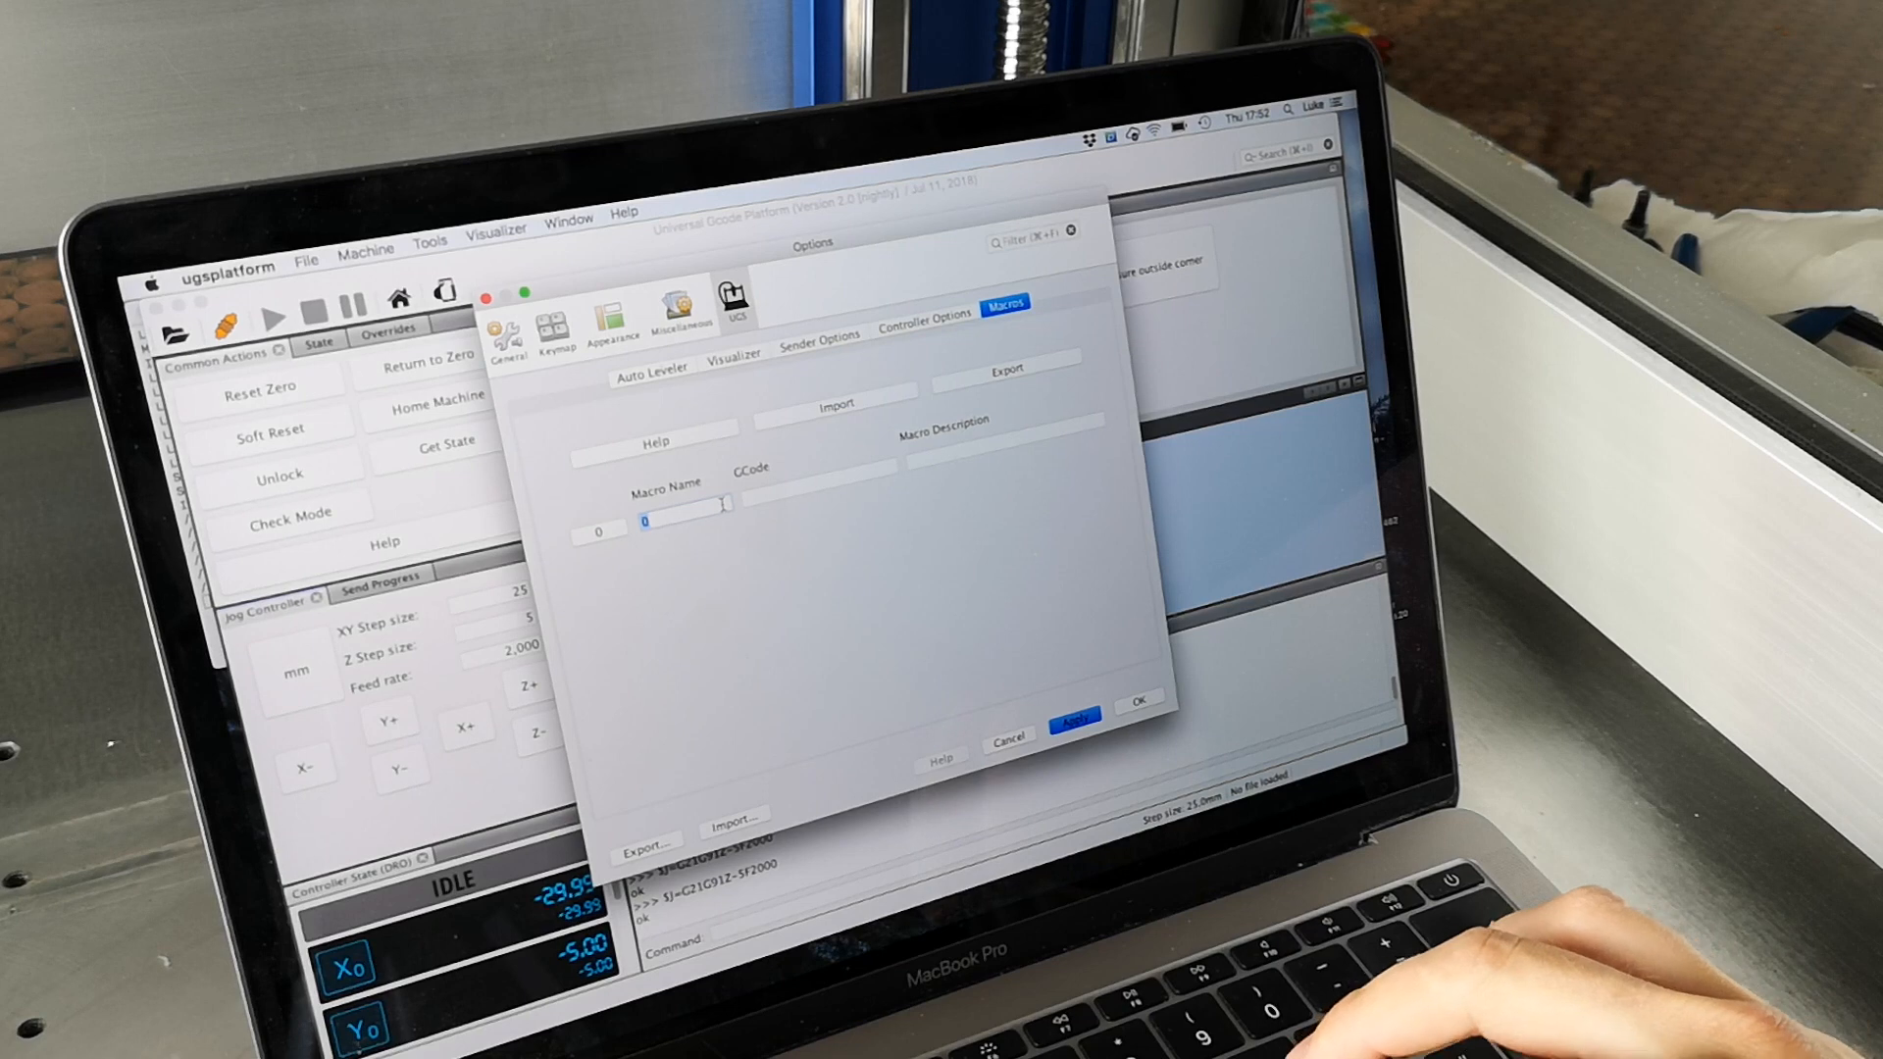
{"action": "type", "text": "mach"}
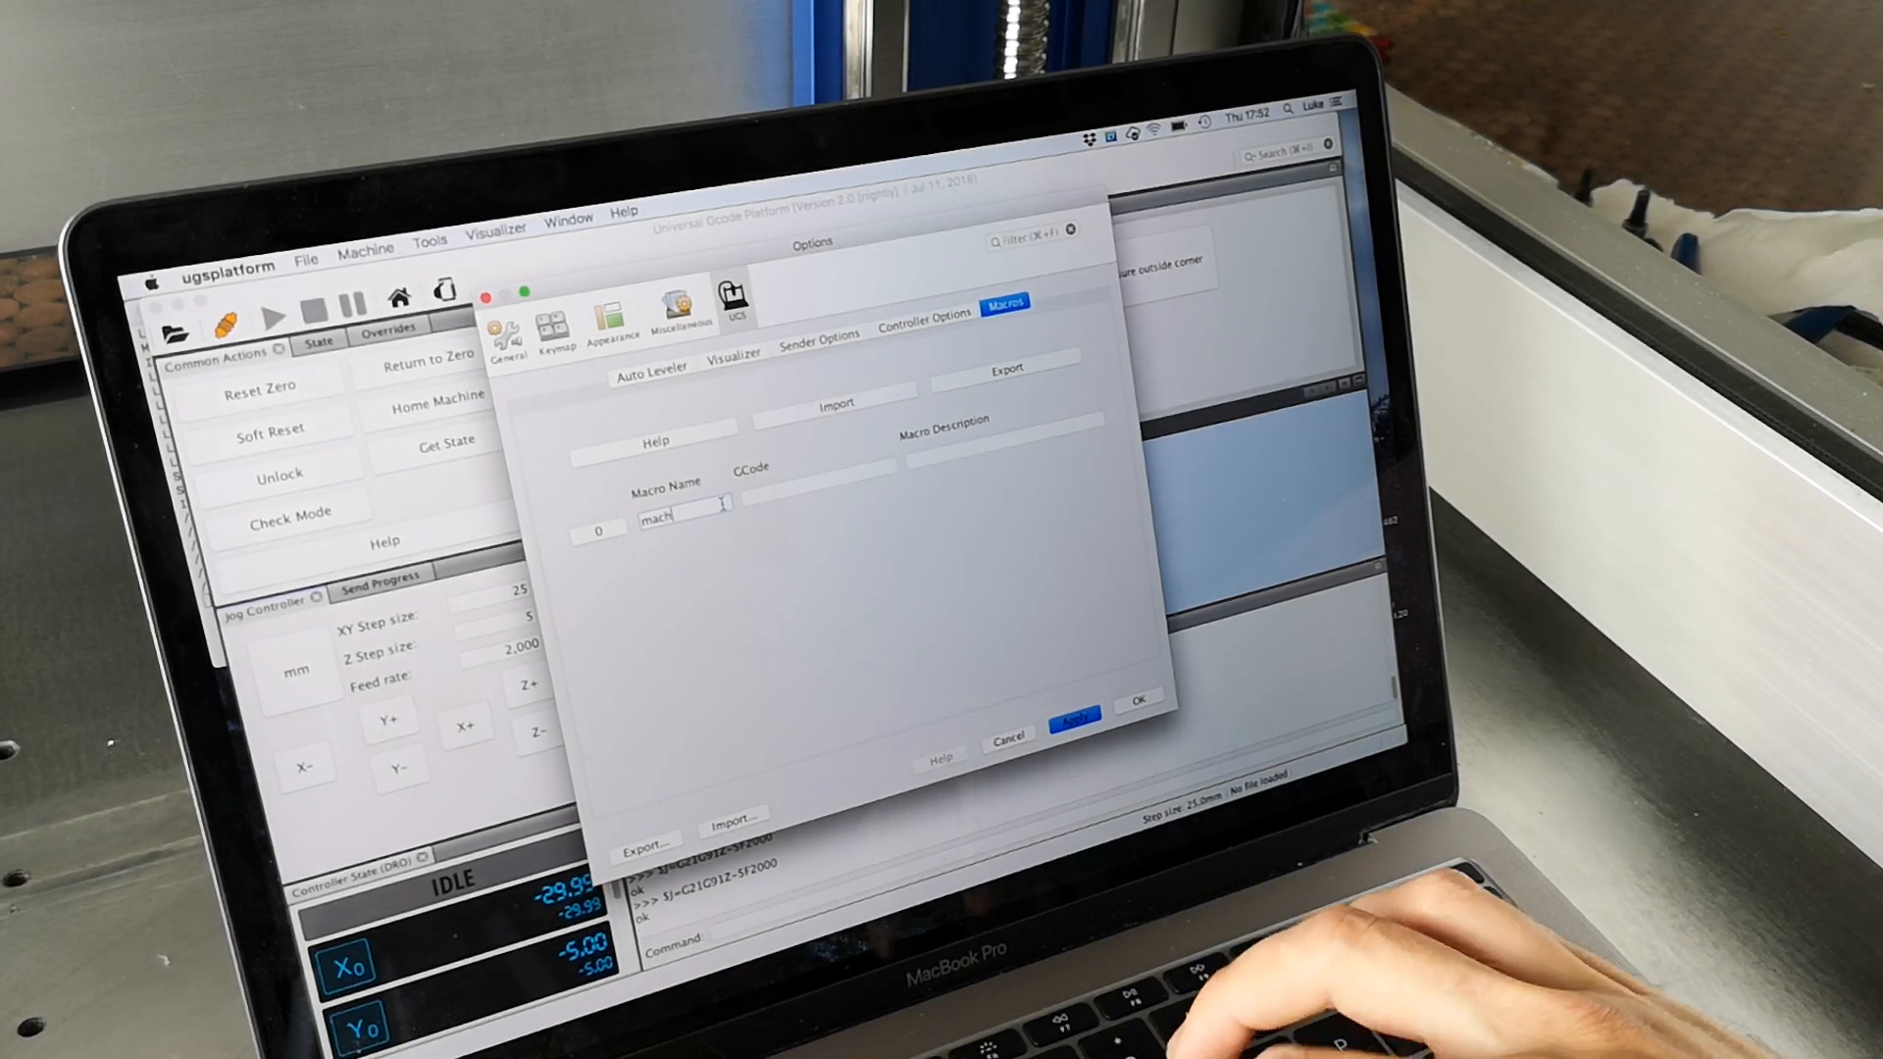
{"action": "type", "text": "machine middle"}
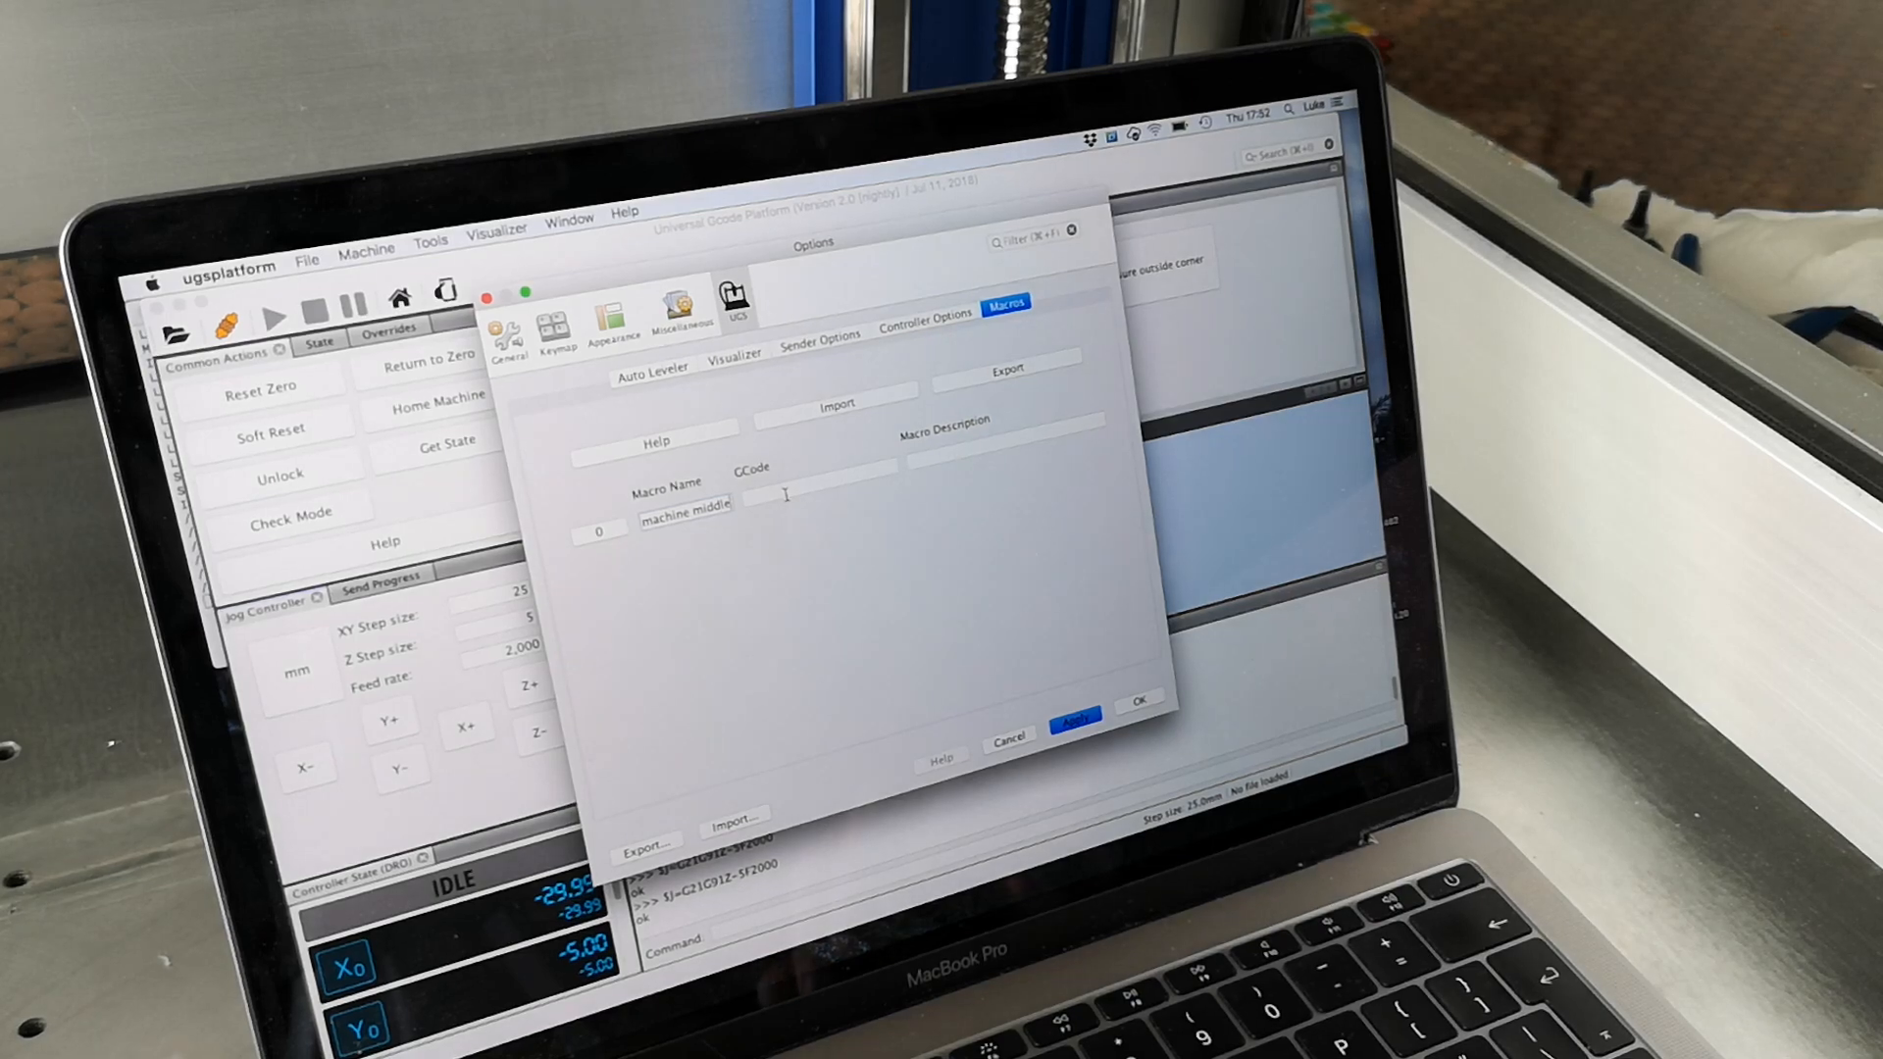
- Set the macro GCode to 'g53 x-200', apply, and close Options
{"action": "type", "text": "g"}
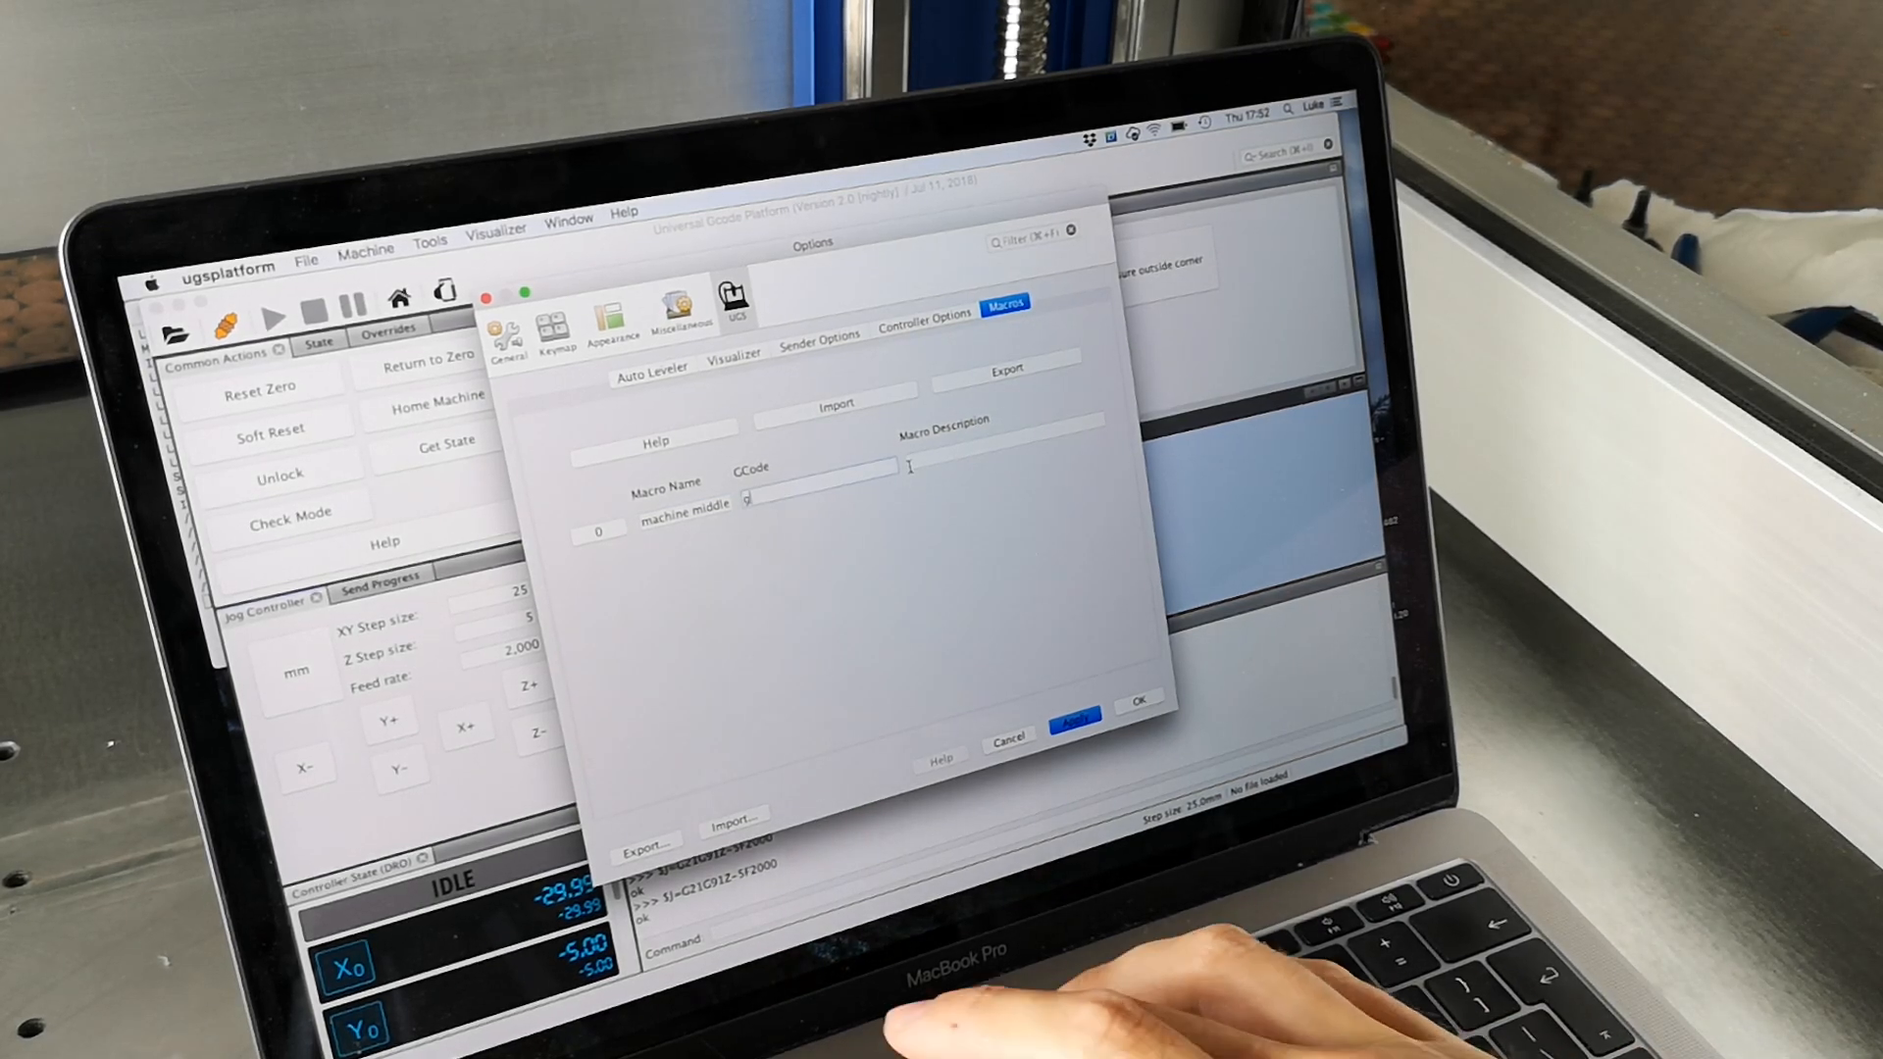
{"action": "type", "text": "53"}
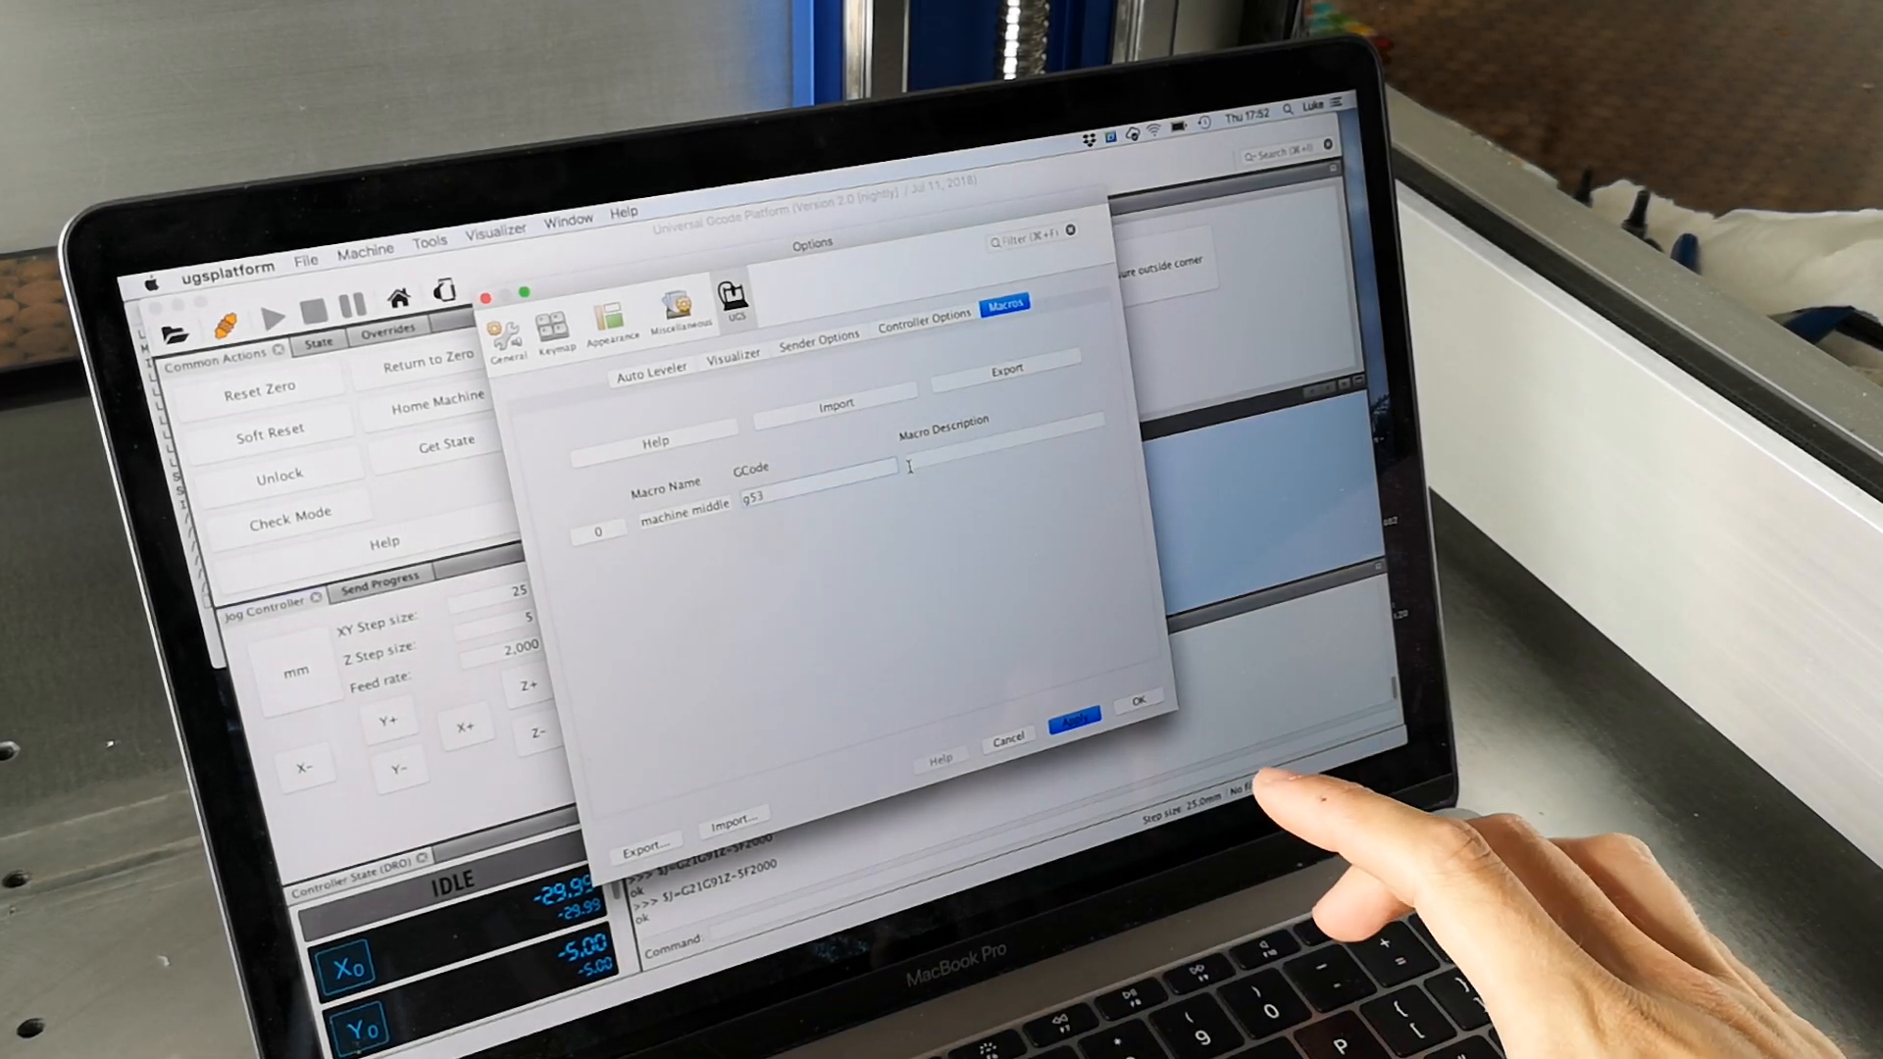
{"action": "type", "text": "x"}
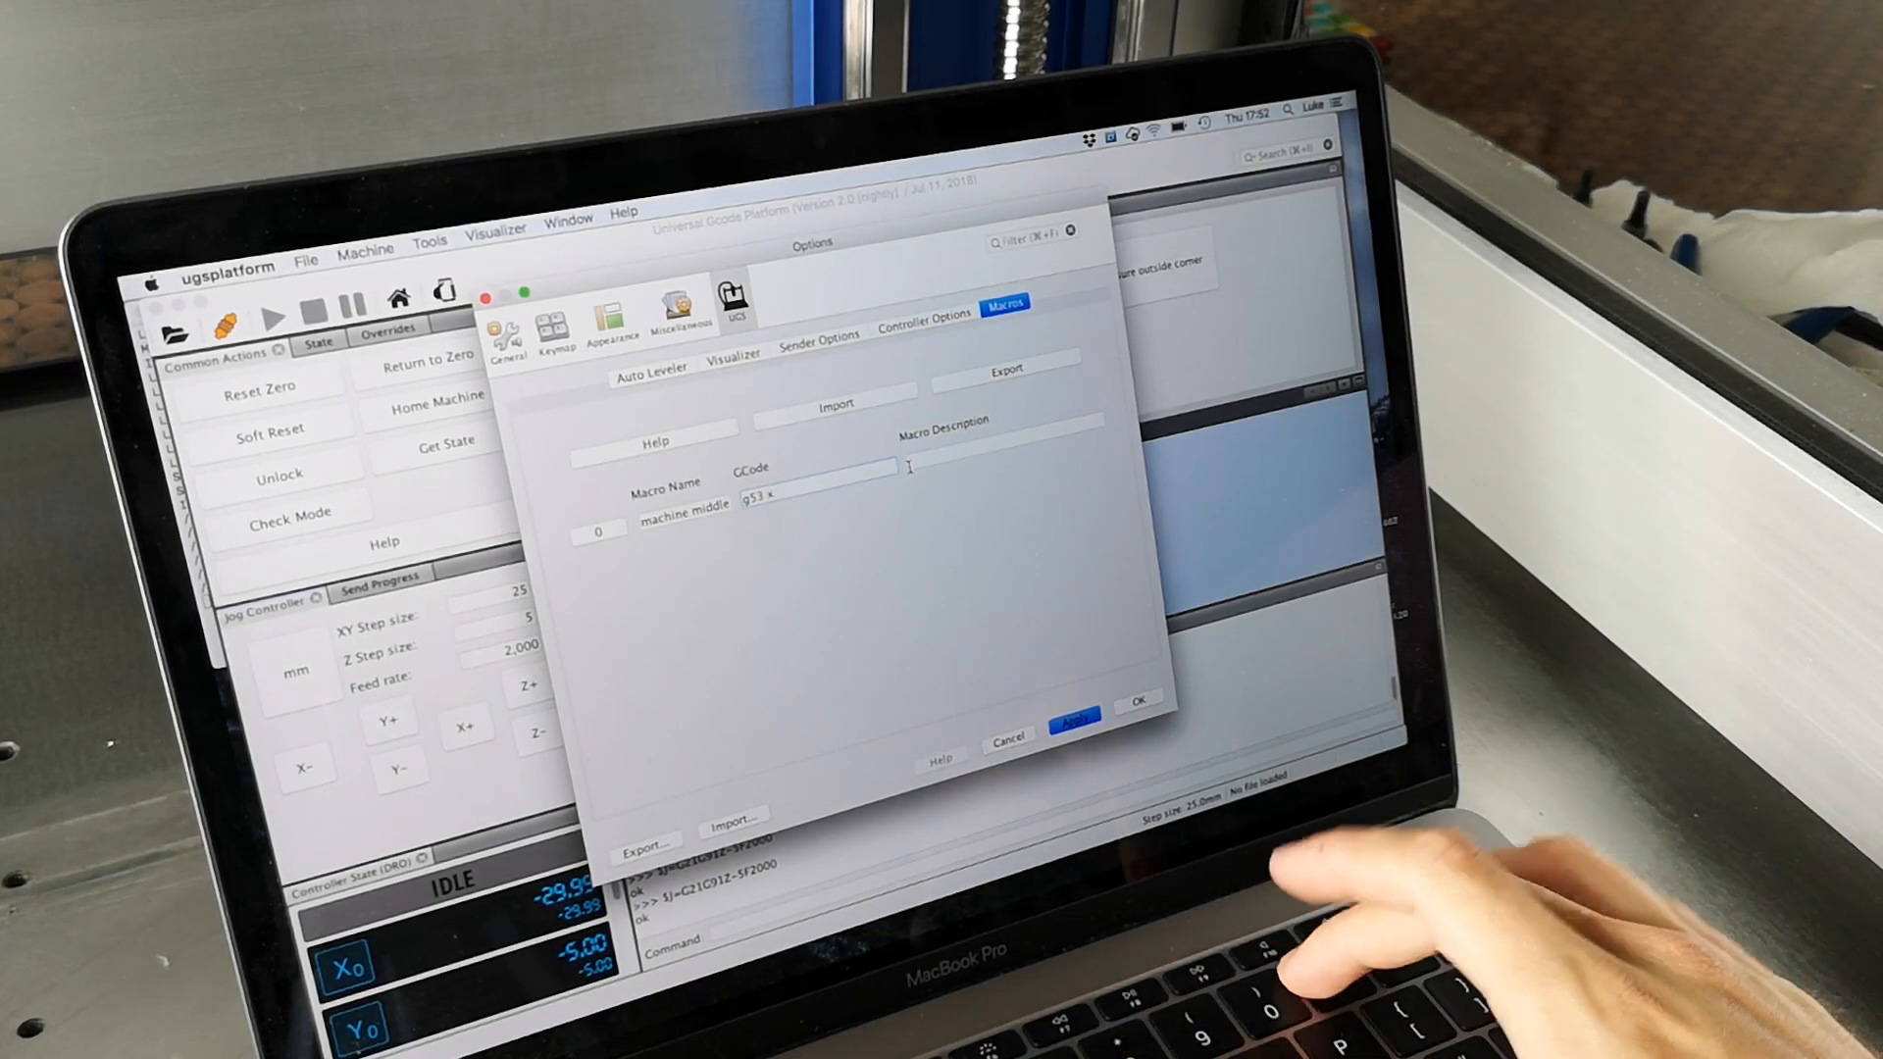
{"action": "type", "text": "-200"}
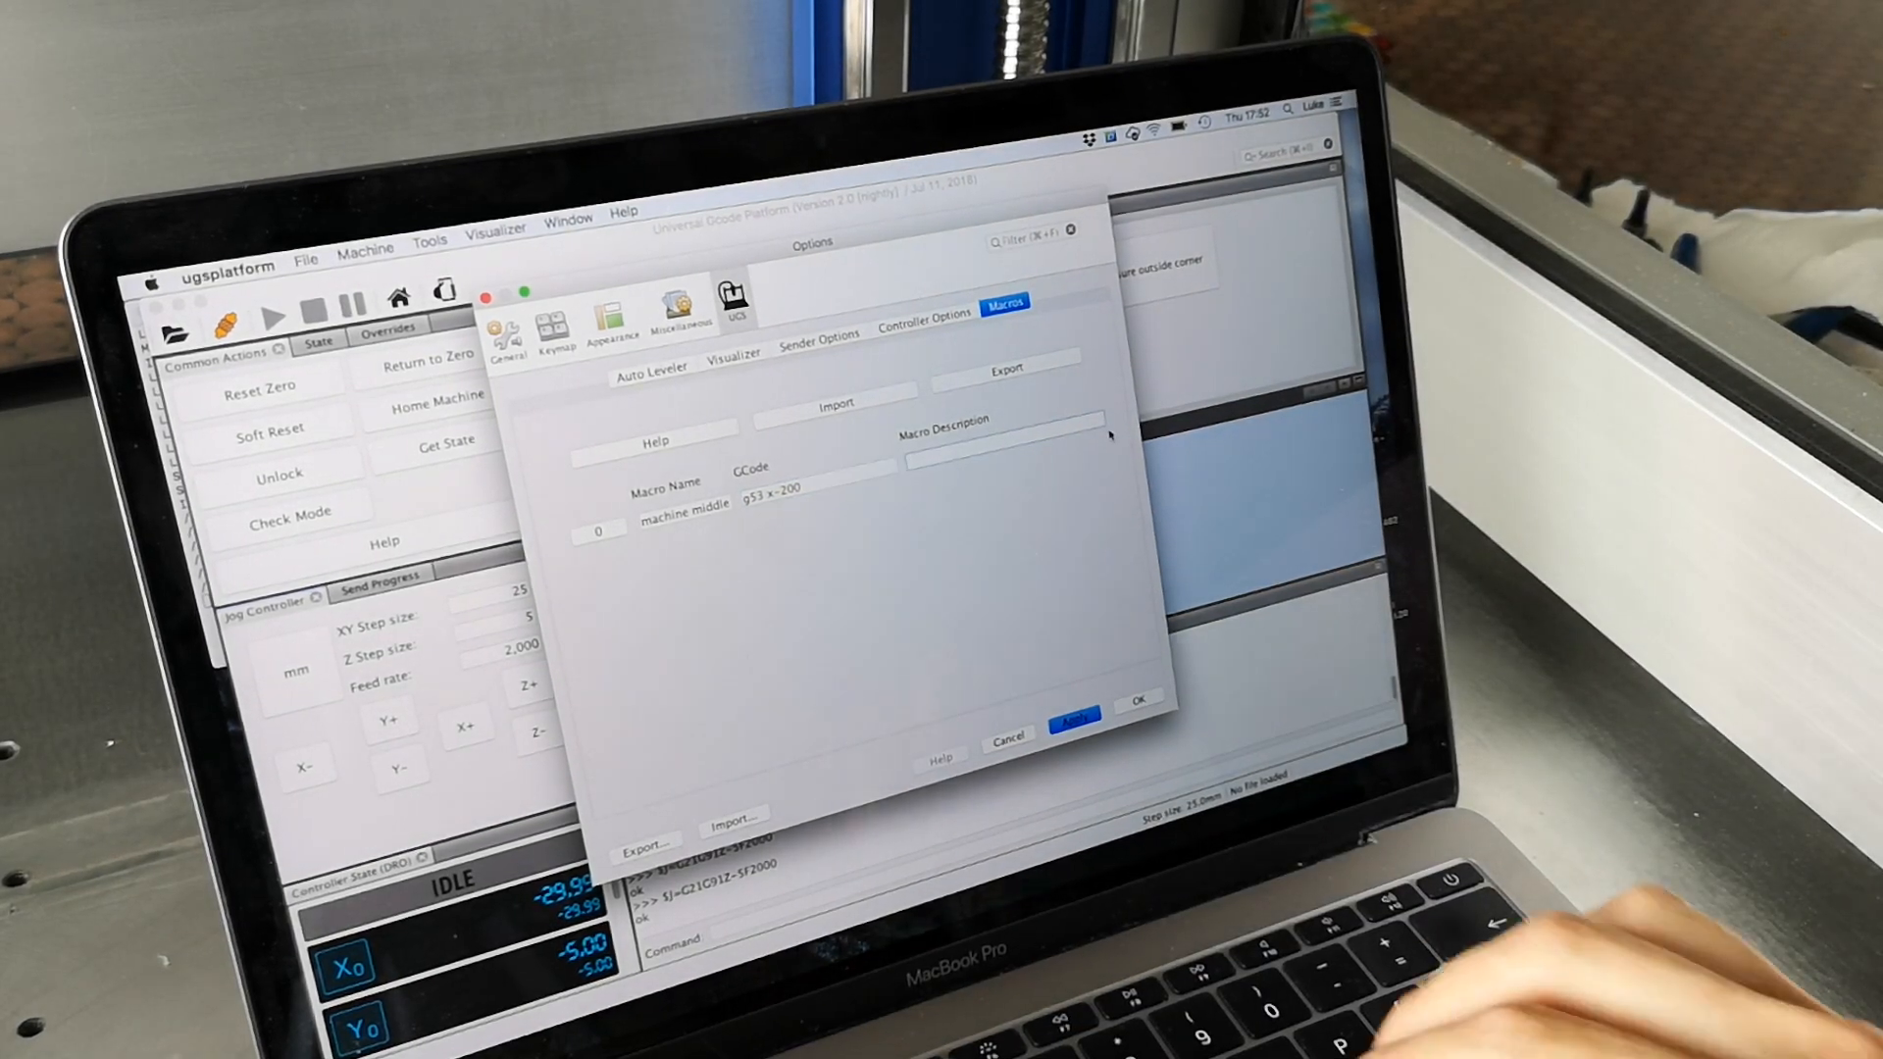
{"action": "type", "text": "maxhine middle"}
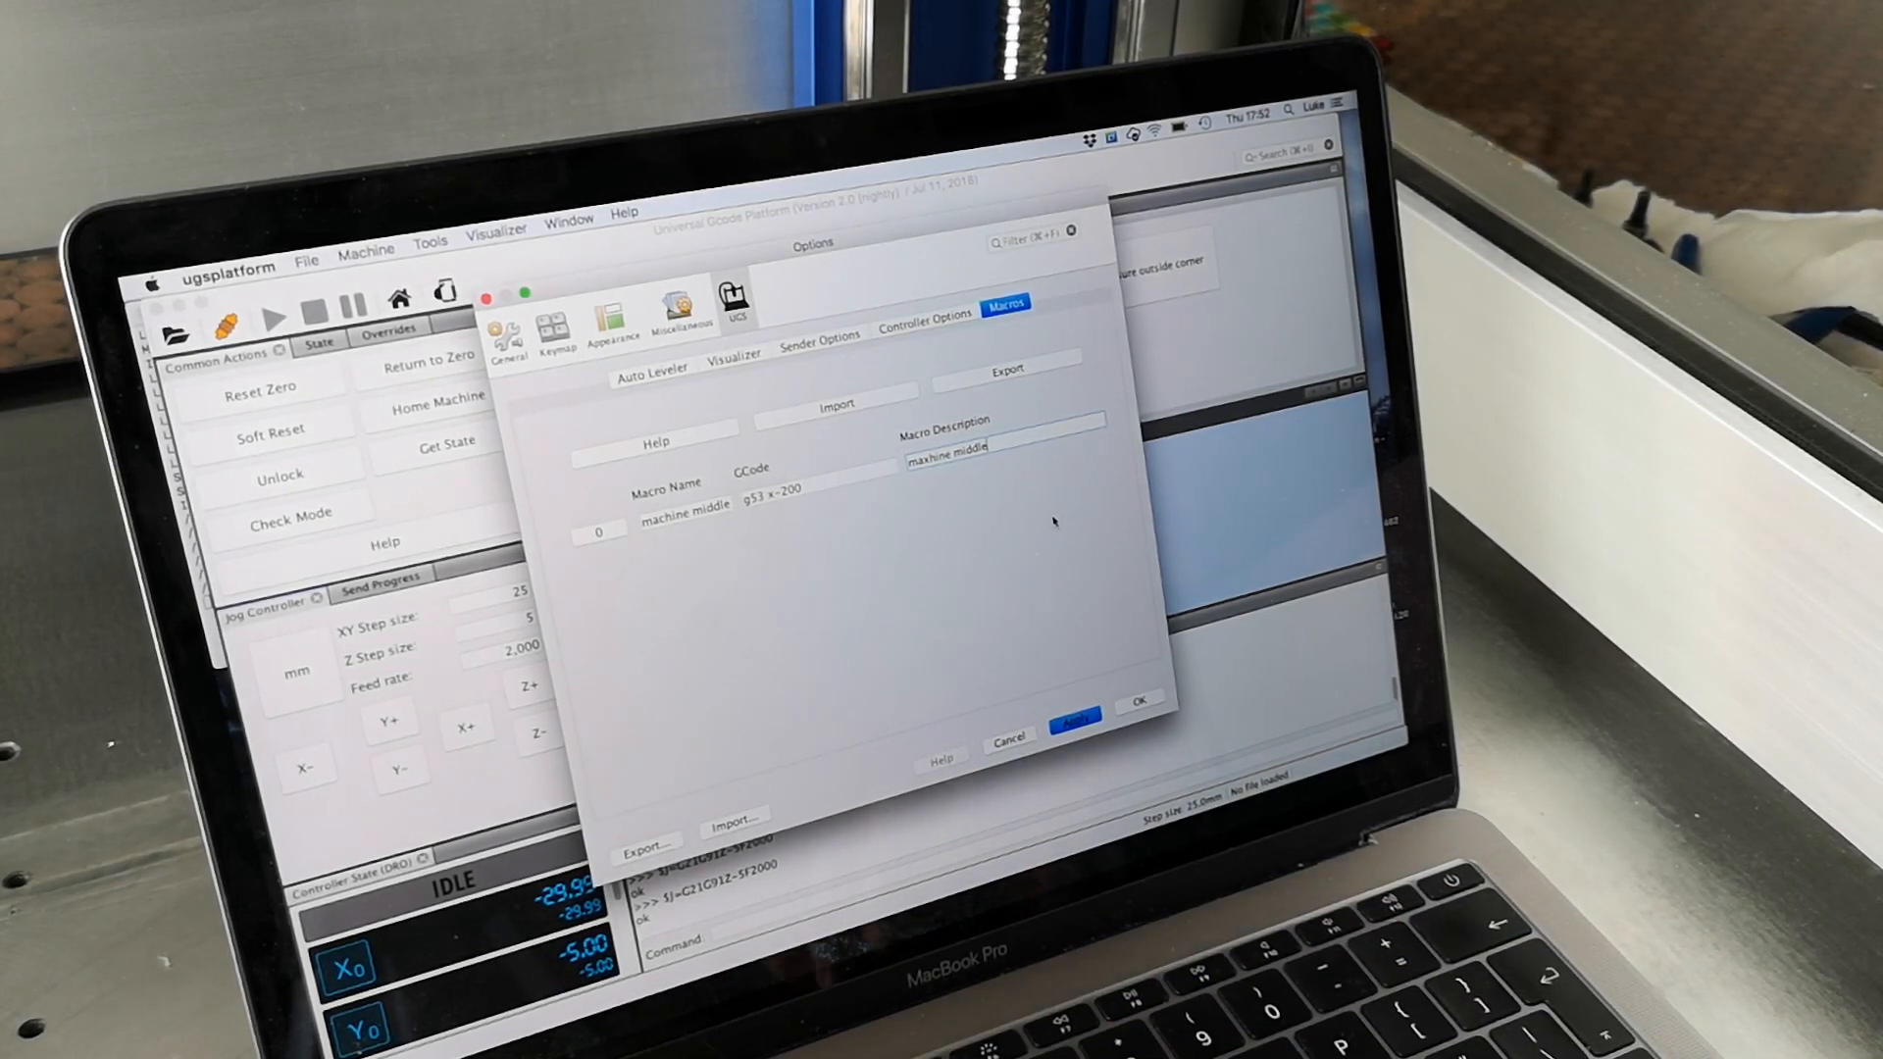
{"action": "left_click", "coordinate": [1069, 715]}
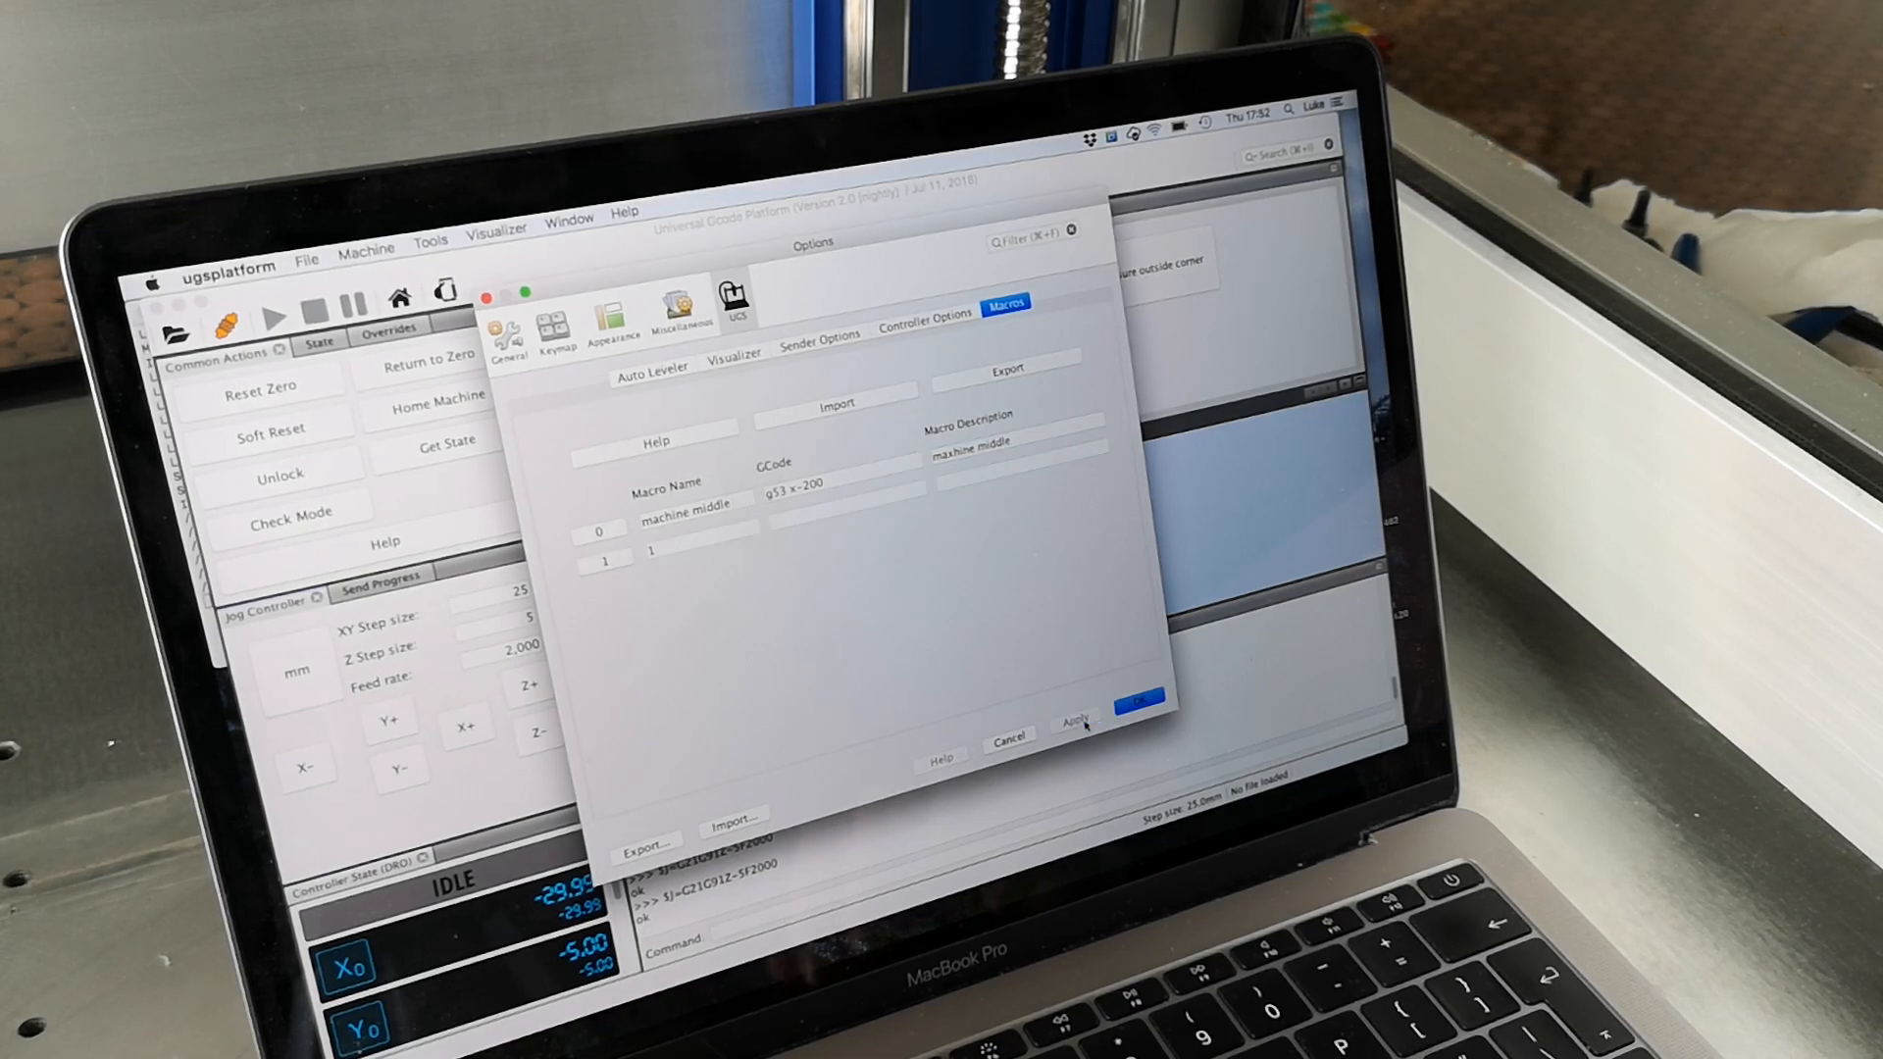
{"action": "left_click", "coordinate": [1075, 722]}
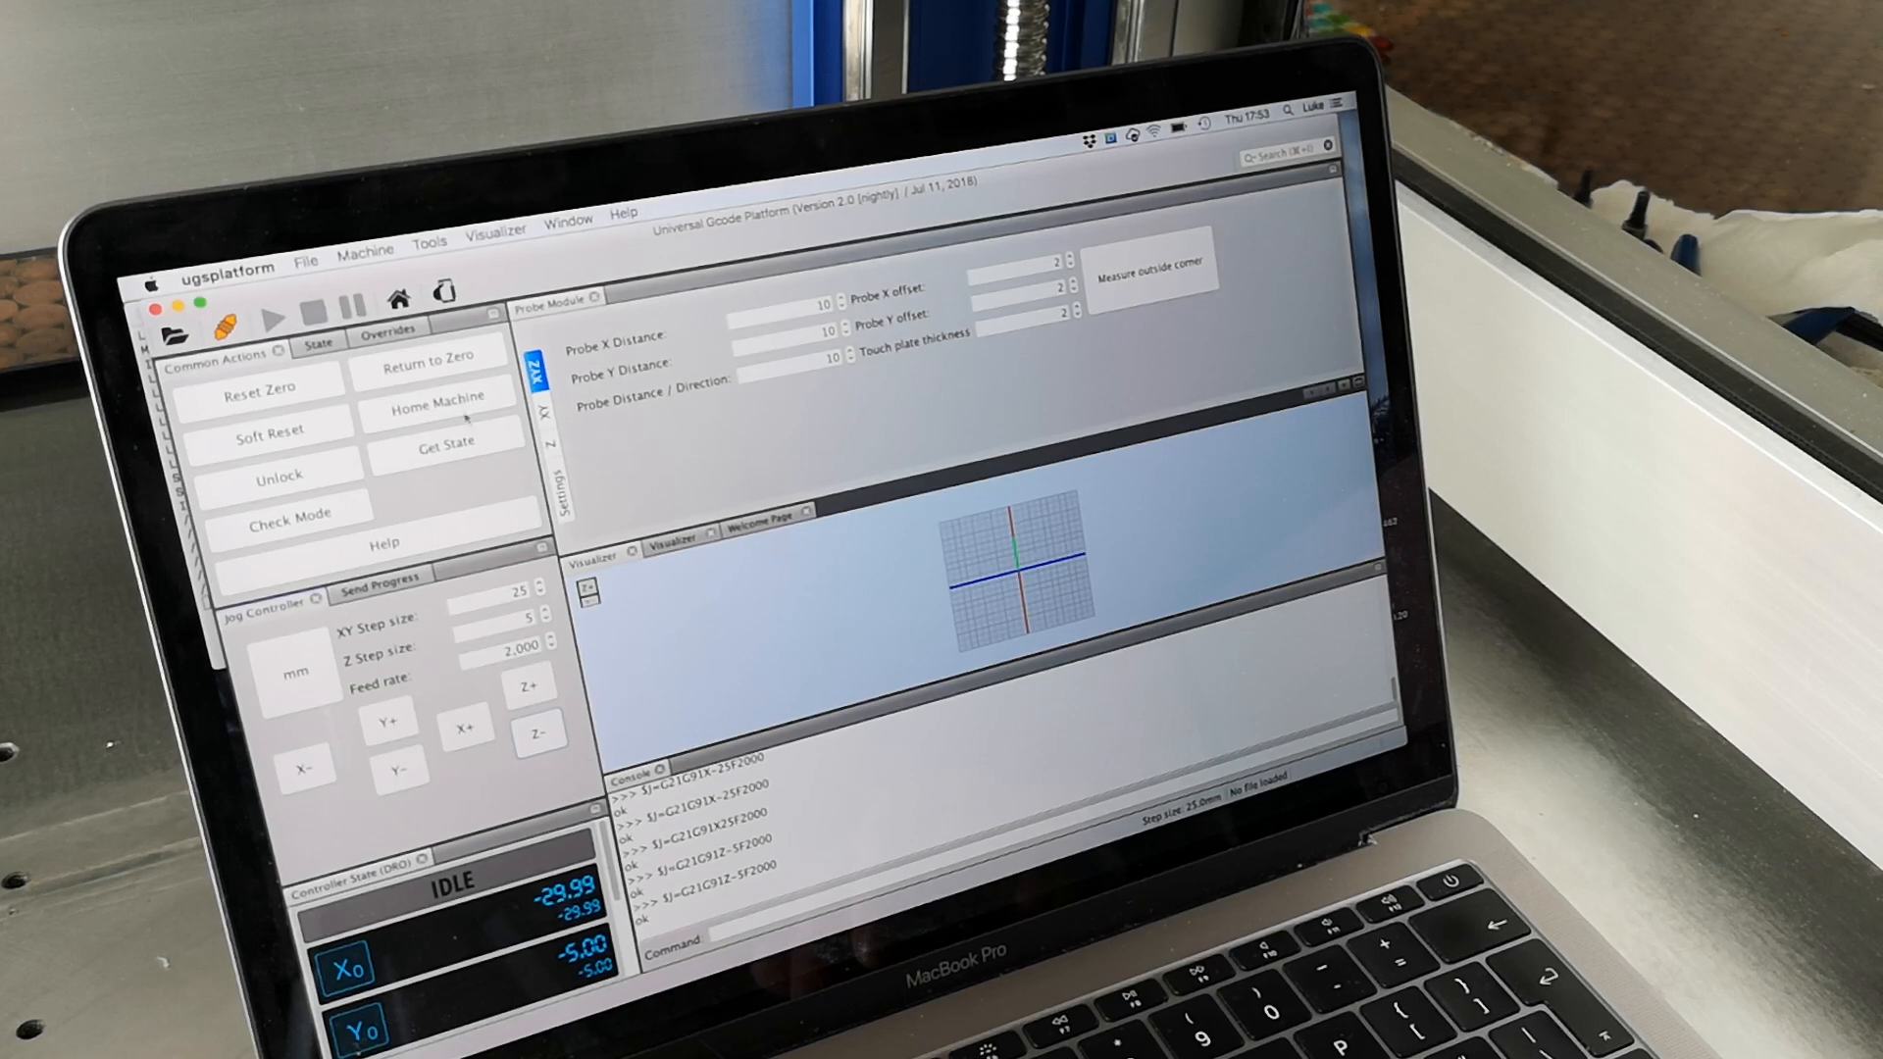
- Open the Machine menu to reach the Macros submenu
{"action": "left_click", "coordinate": [366, 245]}
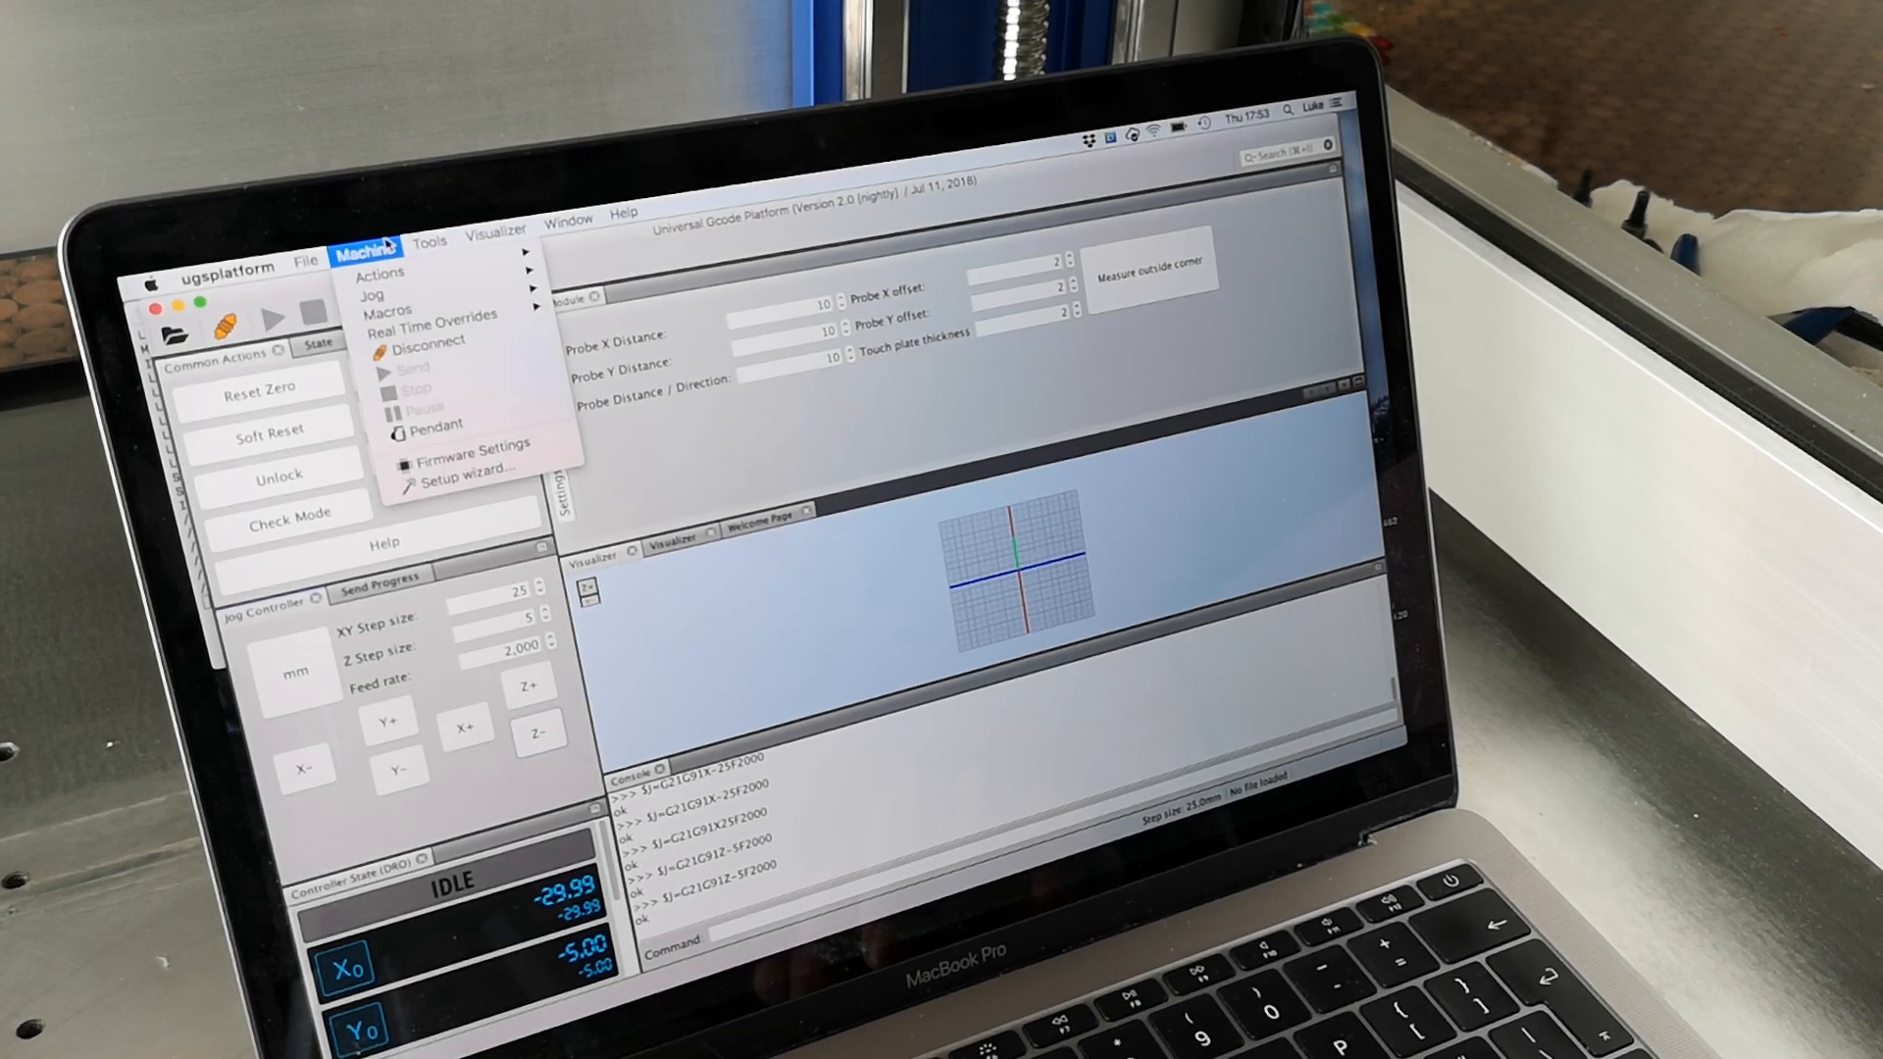
{"action": "mouse_move", "coordinate": [388, 306]}
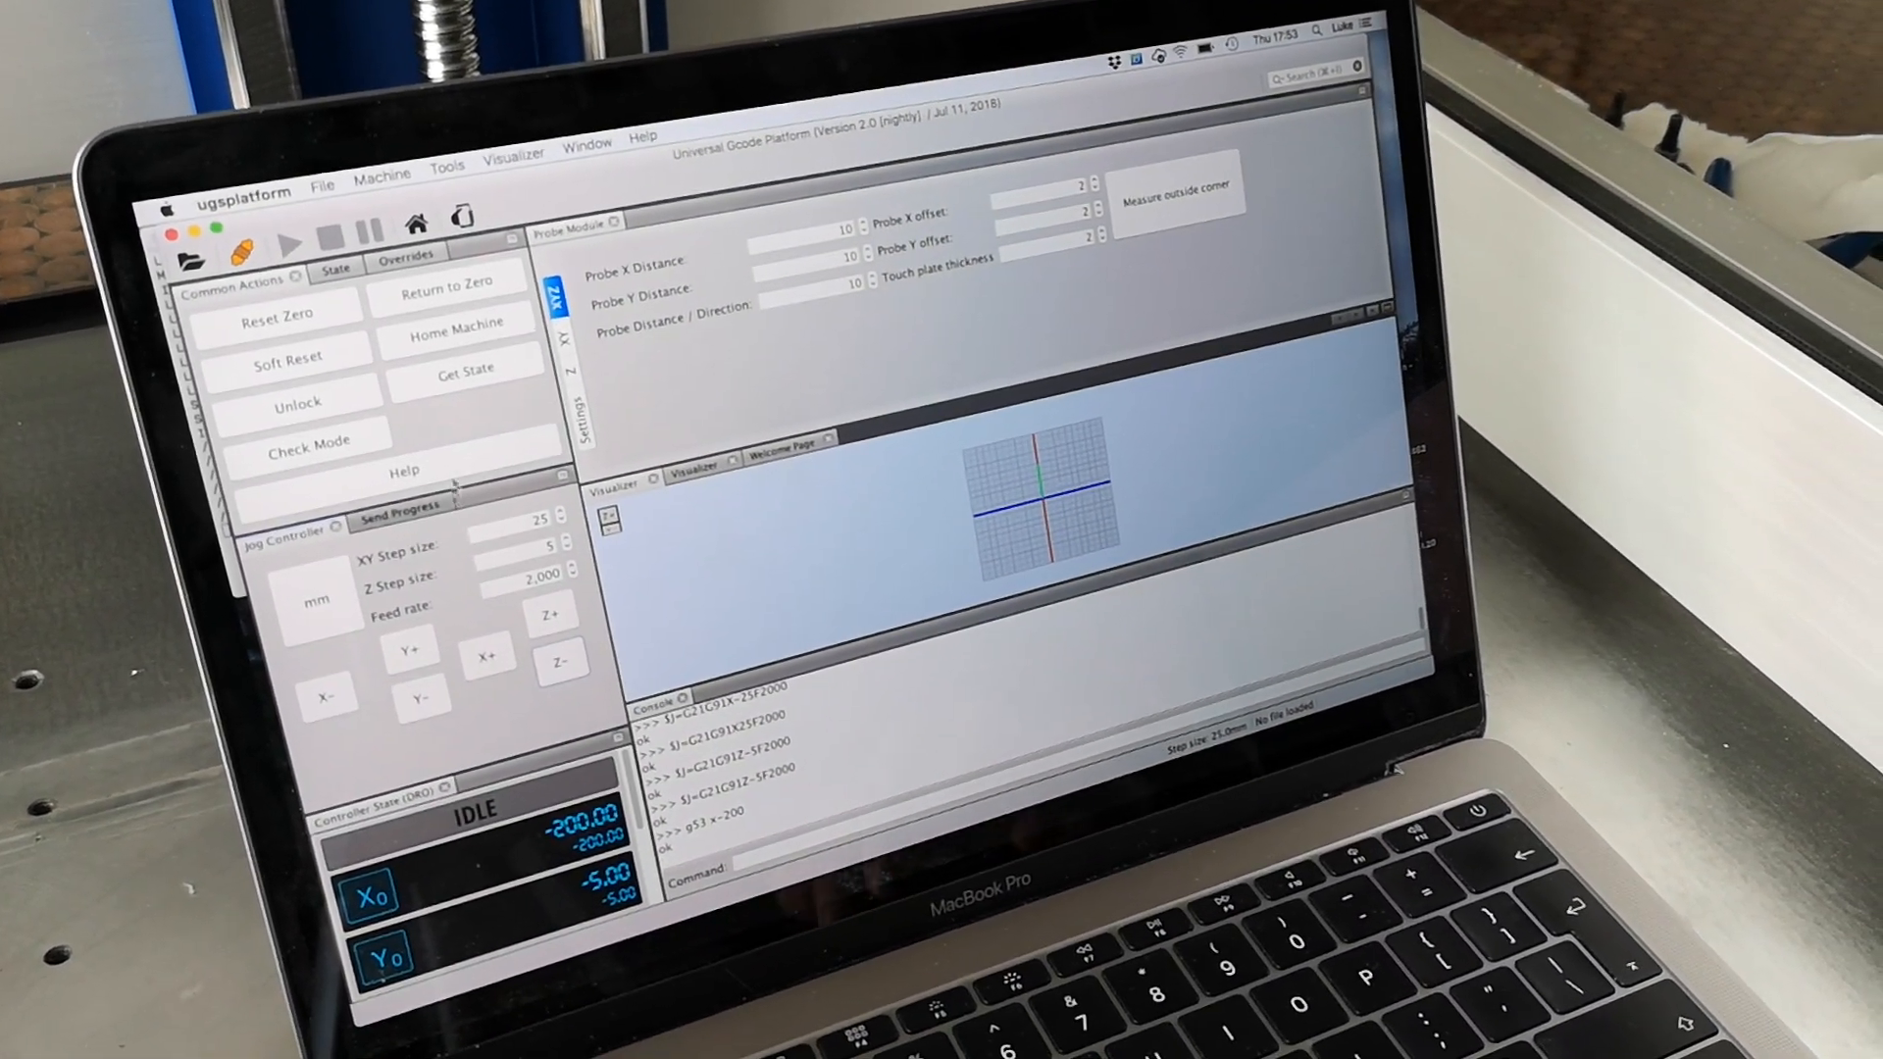
{"action": "left_click", "coordinate": [381, 162]}
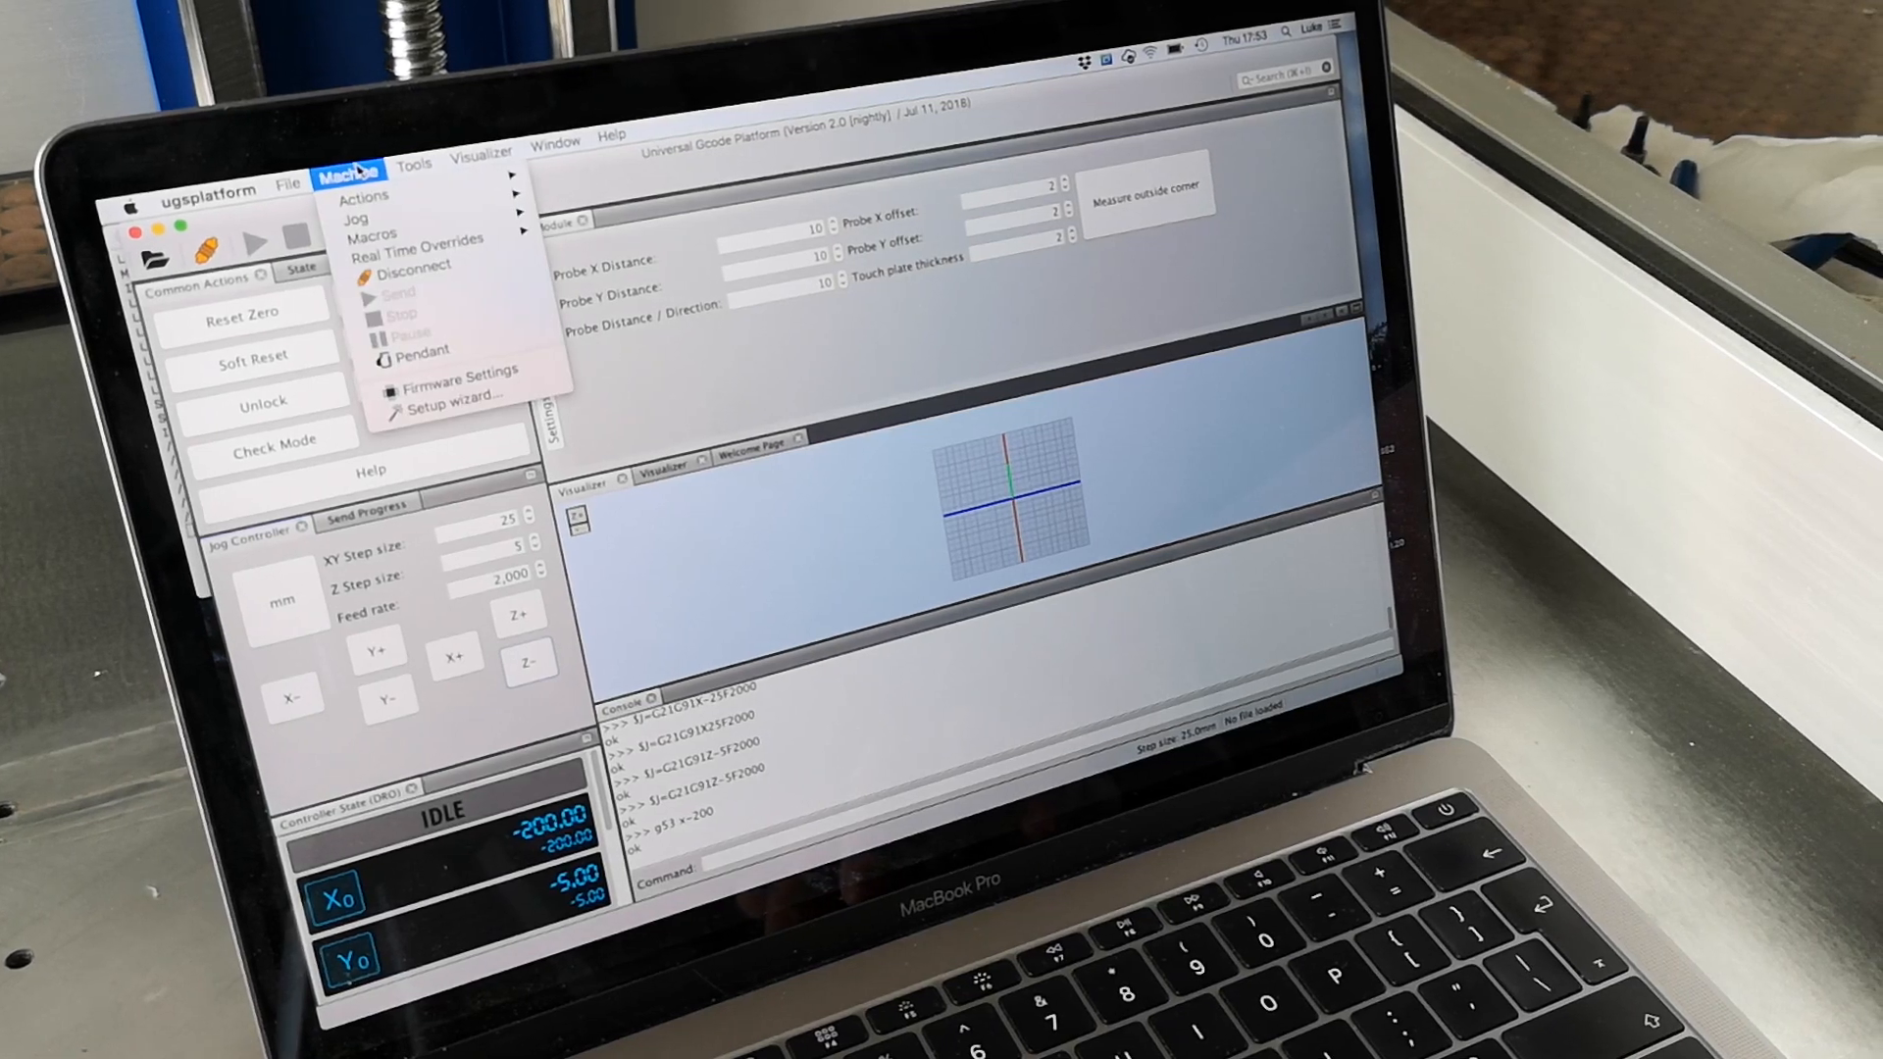
{"action": "left_click", "coordinate": [414, 164]}
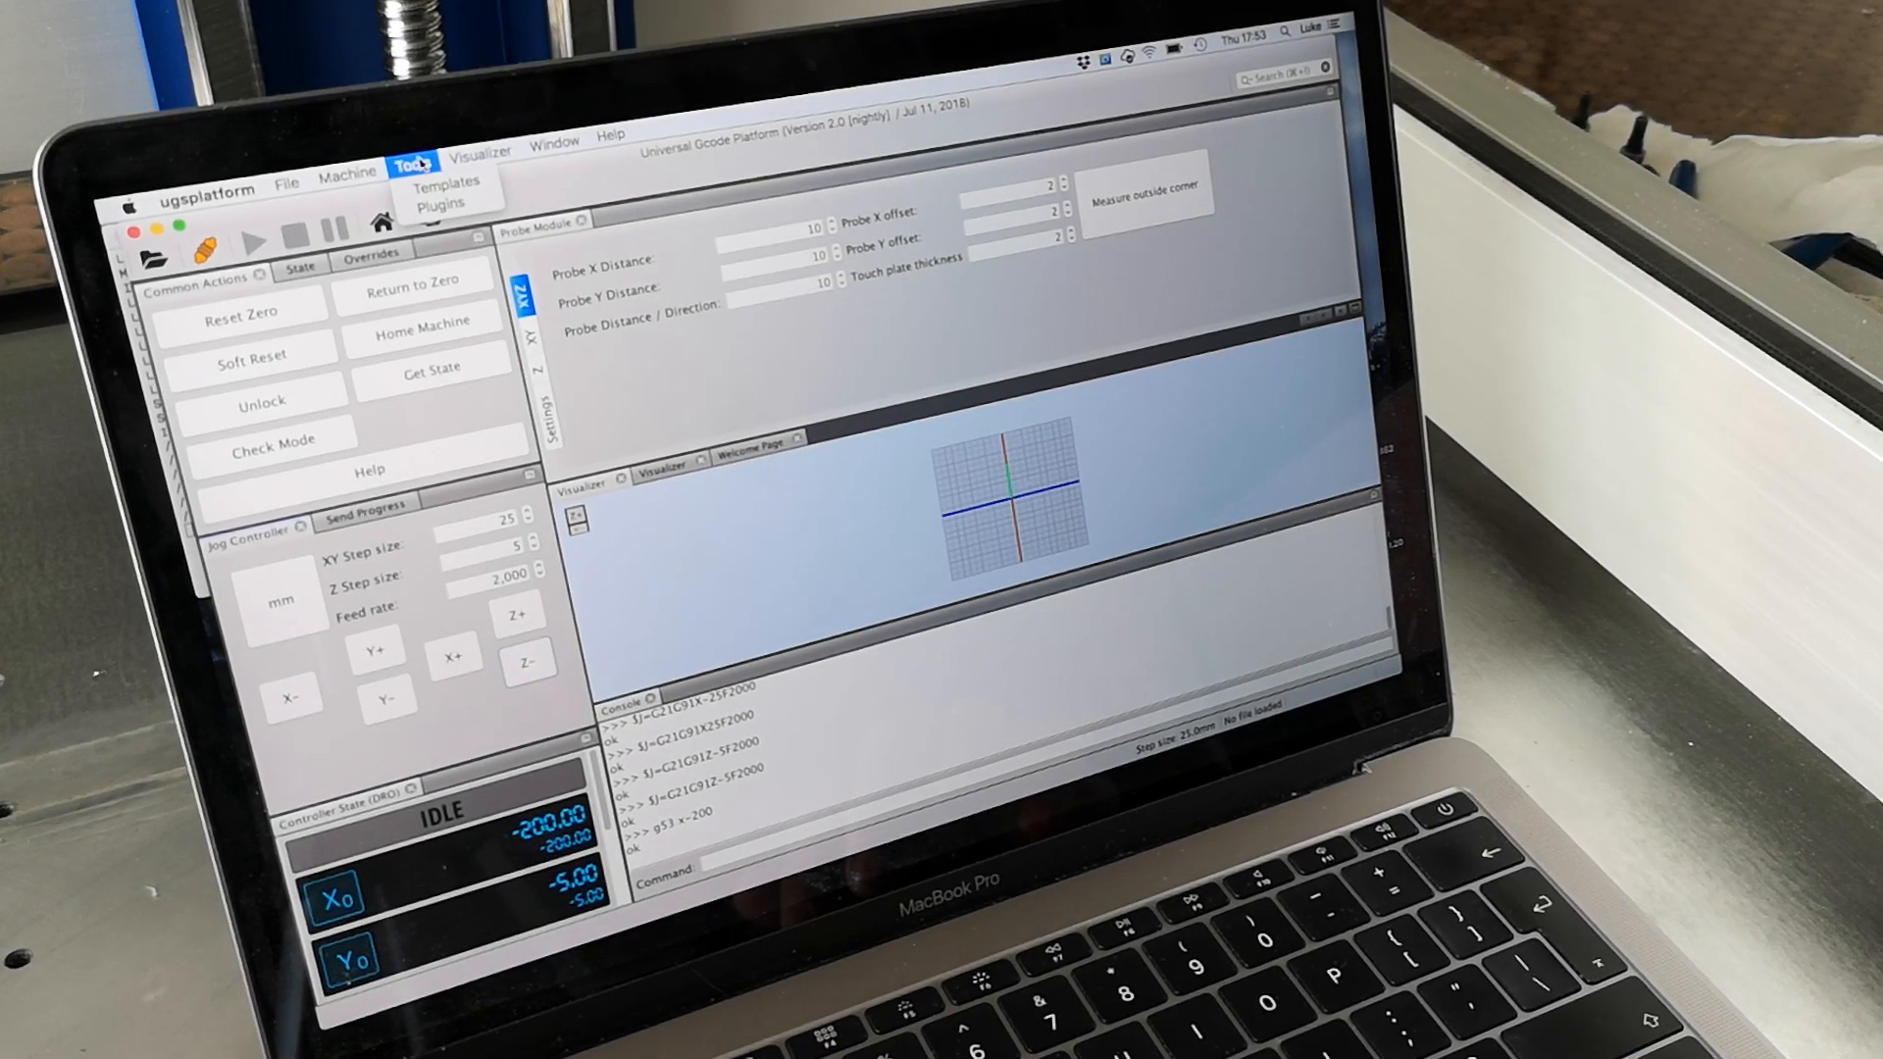
{"action": "left_click", "coordinate": [347, 166]}
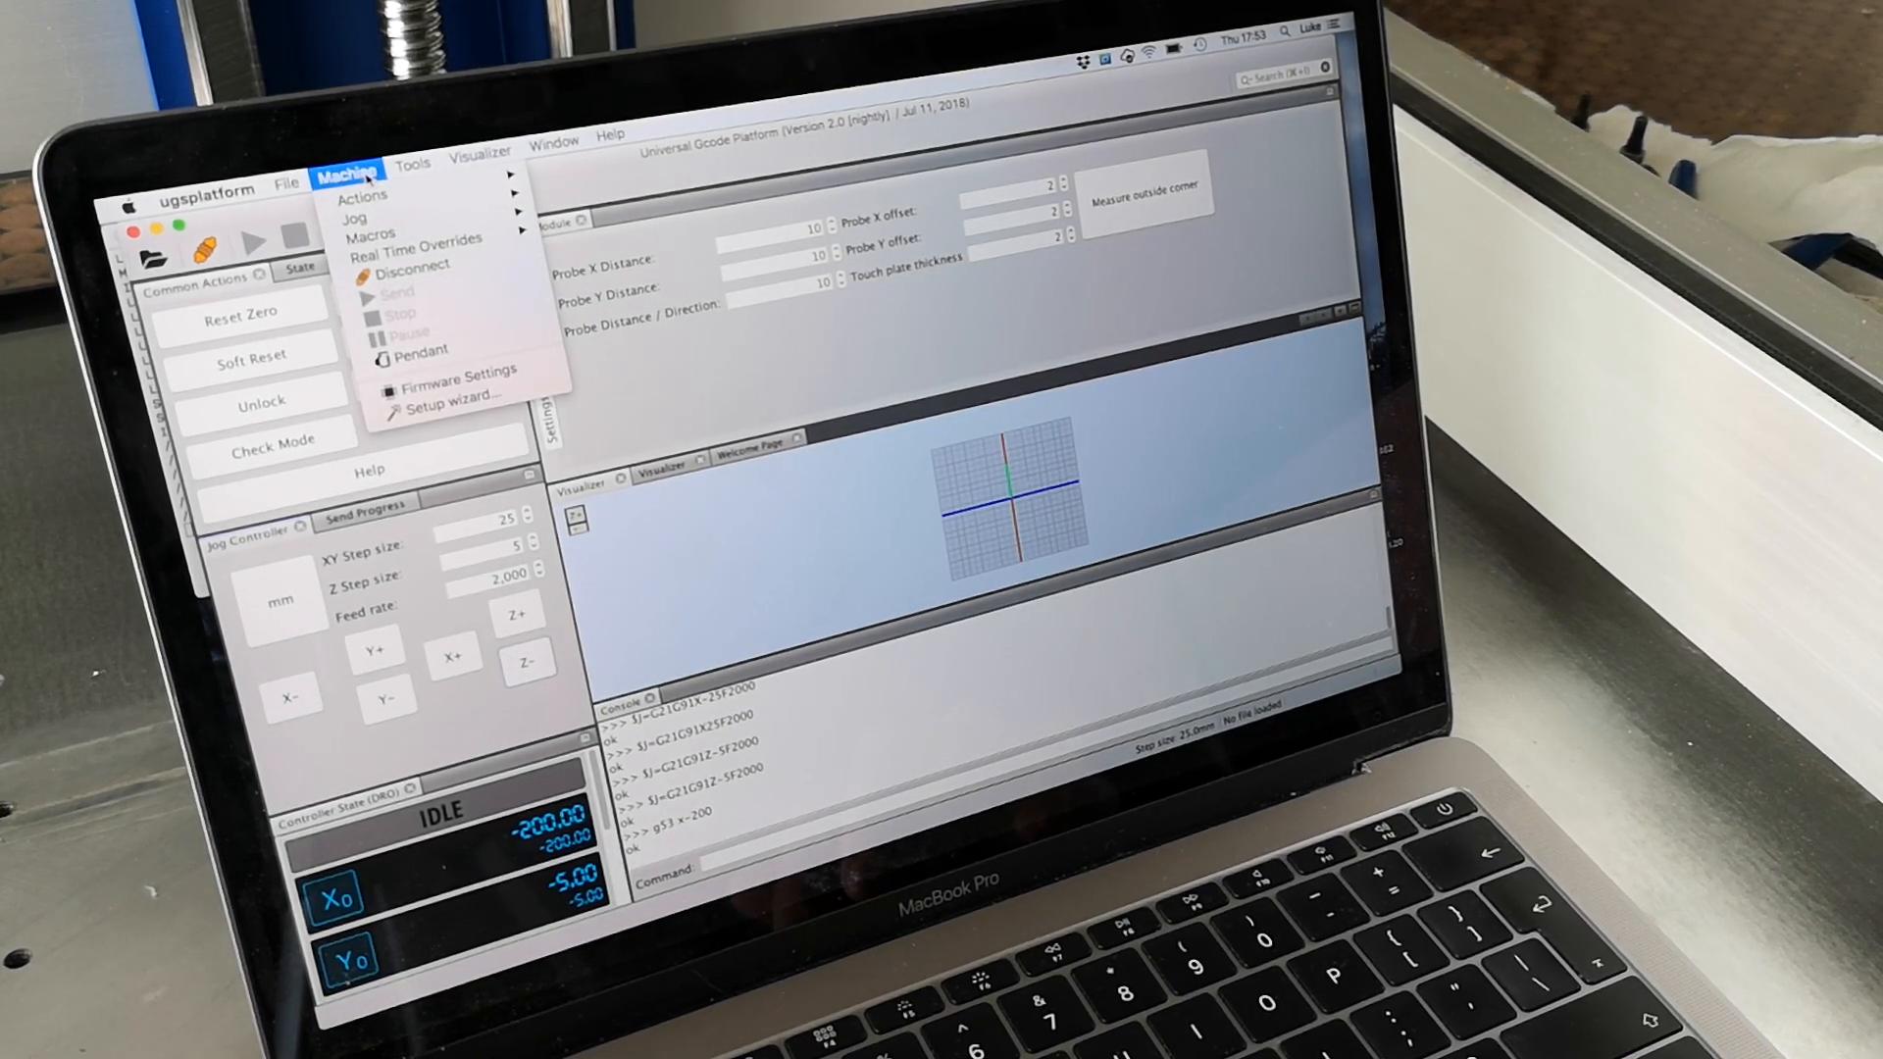
{"action": "mouse_move", "coordinate": [372, 233]}
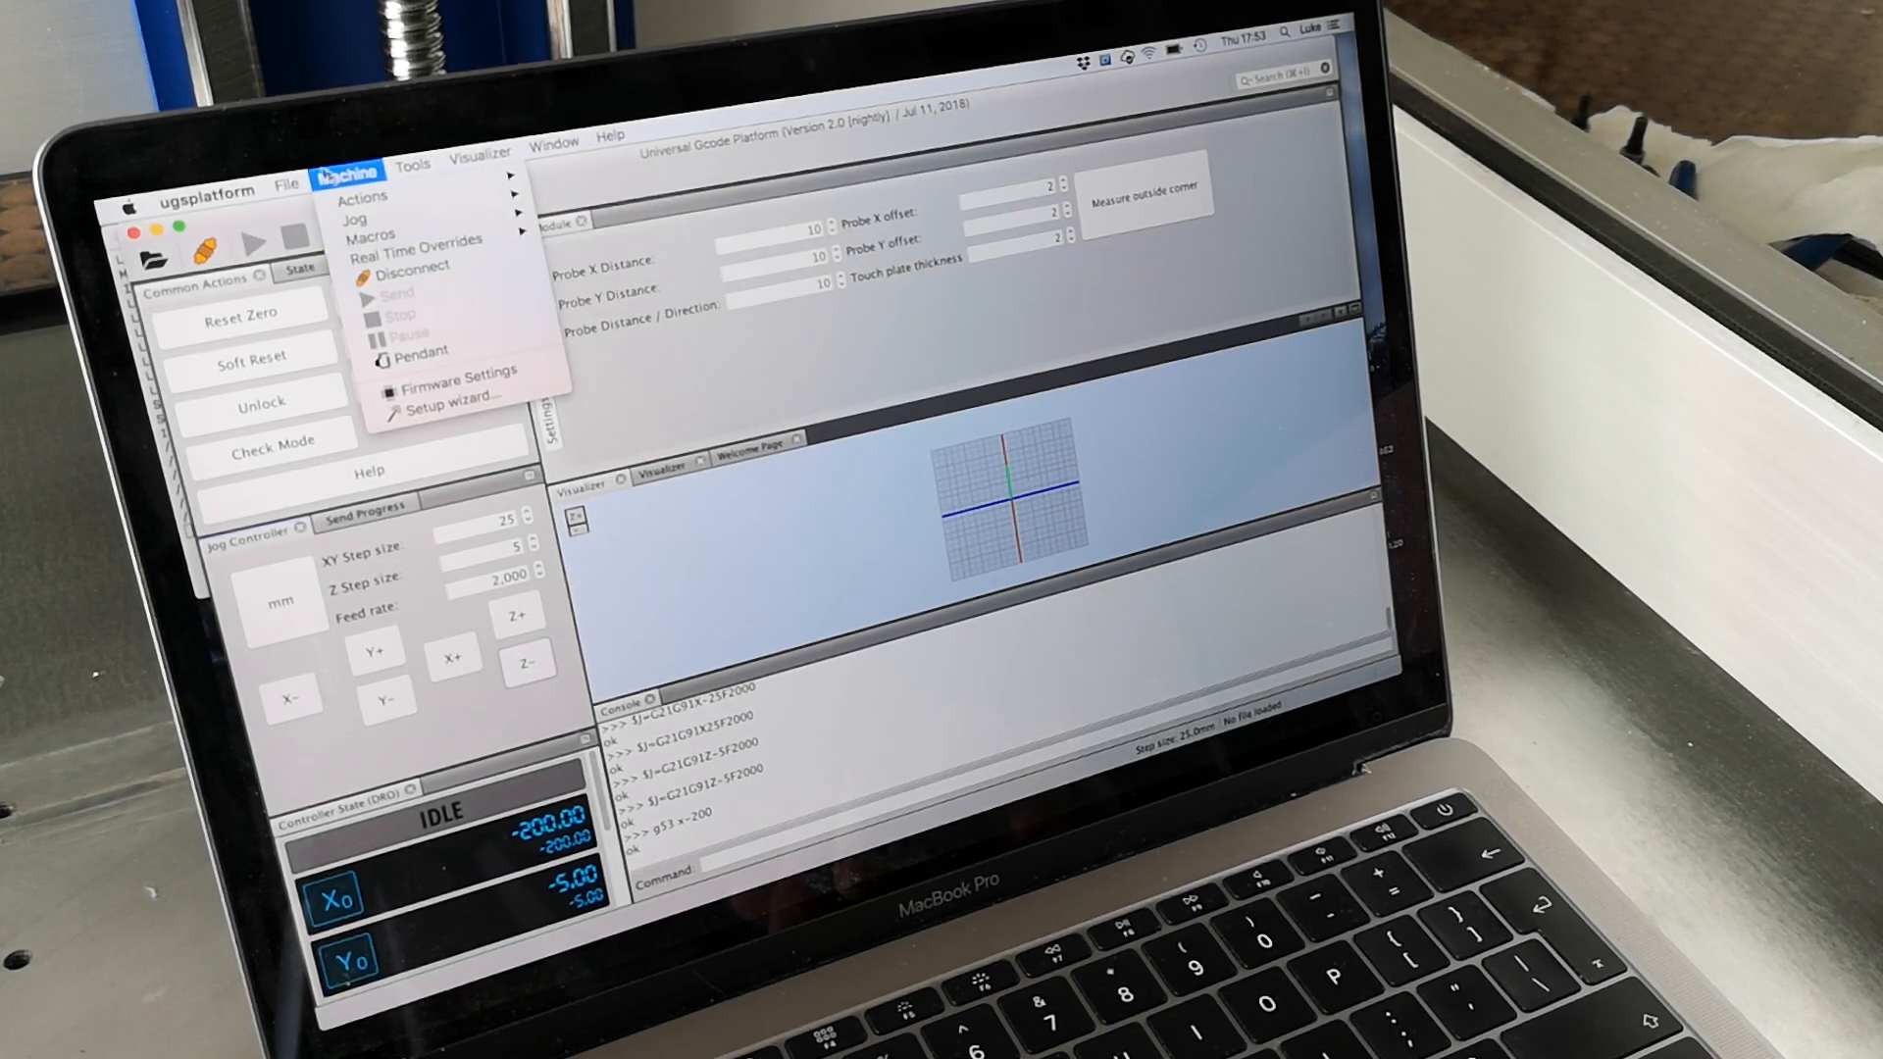
{"action": "left_click", "coordinate": [553, 137]}
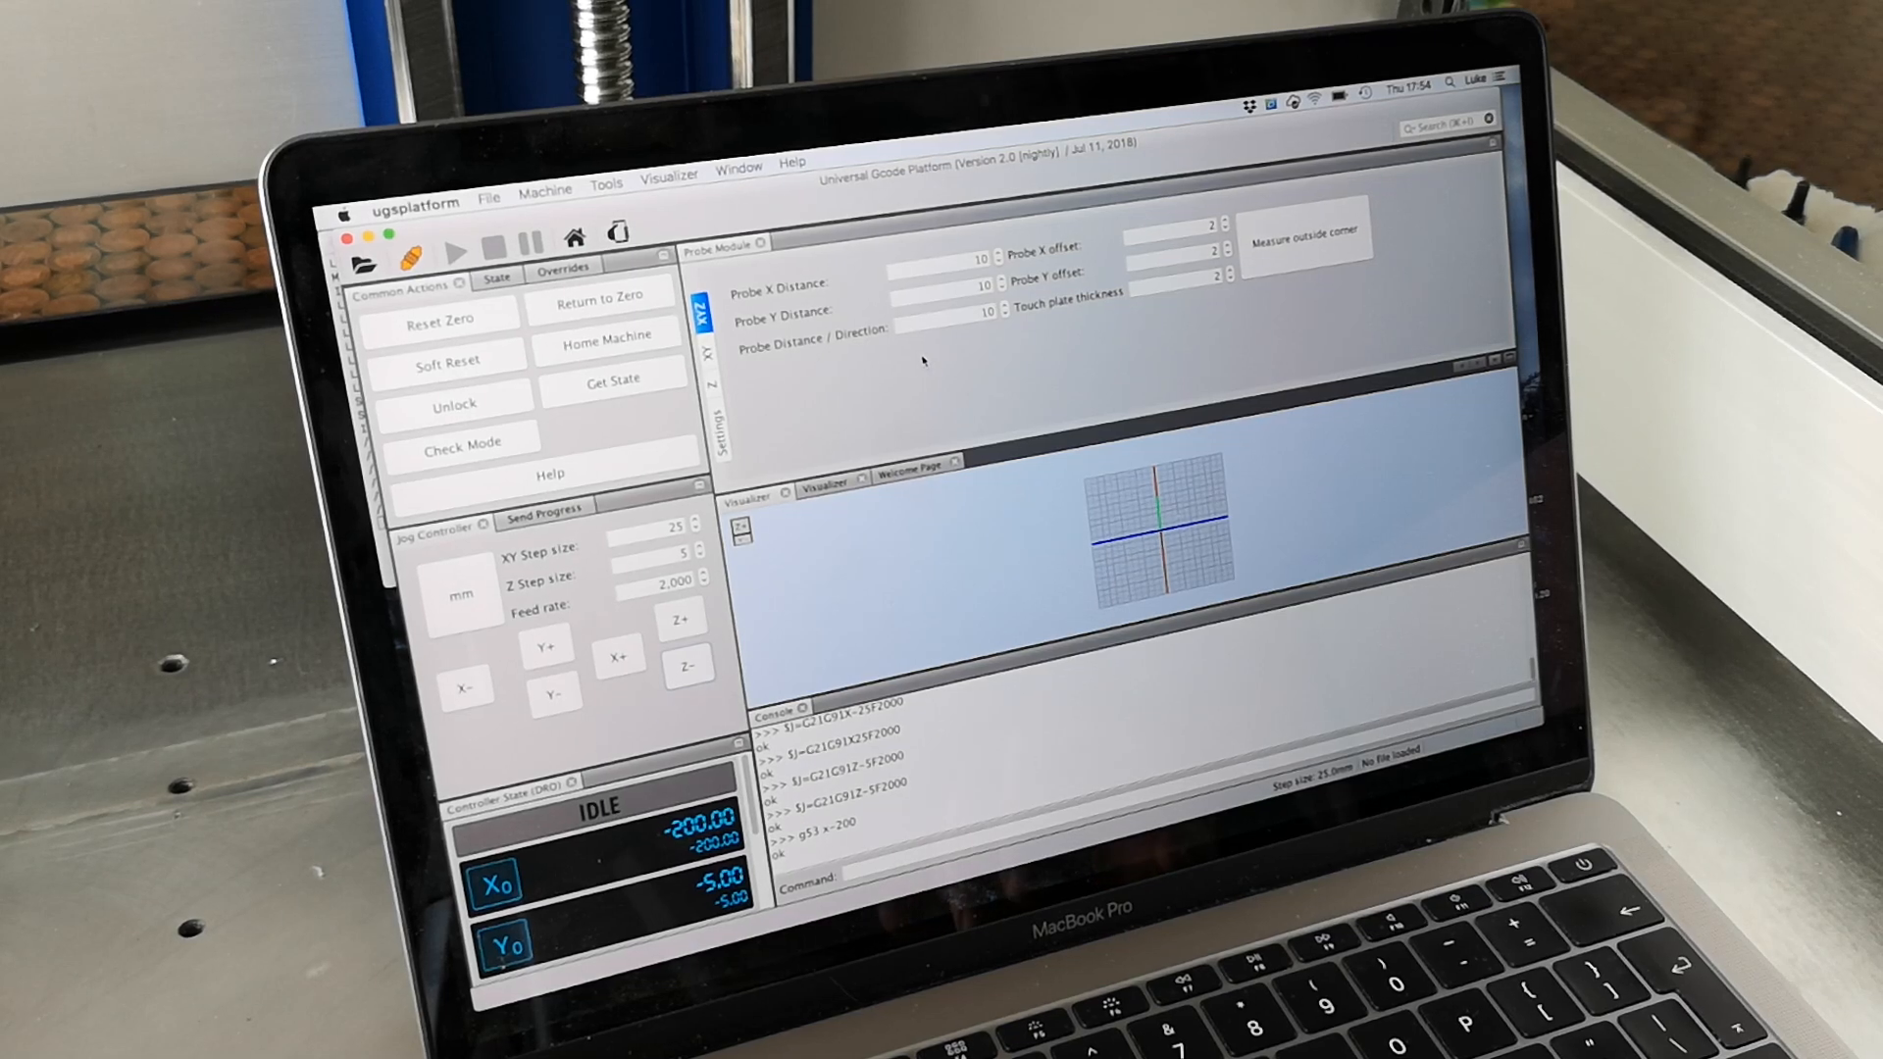
- Review the probe module settings, then show Z probing with thickness and distance 10
{"action": "left_click", "coordinate": [719, 438]}
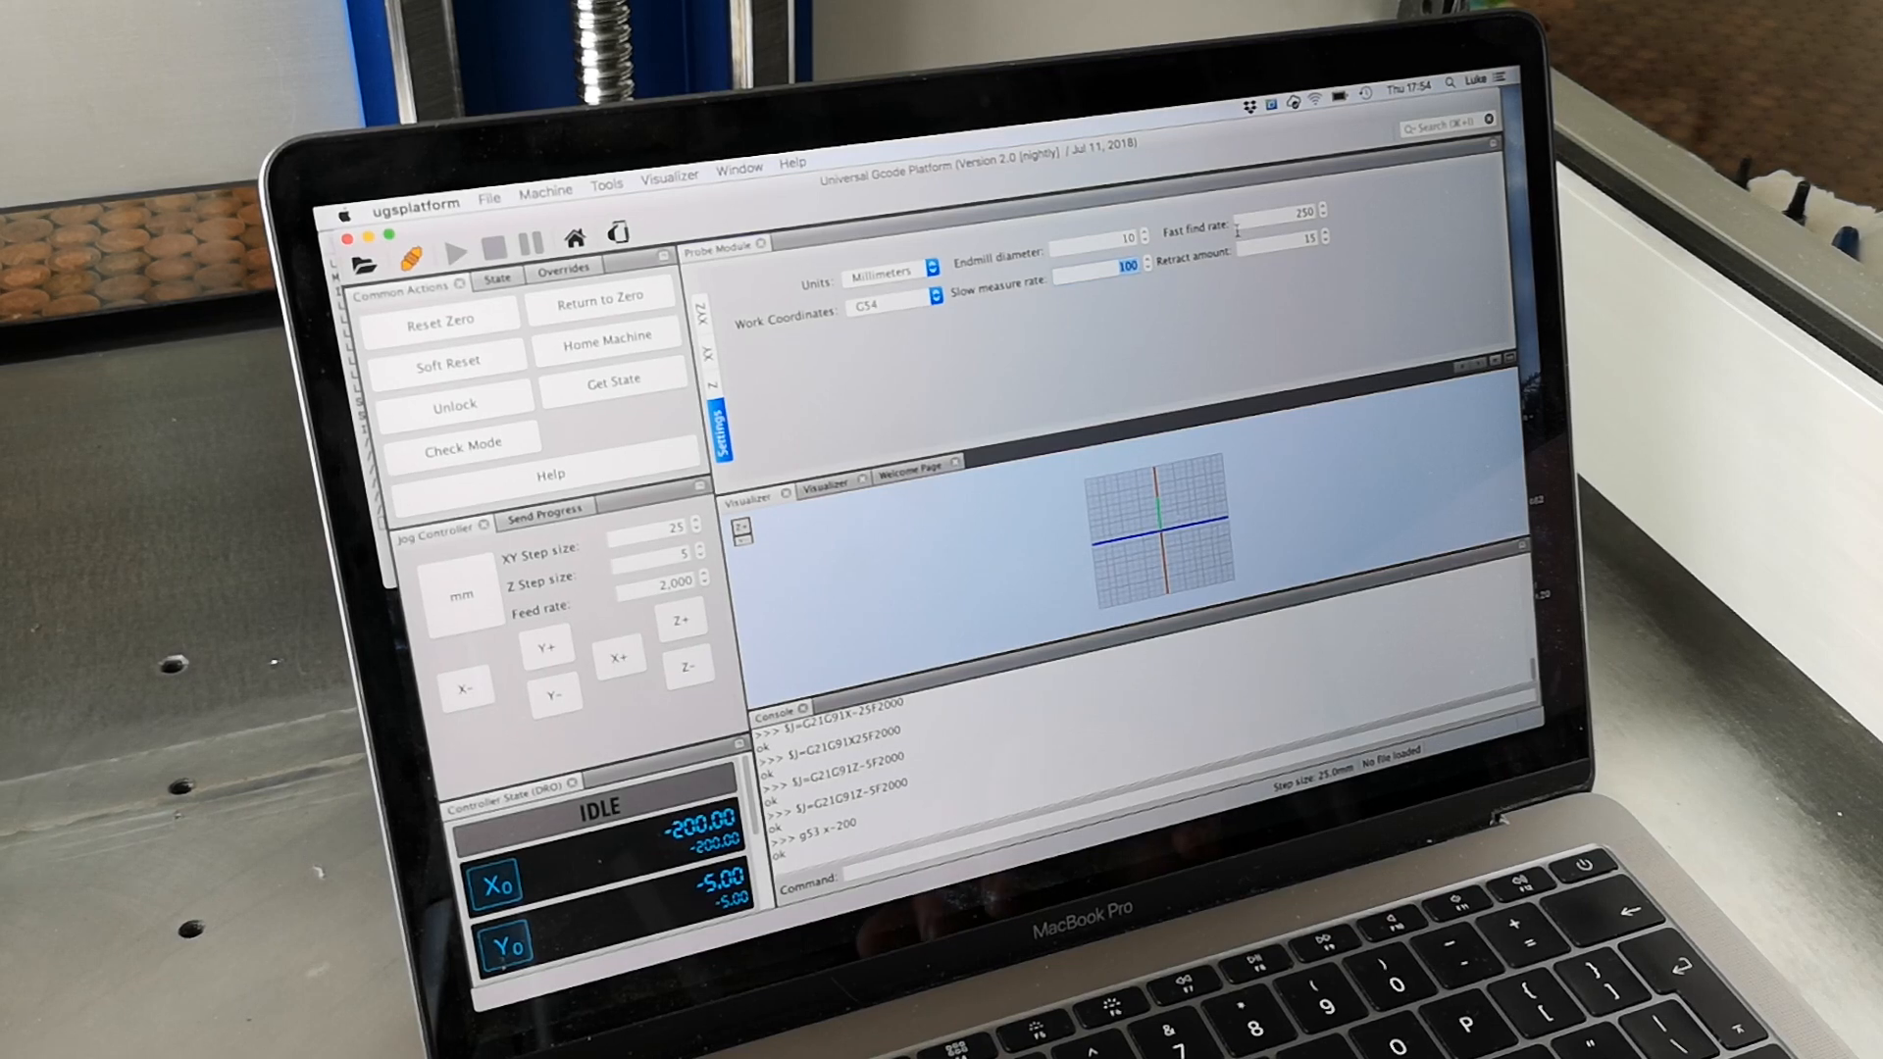
{"action": "left_click", "coordinate": [1279, 213]}
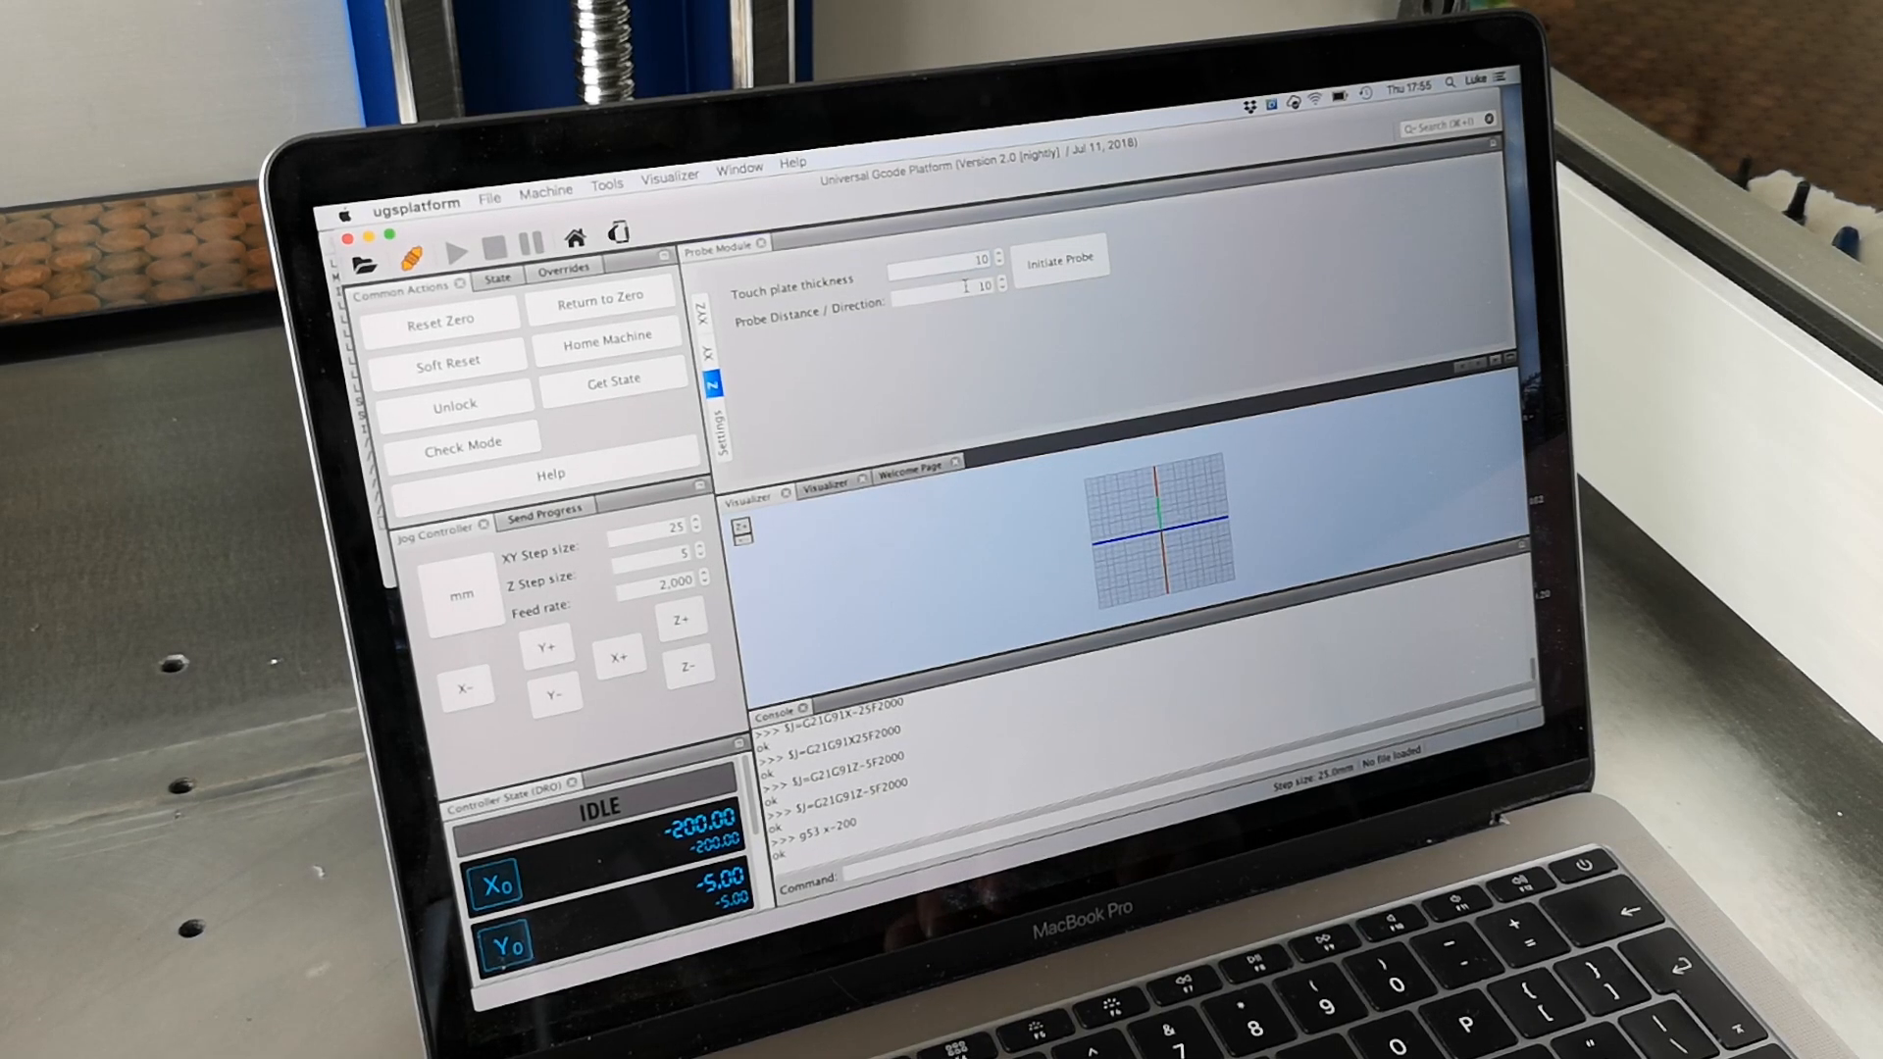
- Initiate a Z probe at distance -10 and dismiss both resulting error dialogs
{"action": "left_click", "coordinate": [975, 289]}
{"action": "type", "text": "-10"}
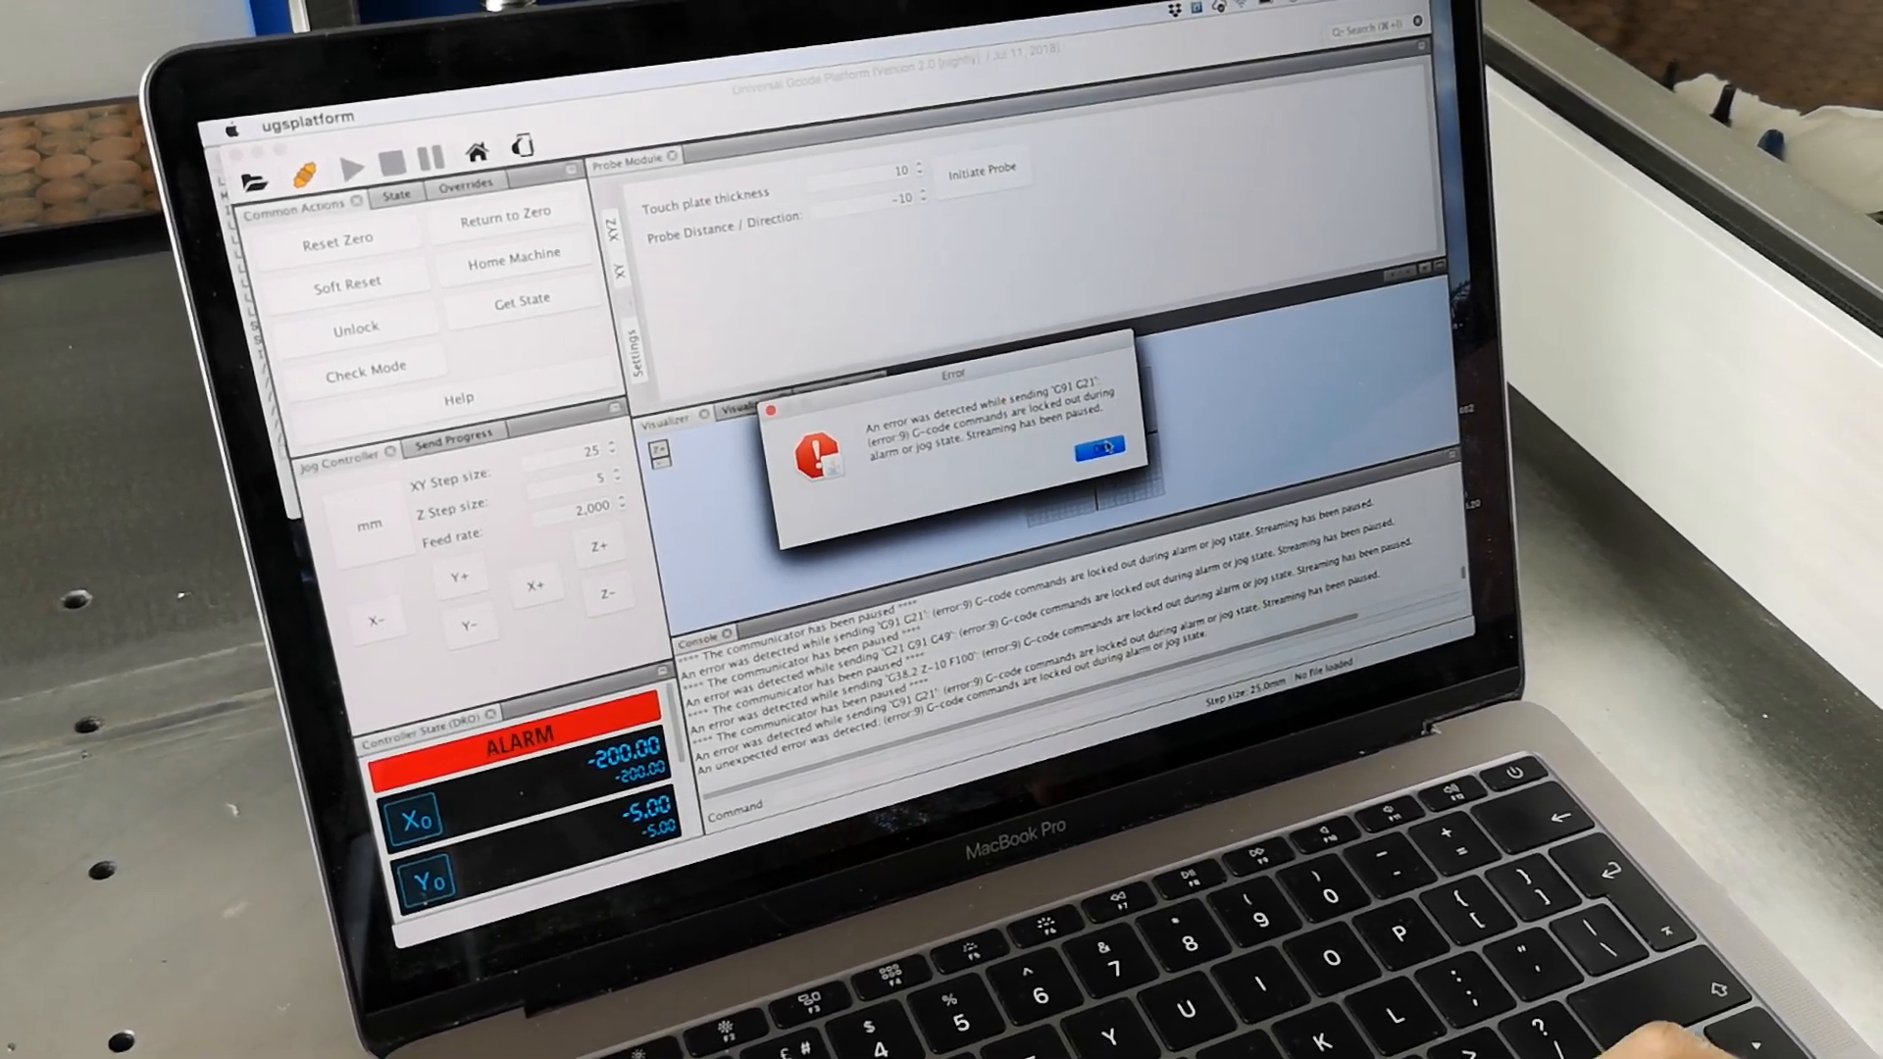
{"action": "left_click", "coordinate": [1099, 447]}
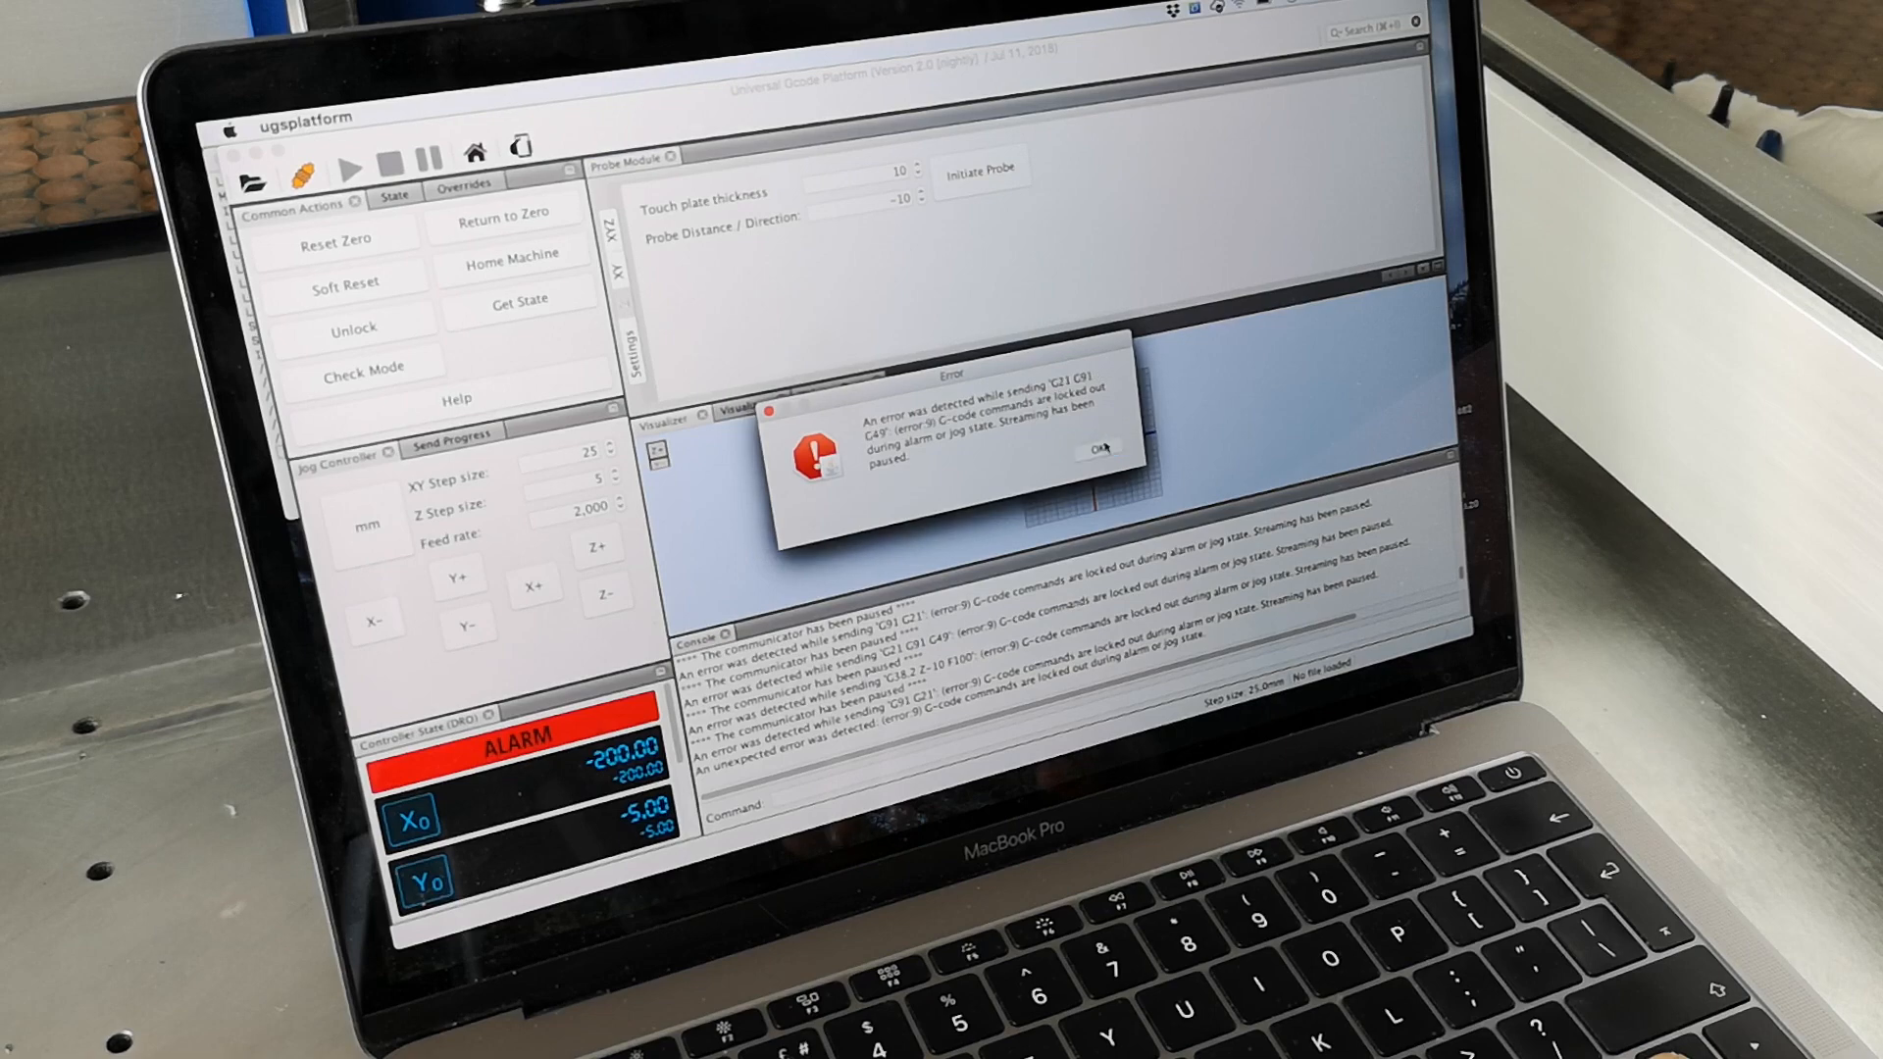
{"action": "left_click", "coordinate": [1097, 450]}
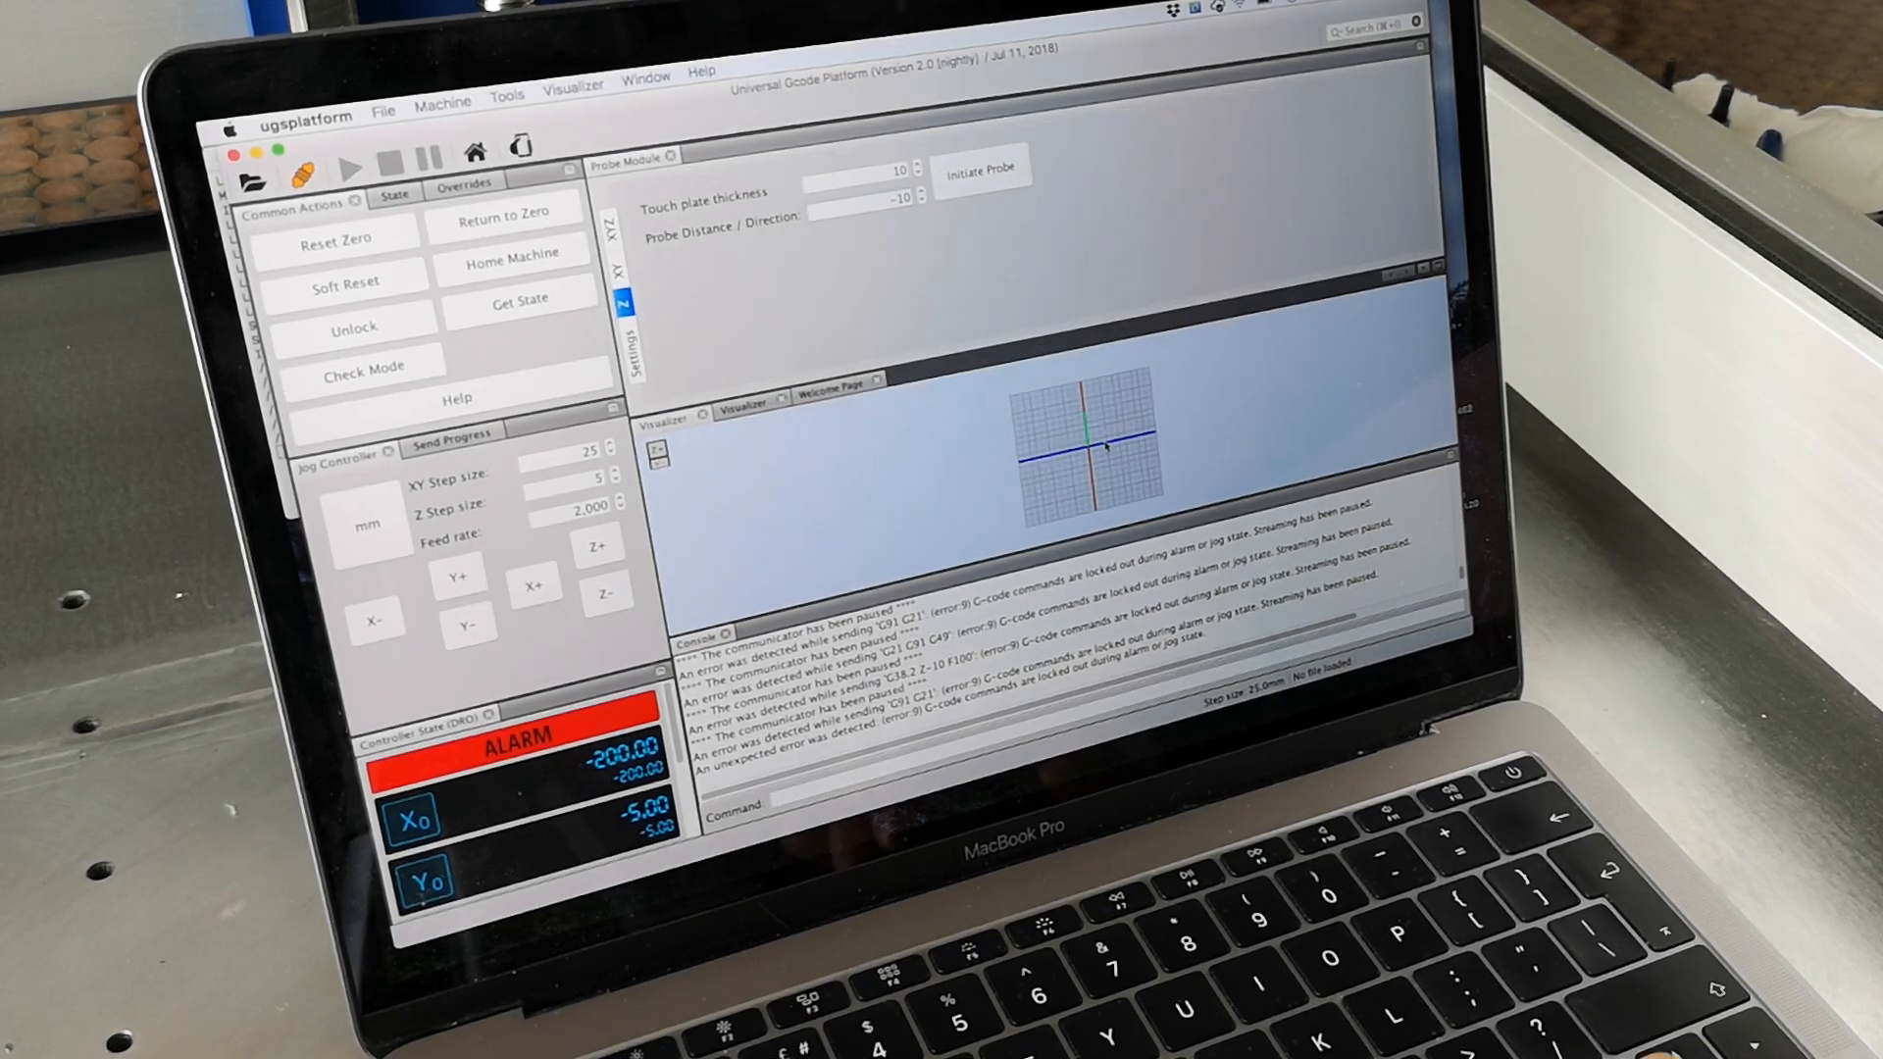
- Unlock the alarmed controller and re-home the machine to X -5, Y -5
{"action": "left_click", "coordinate": [353, 327]}
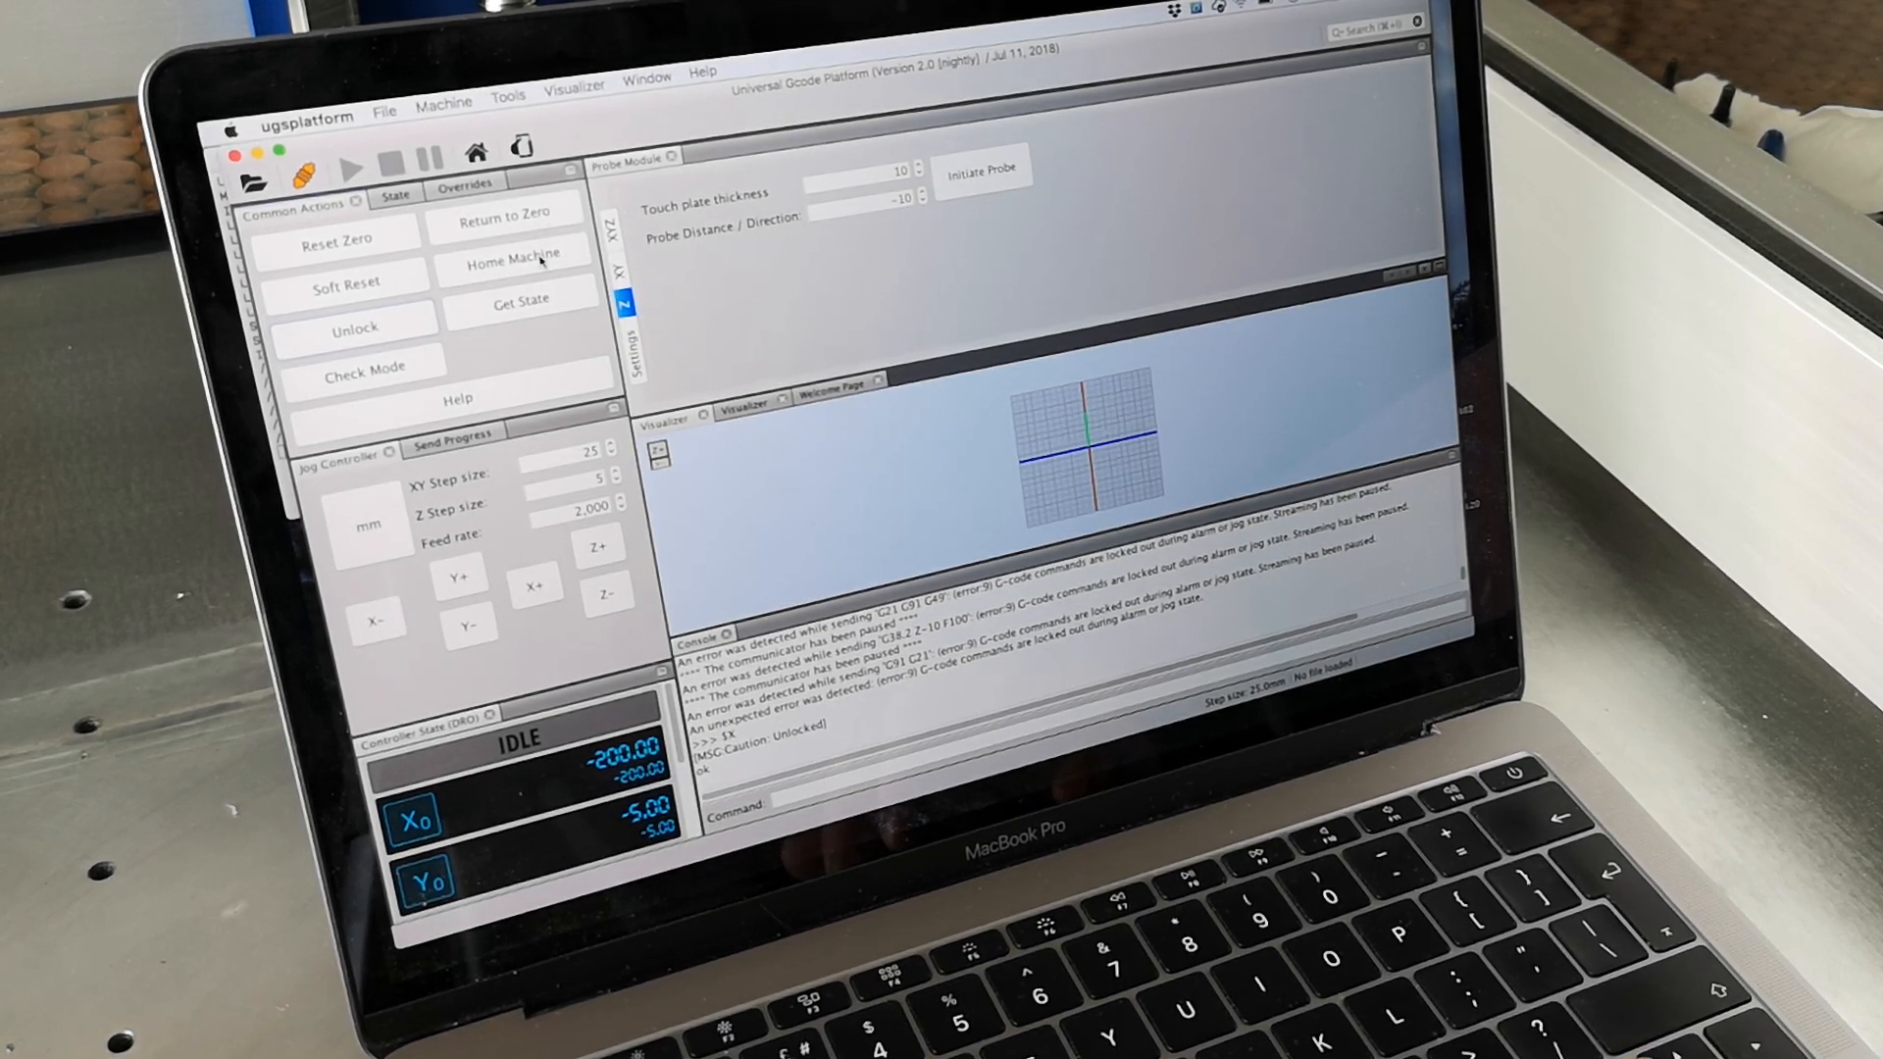
{"action": "left_click", "coordinate": [512, 256]}
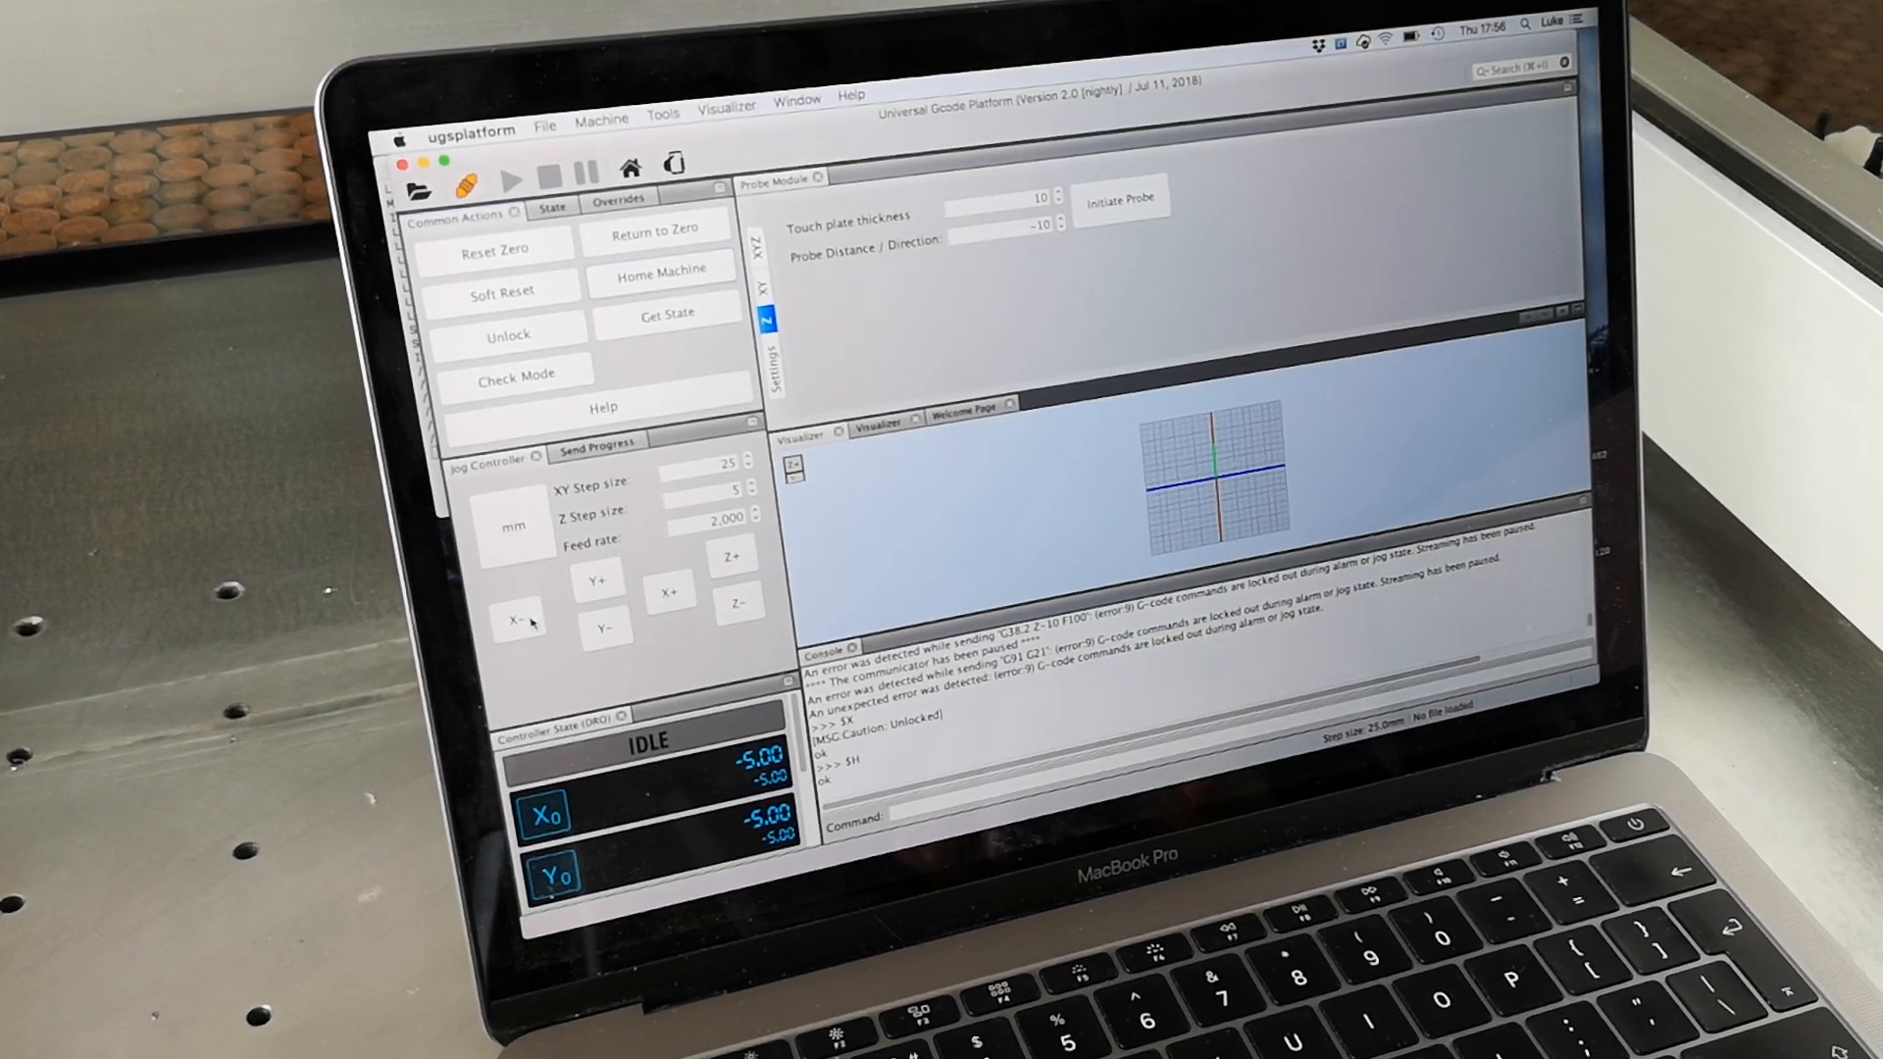
- Jog the machine to X -105.01, Y -30.01 and set that position as work zero
{"action": "left_click", "coordinate": [517, 619]}
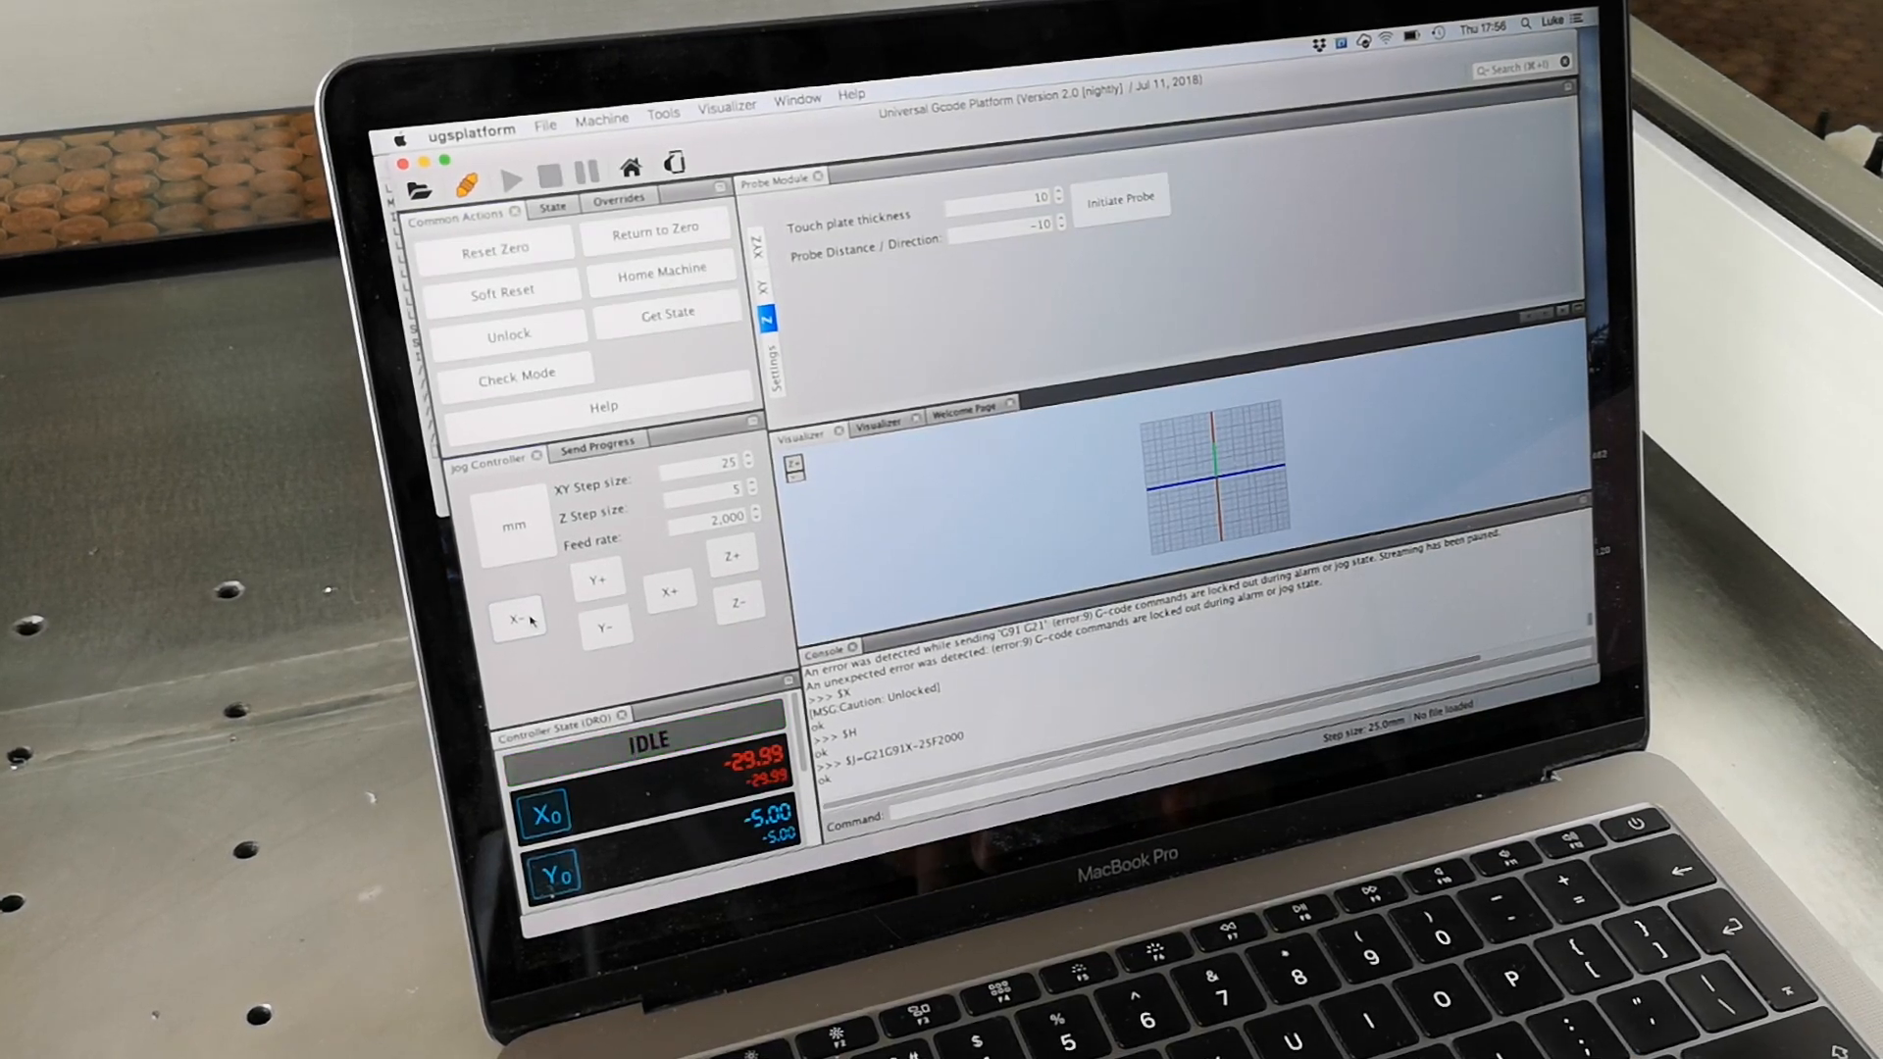
{"action": "left_click", "coordinate": [517, 616]}
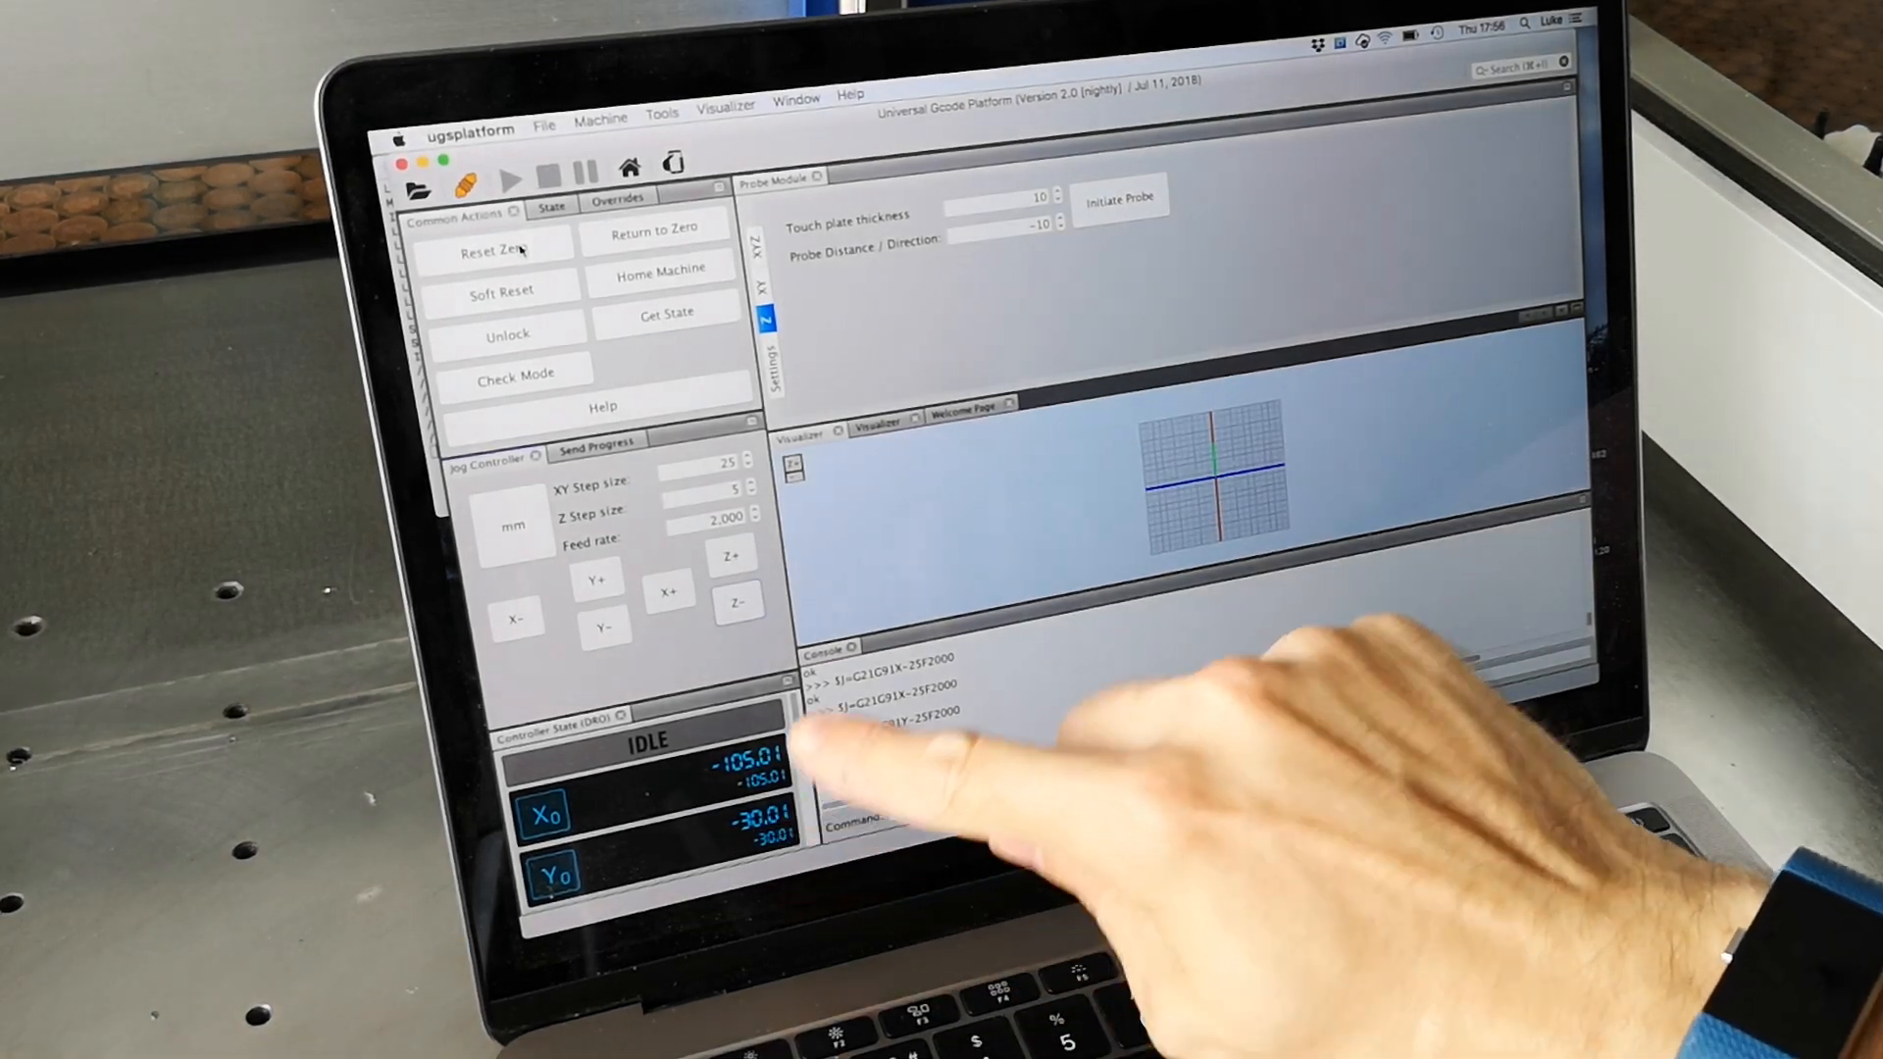
{"action": "left_click", "coordinate": [496, 253]}
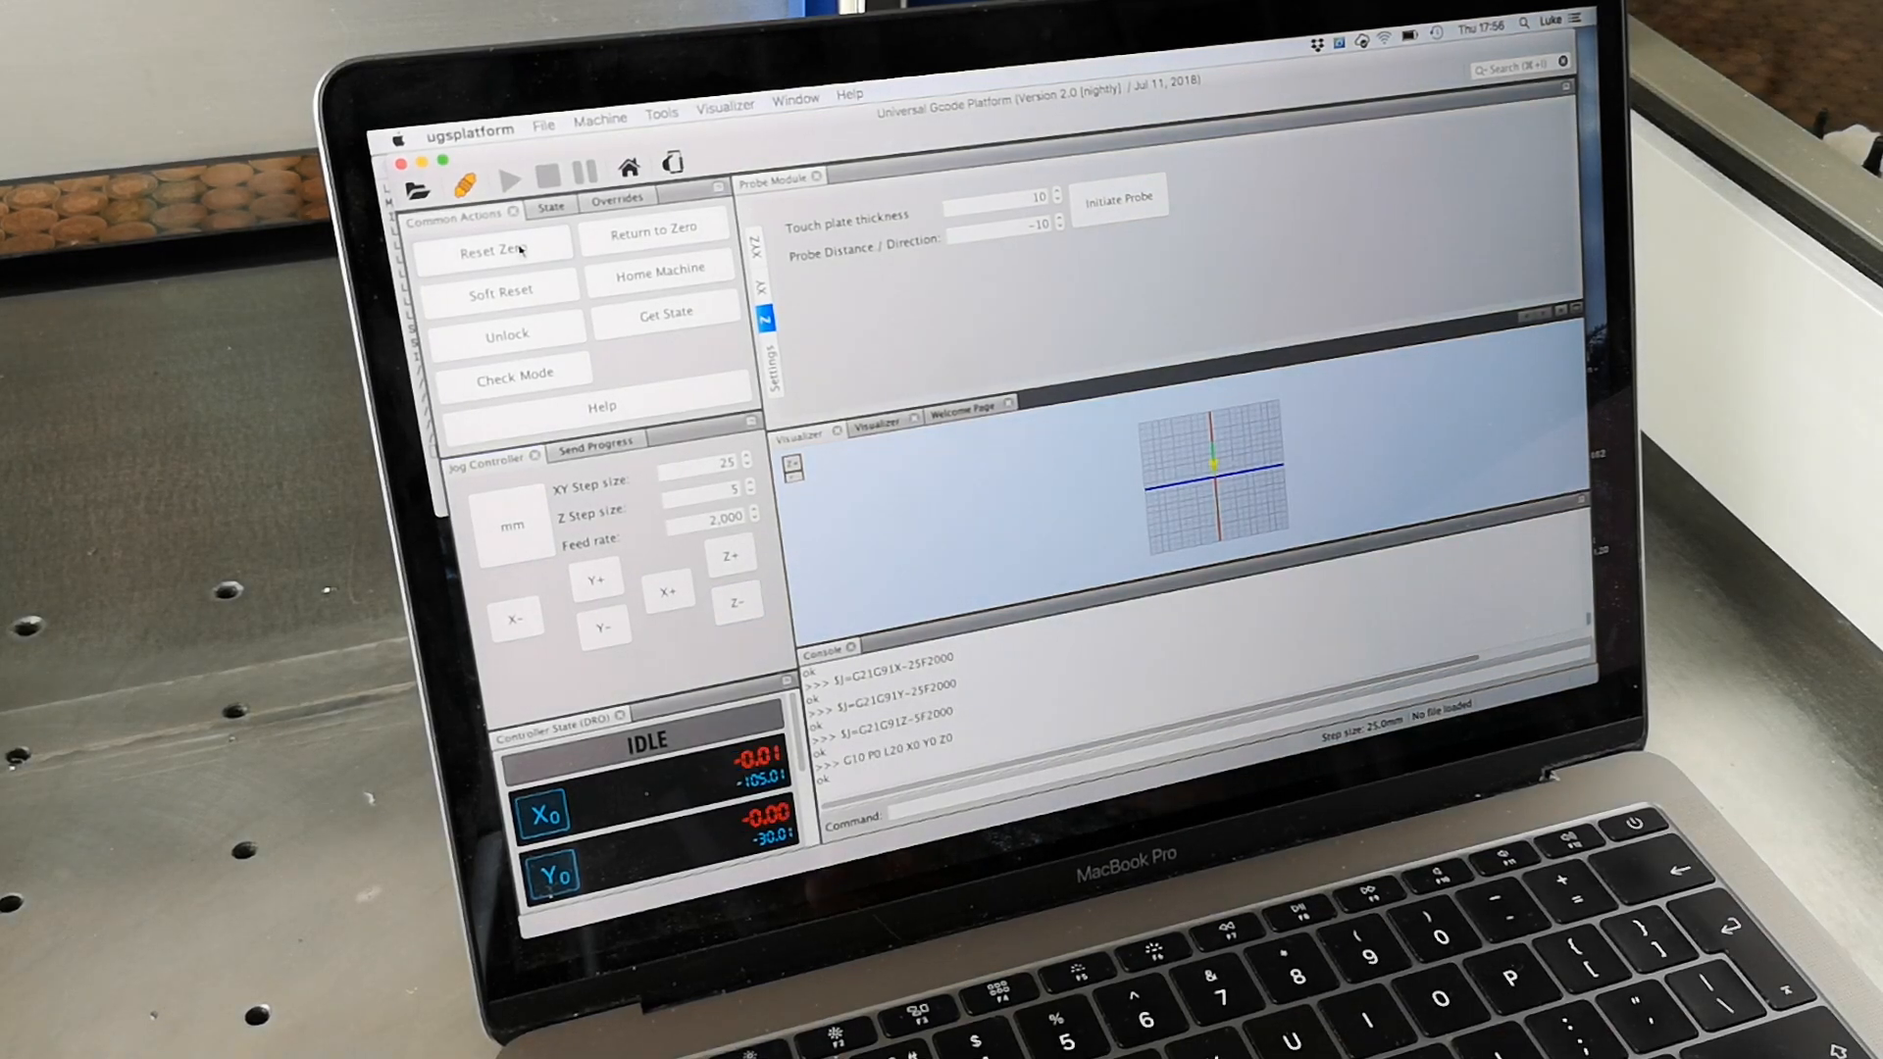